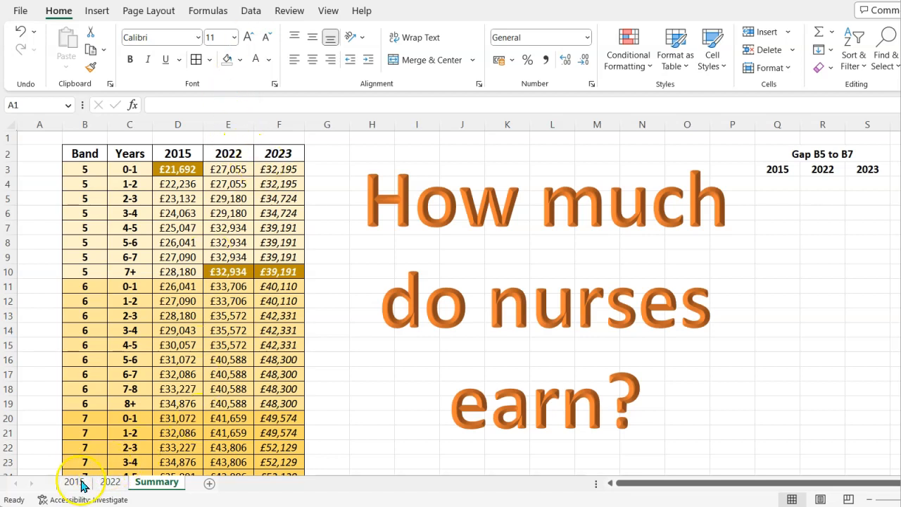
{"action": "mouse_move", "coordinate": [162, 442]}
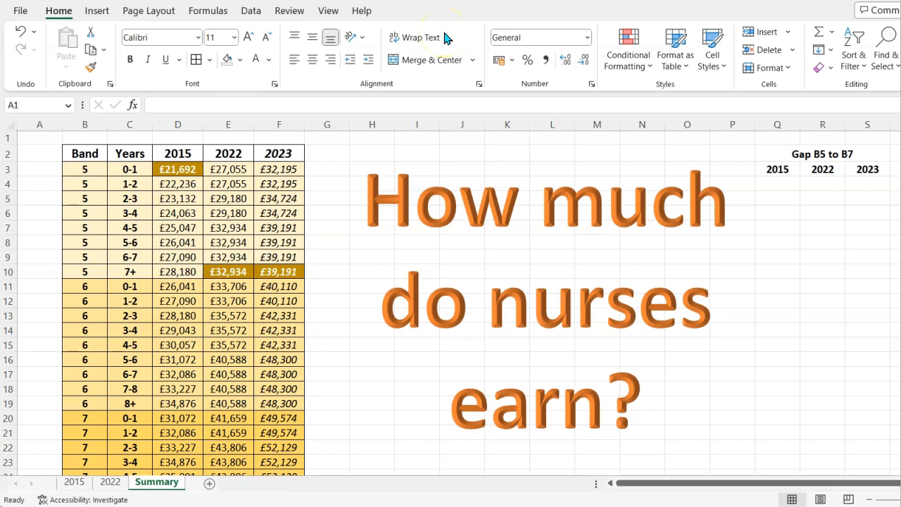
Switch from the Summary sheet to the 2015 sheet of Band 1–9 pay figures
{"action": "left_click", "coordinate": [74, 482]}
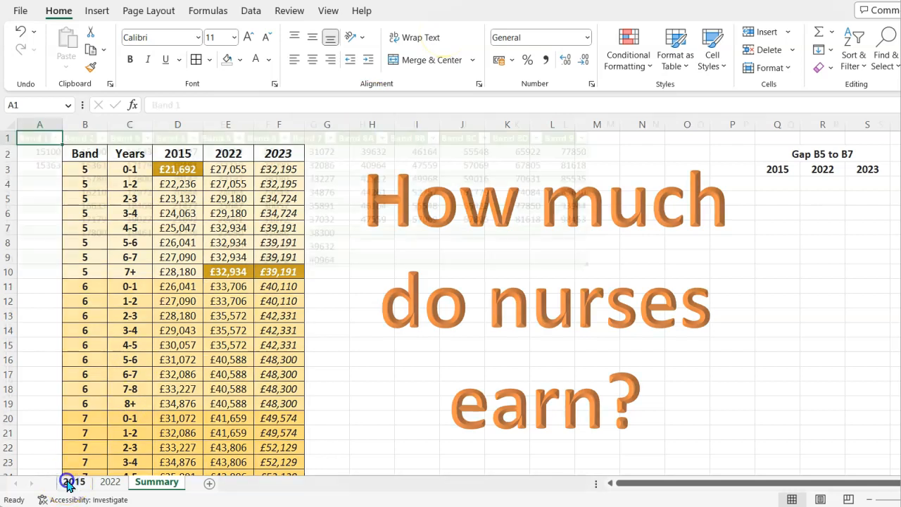
{"action": "left_click", "coordinate": [73, 481]}
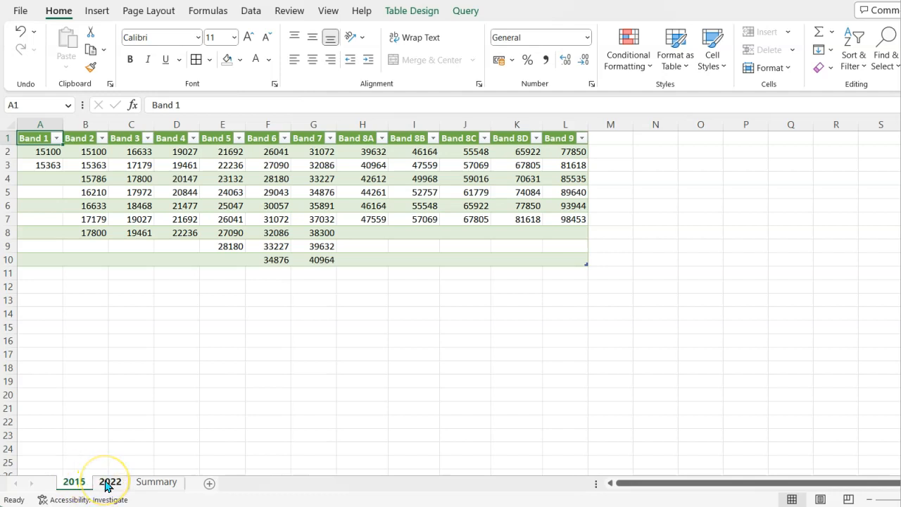
{"action": "left_click", "coordinate": [110, 482]}
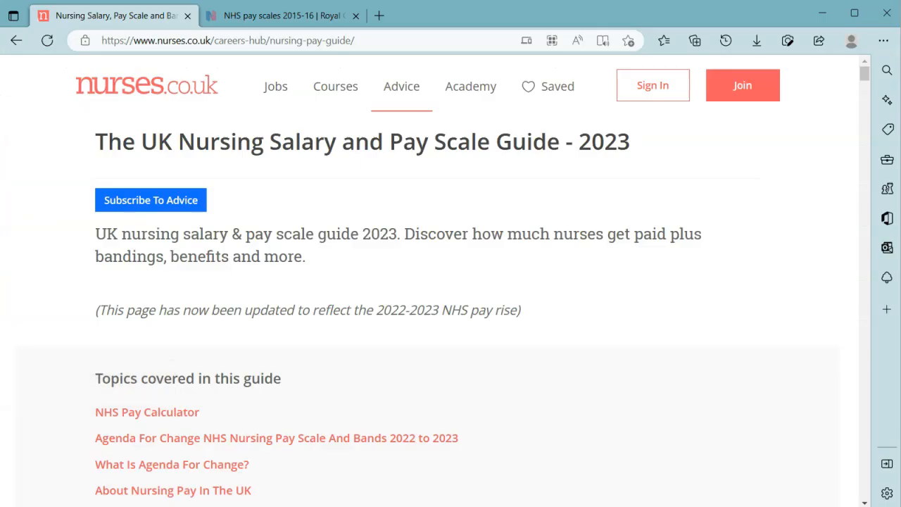
{"action": "mouse_move", "coordinate": [374, 355]}
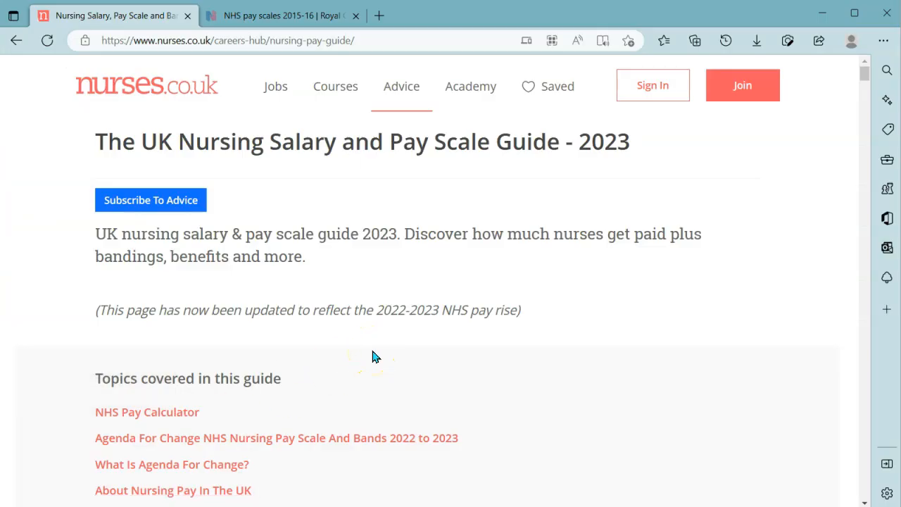
Scroll the nursing pay guide down through the Agenda for Change 2022–23 table to the Band 5 rows
{"action": "scroll", "scroll_direction": "down", "scroll_amount": 3}
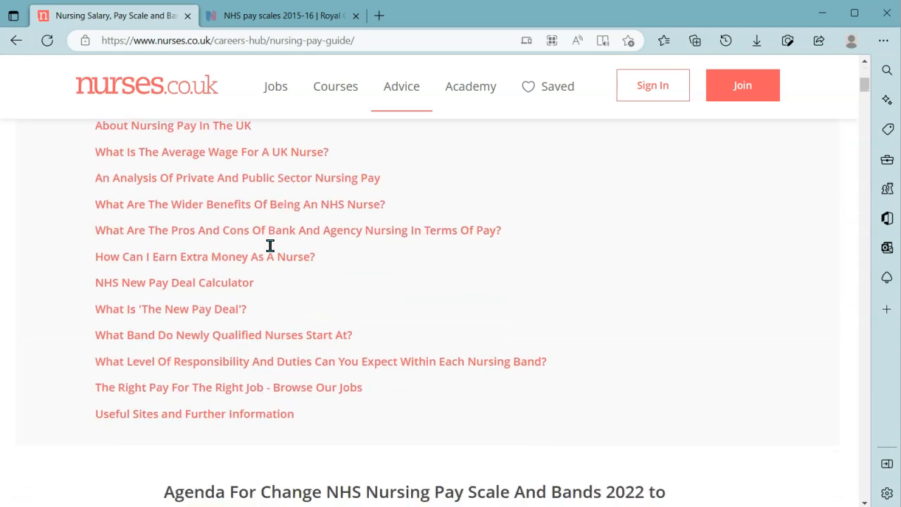
{"action": "scroll", "scroll_direction": "down", "scroll_amount": 3}
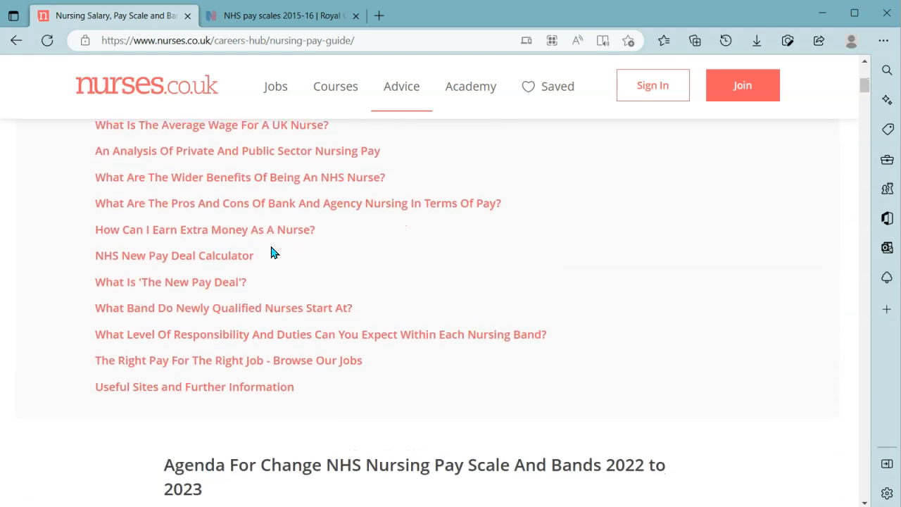
{"action": "scroll", "scroll_direction": "down", "scroll_amount": 3}
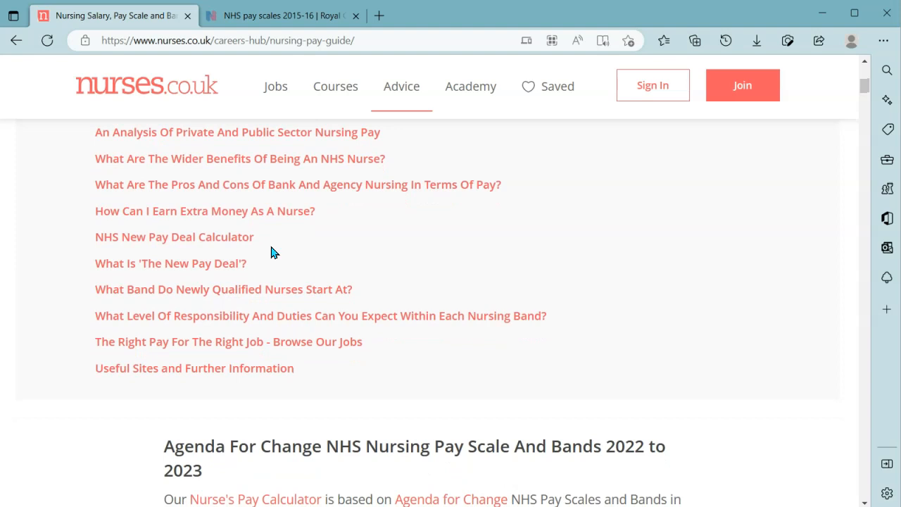
{"action": "scroll", "scroll_direction": "down", "scroll_amount": 3}
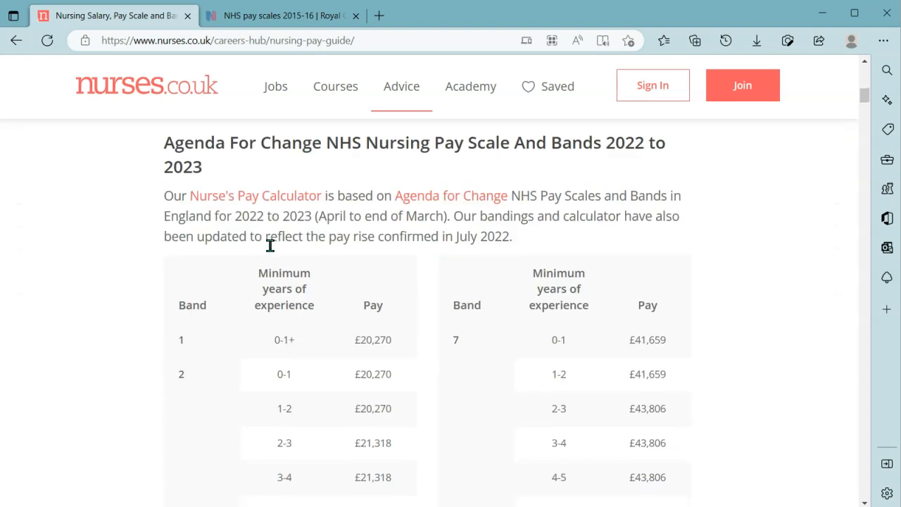
{"action": "scroll", "scroll_direction": "down", "scroll_amount": 3}
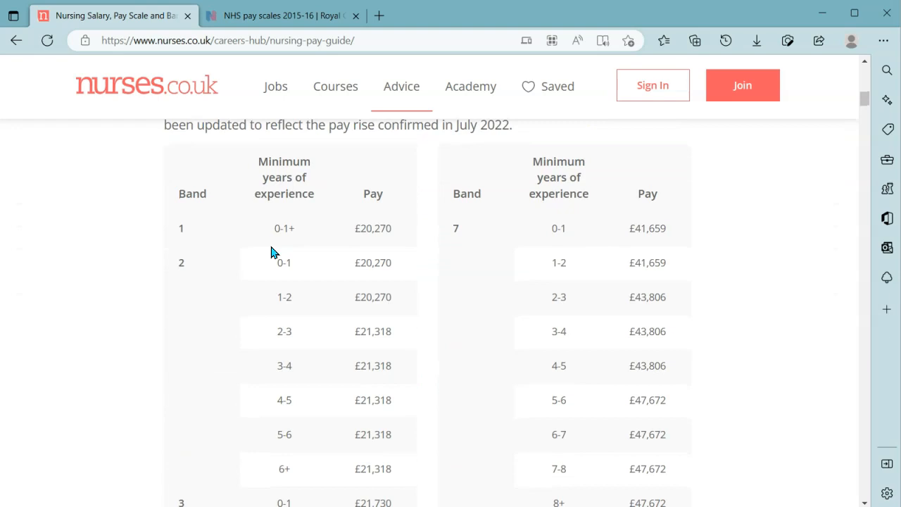
{"action": "scroll", "scroll_direction": "up", "scroll_amount": 3}
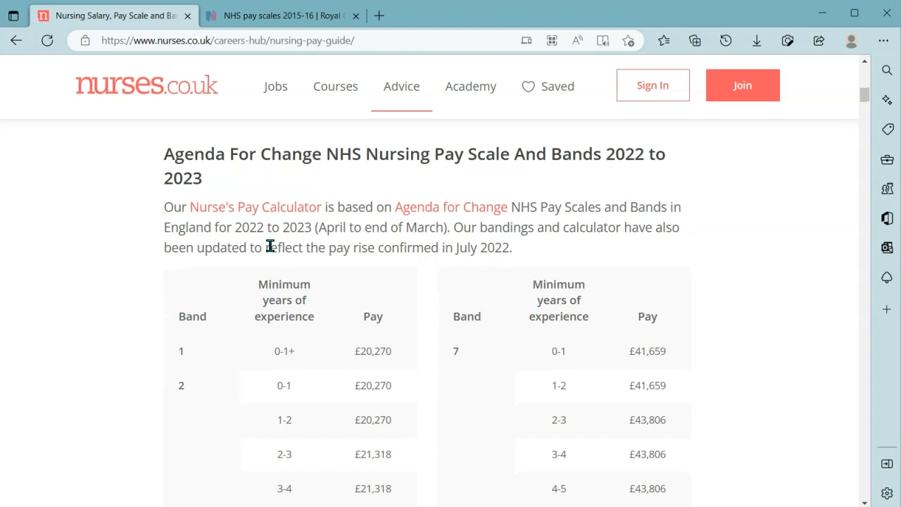
{"action": "scroll", "scroll_direction": "down", "scroll_amount": 3}
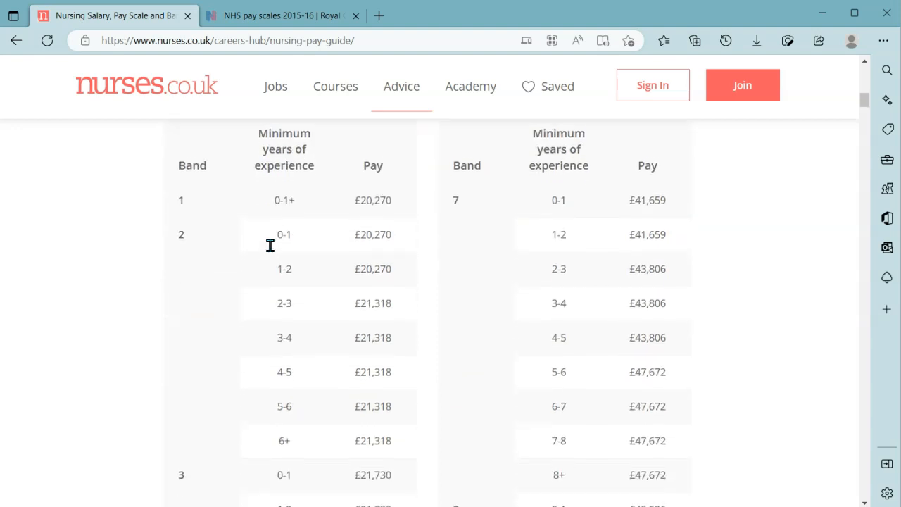
{"action": "scroll", "scroll_direction": "down", "scroll_amount": 3}
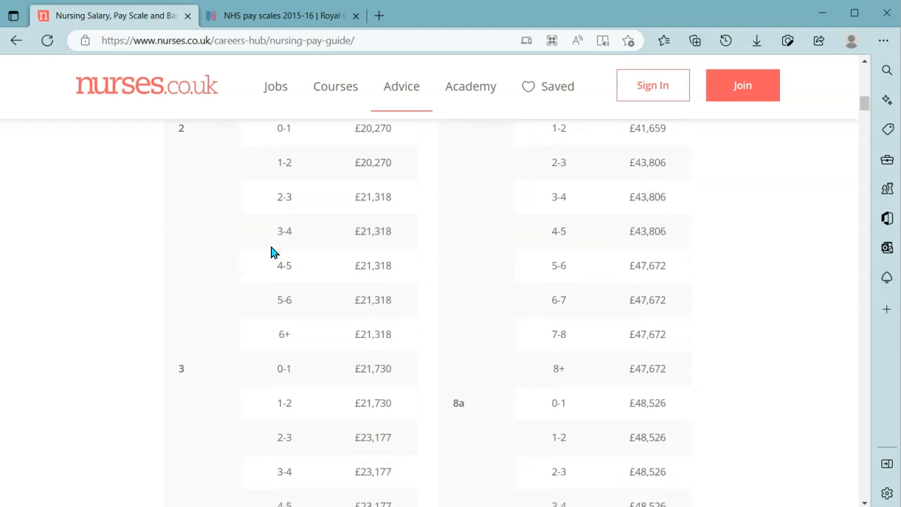
{"action": "scroll", "scroll_direction": "down", "scroll_amount": 3}
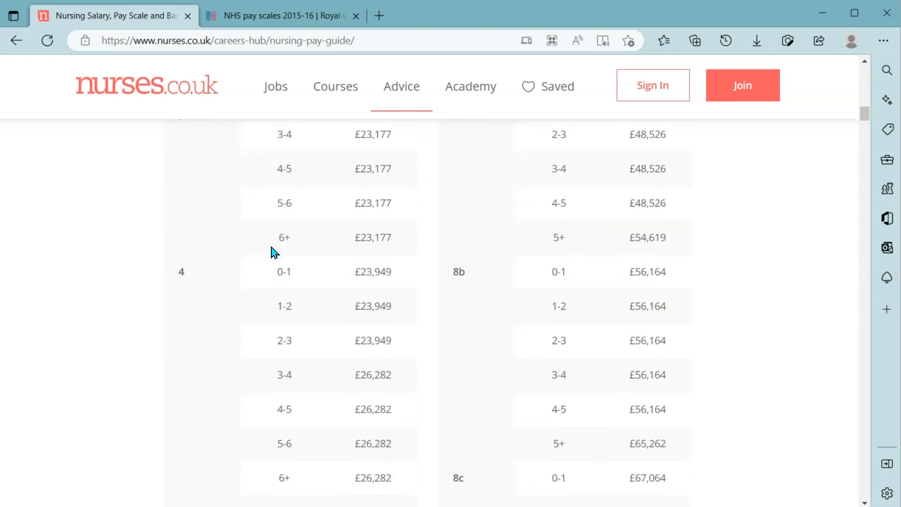
{"action": "scroll", "scroll_direction": "down", "scroll_amount": 3}
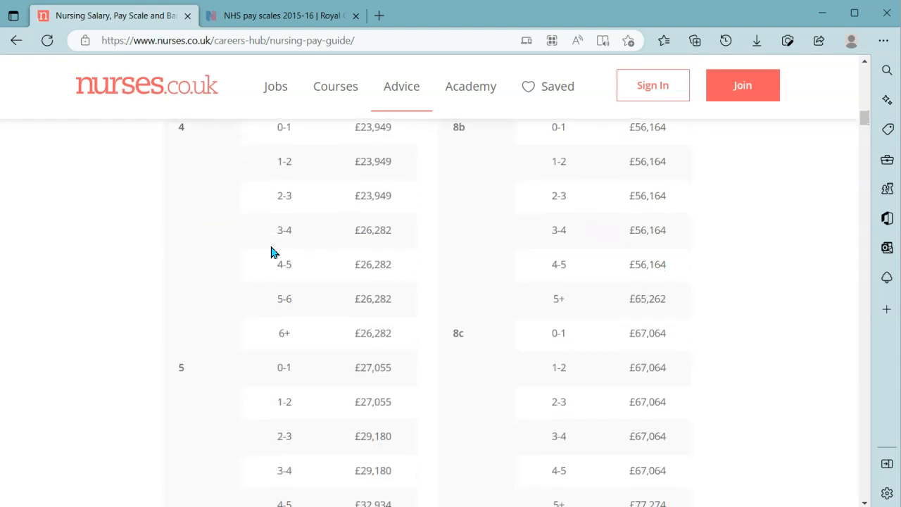
{"action": "scroll", "scroll_direction": "down", "scroll_amount": 3}
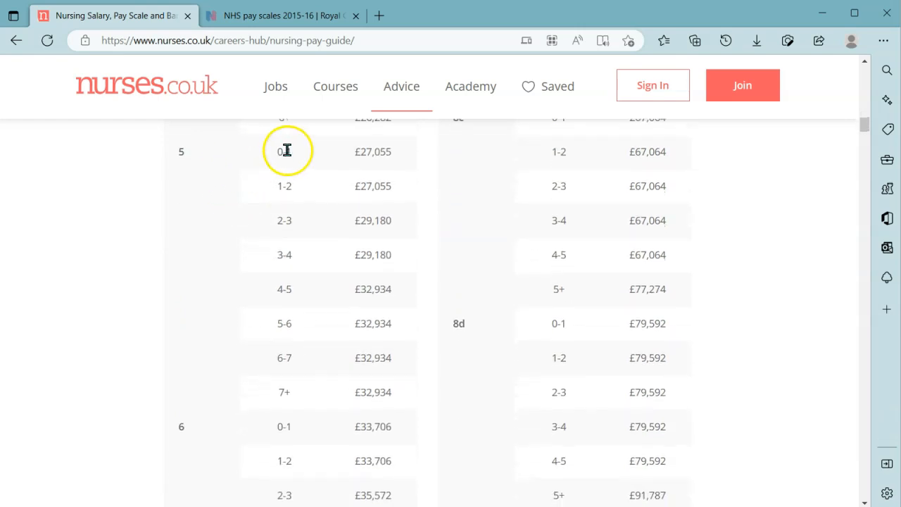
Select band 5's starting pay £27,055 and top pay £32,934, taking in the 6-7 and 7+ rows
{"action": "double_click", "coordinate": [372, 152]}
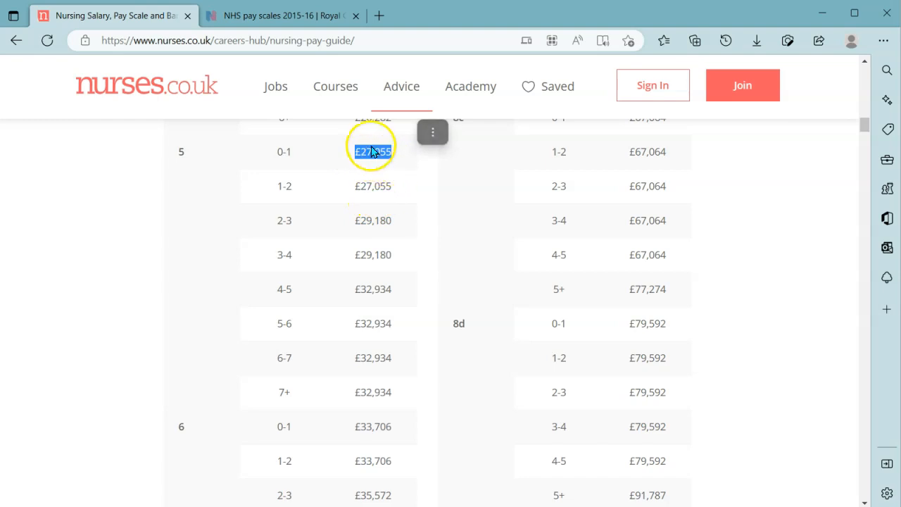
{"action": "scroll", "scroll_direction": "down", "scroll_amount": 3}
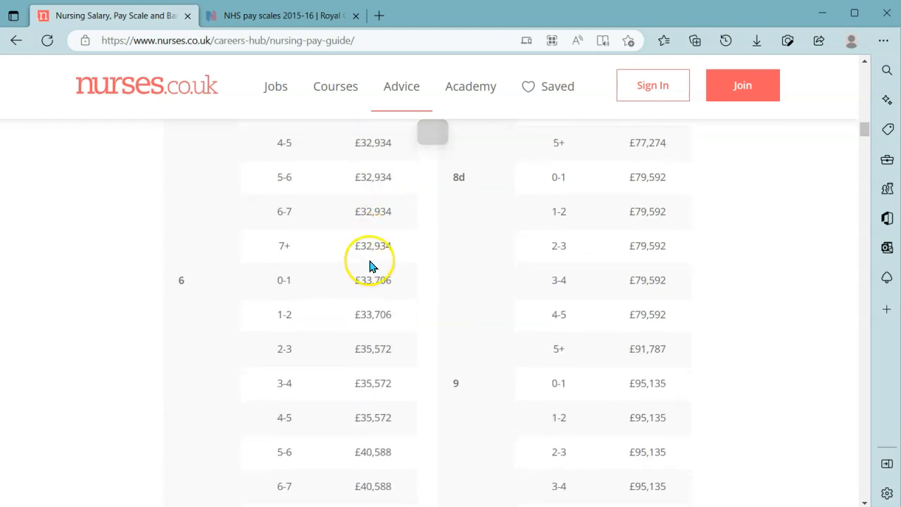
{"action": "double_click", "coordinate": [371, 245]}
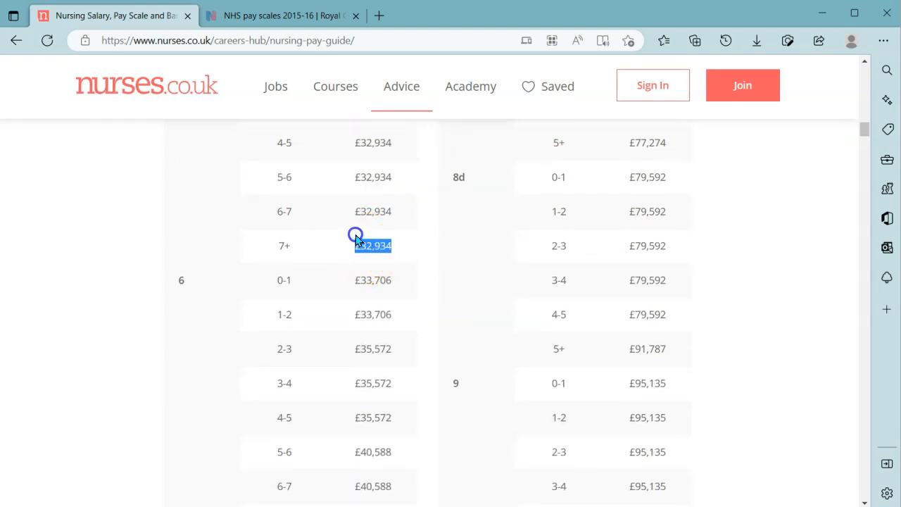
{"action": "left_click_drag", "start_coordinate": [372, 245], "coordinate": [355, 211]}
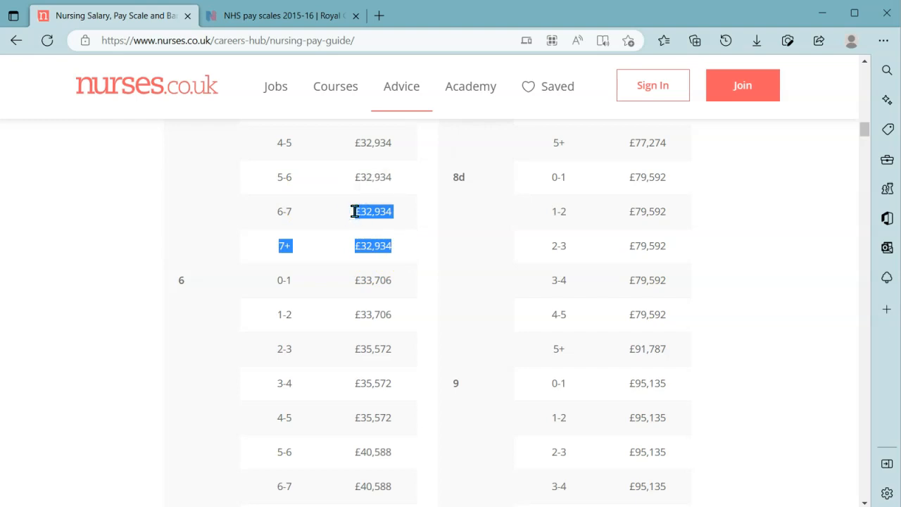
Scroll on to band 6 and the end of the table, up to band 9's £109,475
{"action": "scroll", "scroll_direction": "down", "scroll_amount": 3}
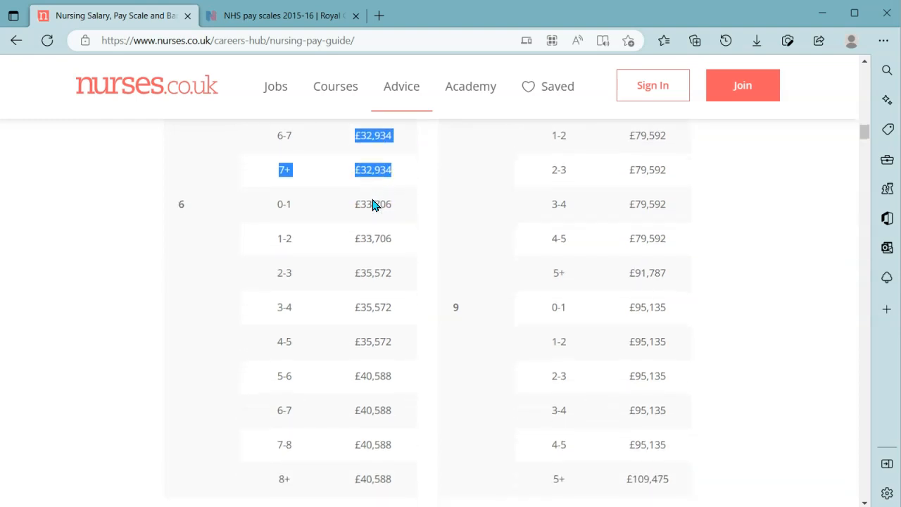
{"action": "scroll", "scroll_direction": "down", "scroll_amount": 3}
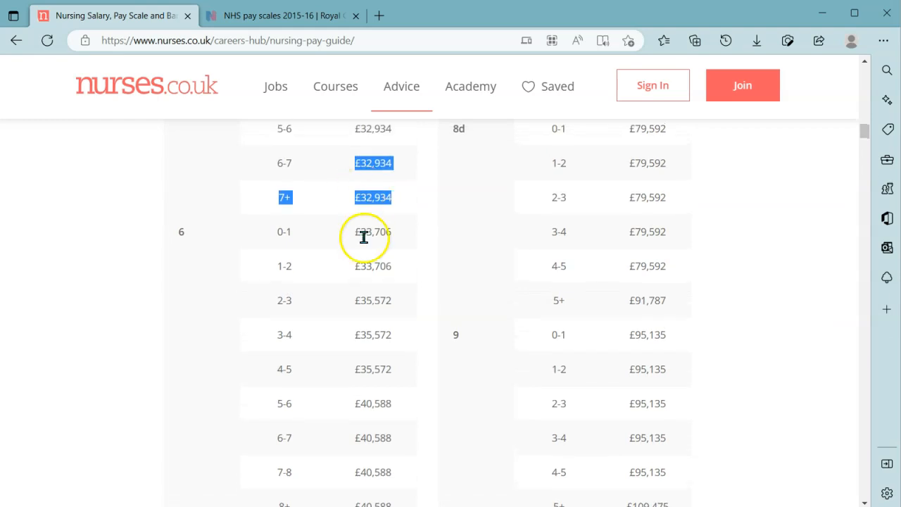
{"action": "scroll", "scroll_direction": "up", "scroll_amount": 3}
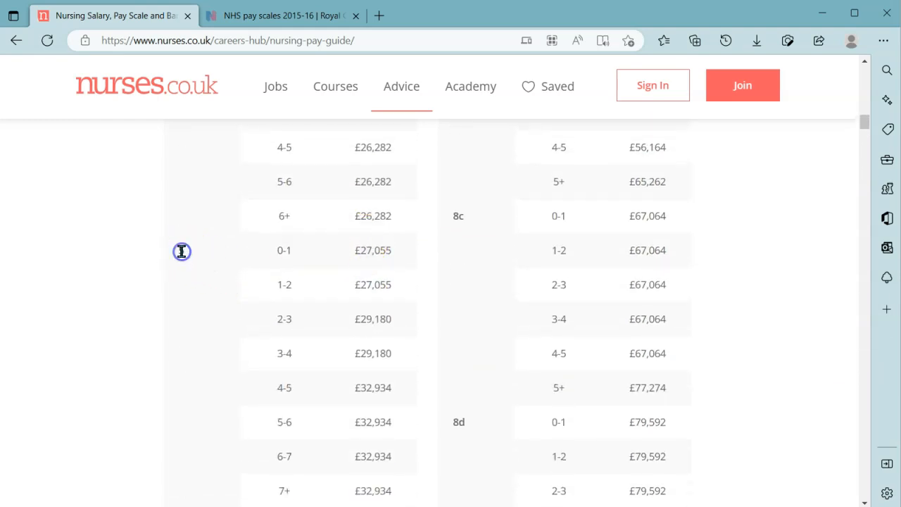
{"action": "scroll", "scroll_direction": "down", "scroll_amount": 3}
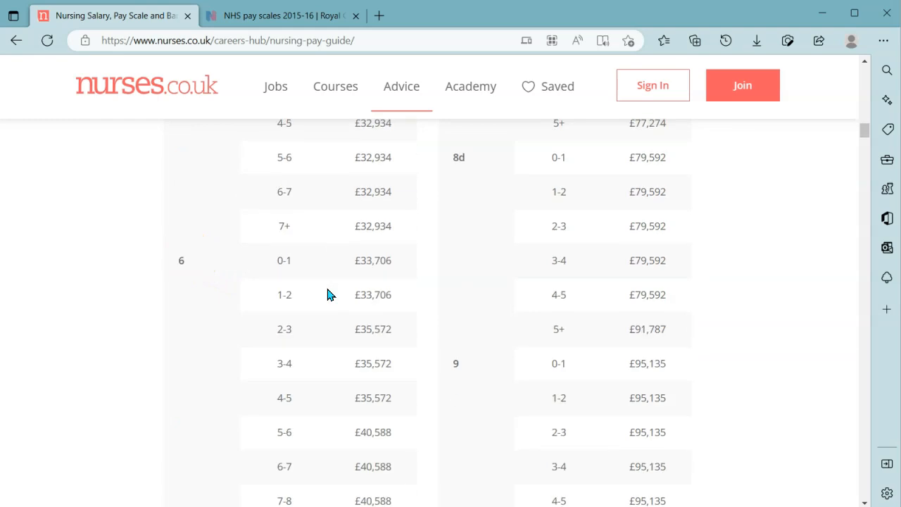
{"action": "scroll", "scroll_direction": "down", "scroll_amount": 3}
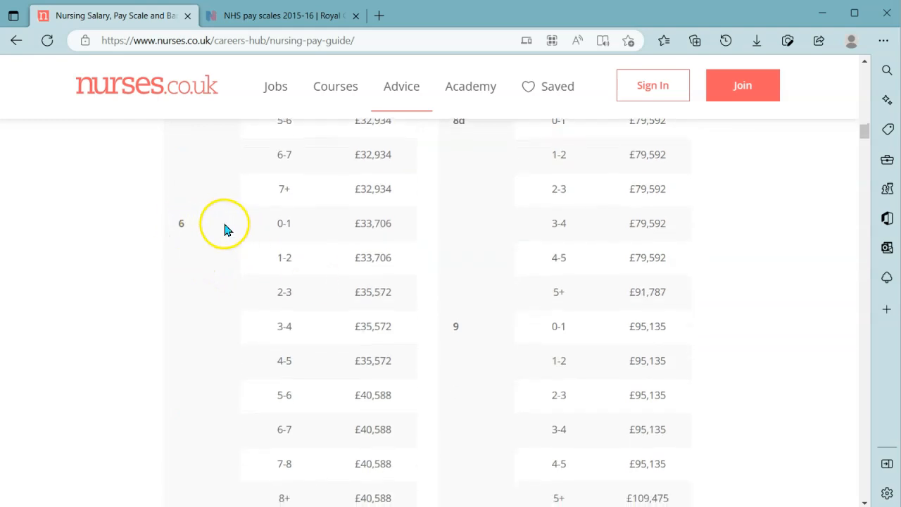
{"action": "mouse_move", "coordinate": [256, 227]}
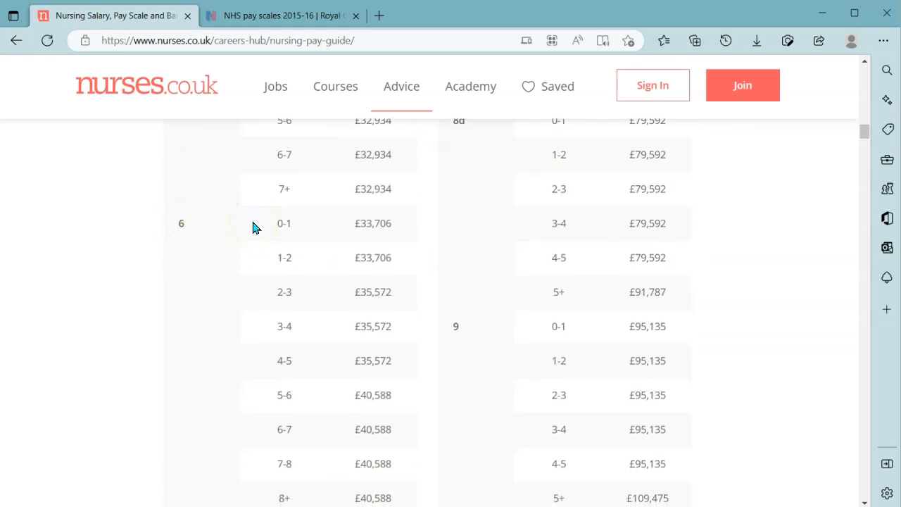
{"action": "scroll", "scroll_direction": "down", "scroll_amount": 3}
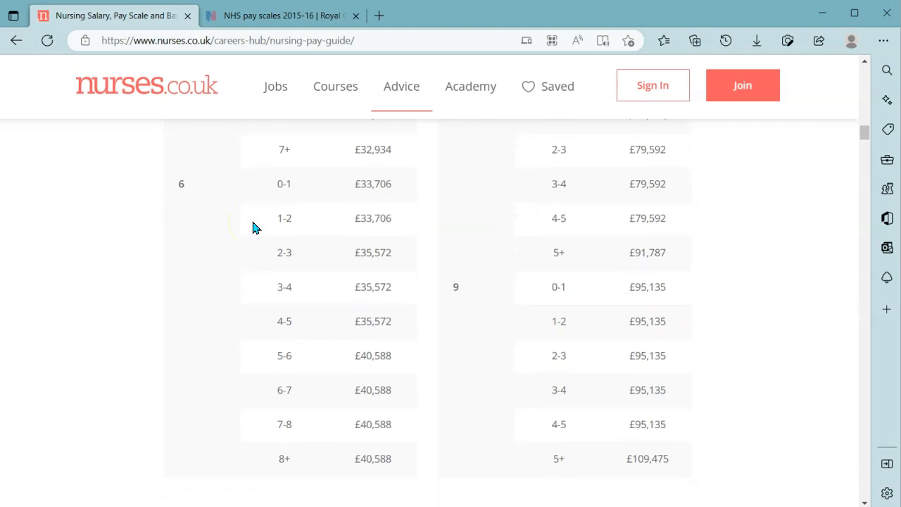
{"action": "scroll", "scroll_direction": "down", "scroll_amount": 3}
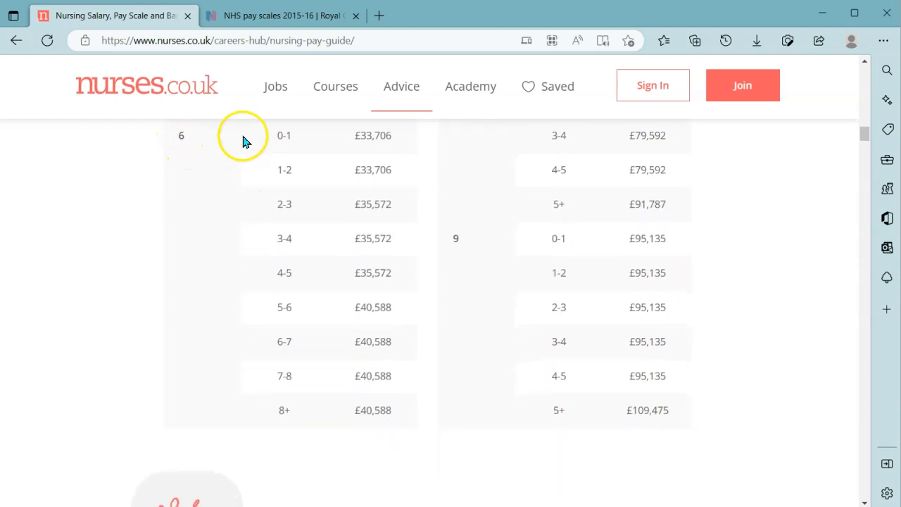
{"action": "scroll", "scroll_direction": "up", "scroll_amount": 3}
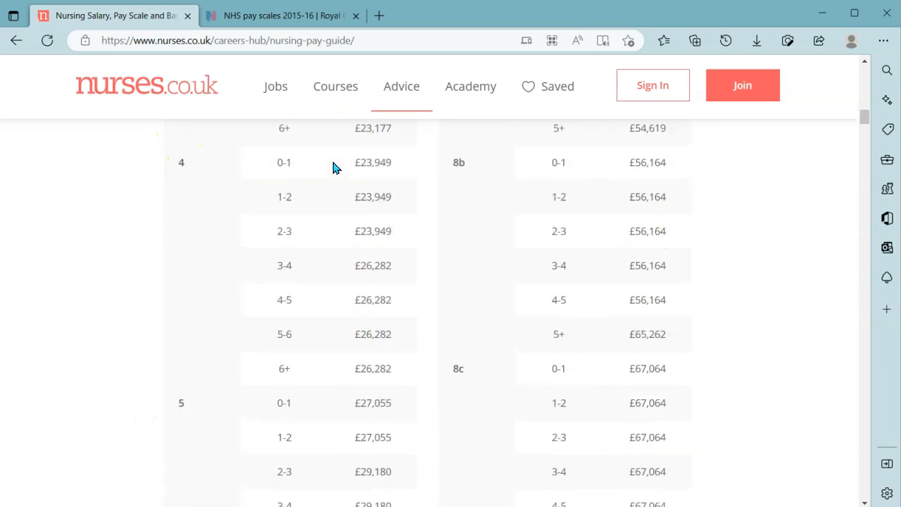
{"action": "scroll", "scroll_direction": "up", "scroll_amount": 3}
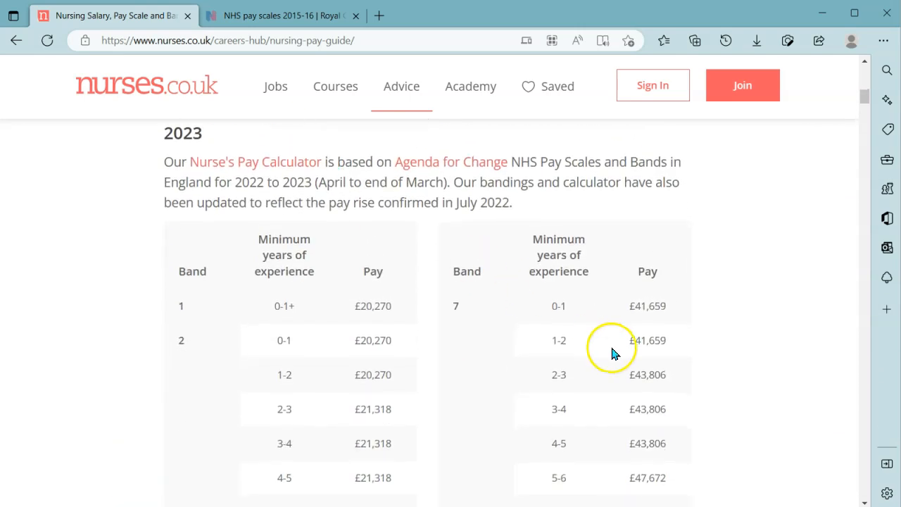
{"action": "scroll", "scroll_direction": "down", "scroll_amount": 3}
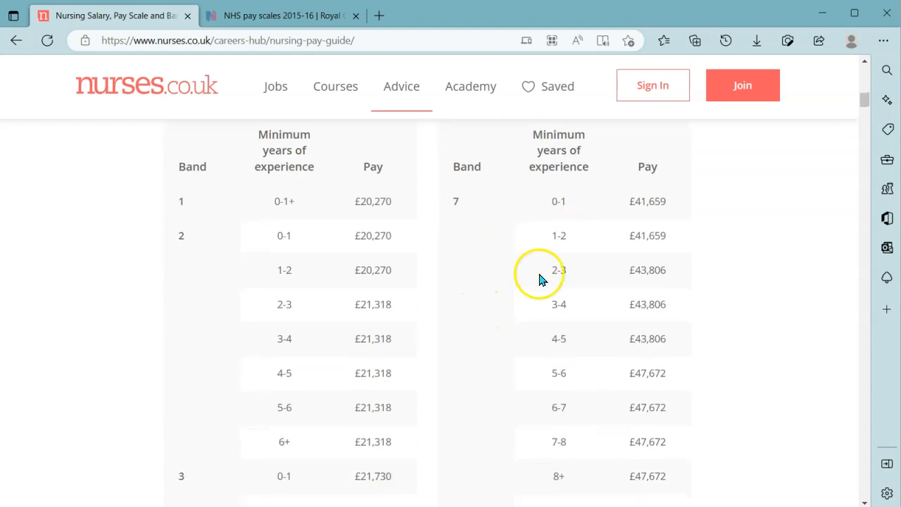
{"action": "mouse_move", "coordinate": [631, 203]}
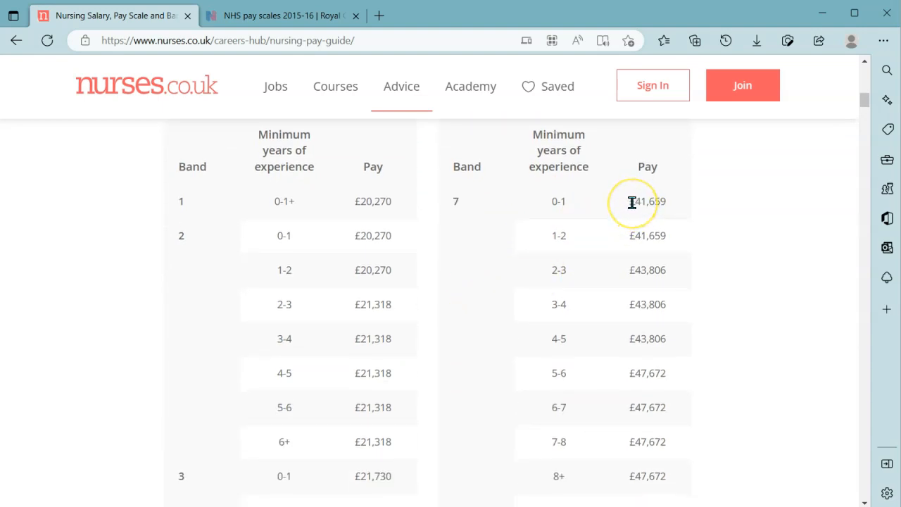
{"action": "scroll", "scroll_direction": "down", "scroll_amount": 3}
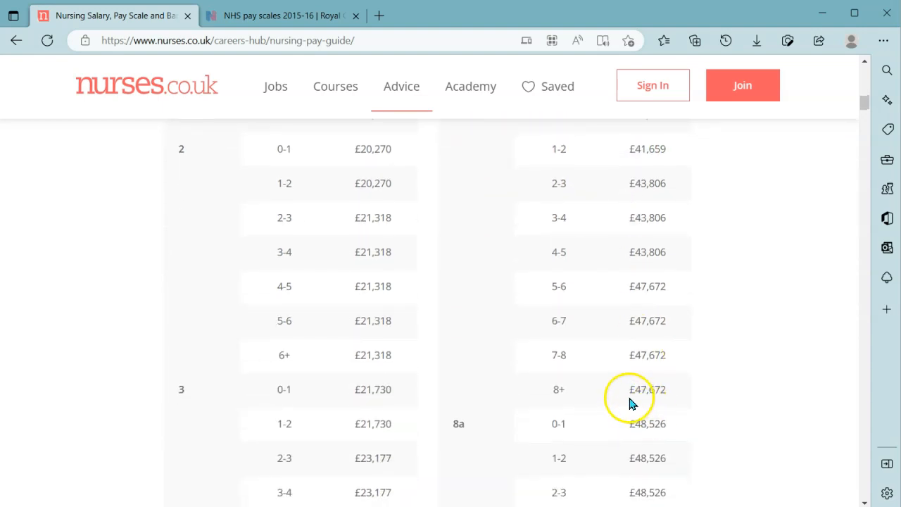
{"action": "mouse_move", "coordinate": [669, 391]}
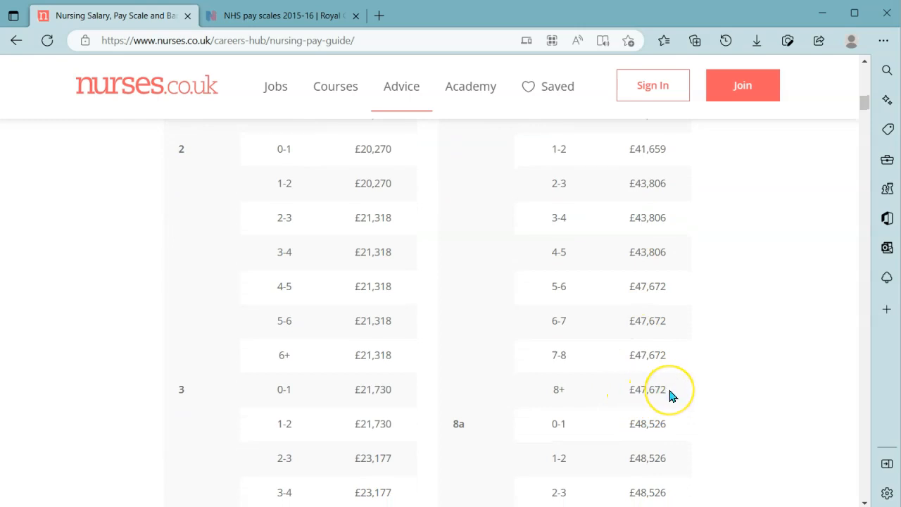
{"action": "scroll", "scroll_direction": "down", "scroll_amount": 3}
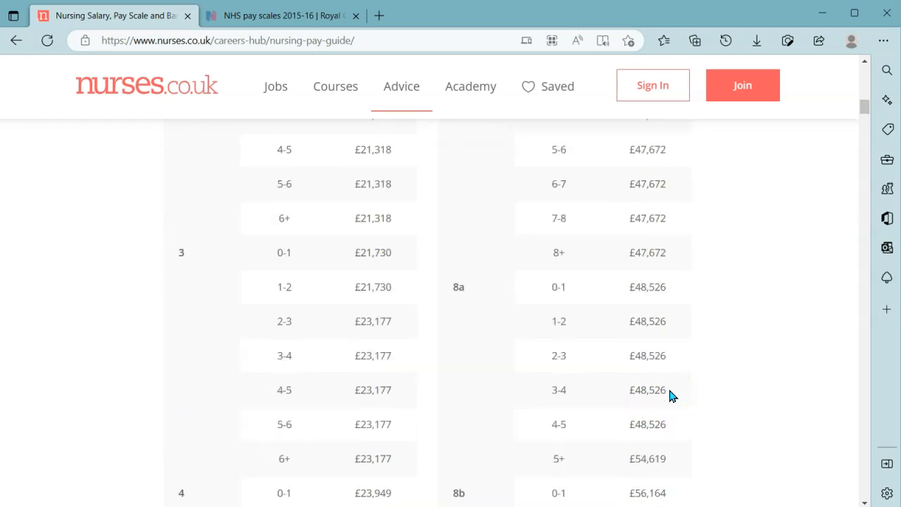
{"action": "scroll", "scroll_direction": "down", "scroll_amount": 3}
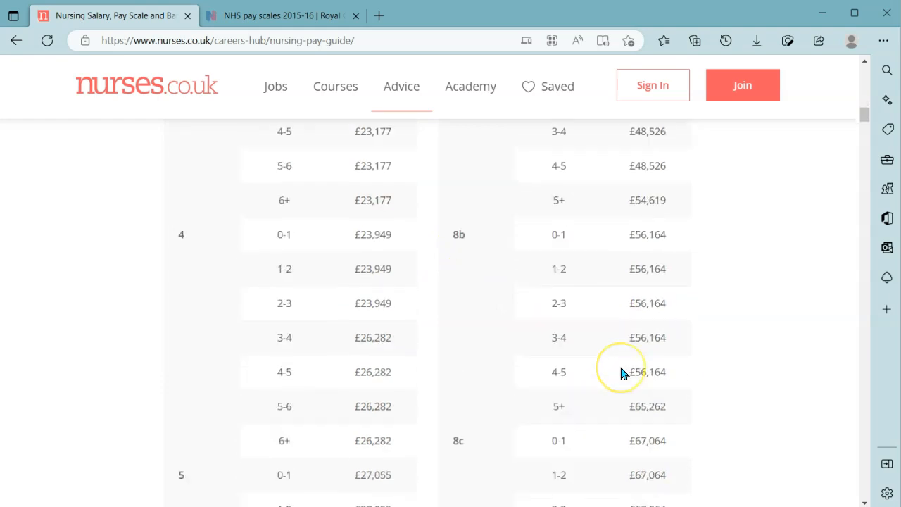
{"action": "scroll", "scroll_direction": "down", "scroll_amount": 3}
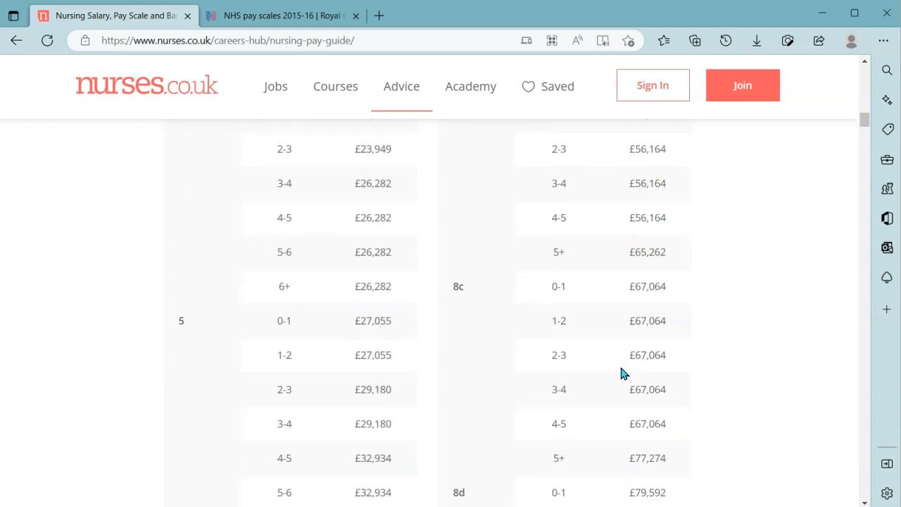
{"action": "scroll", "scroll_direction": "down", "scroll_amount": 3}
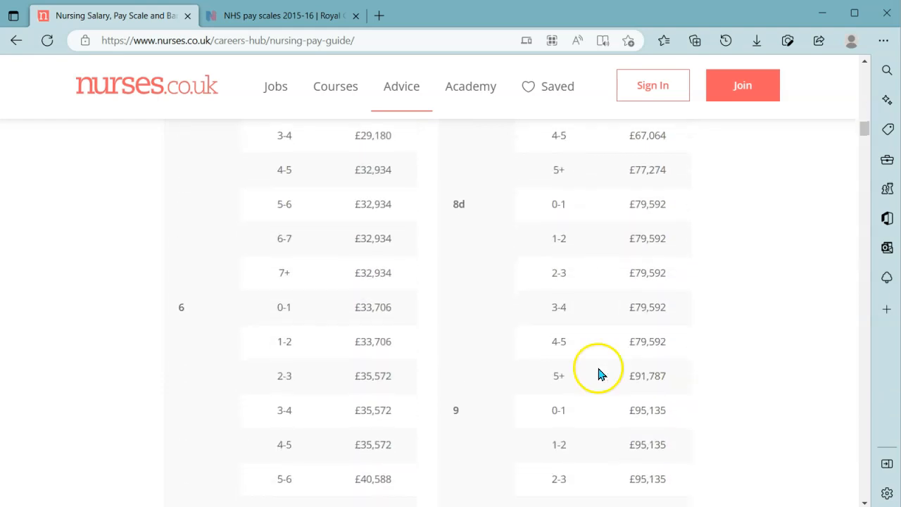
{"action": "scroll", "scroll_direction": "down", "scroll_amount": 3}
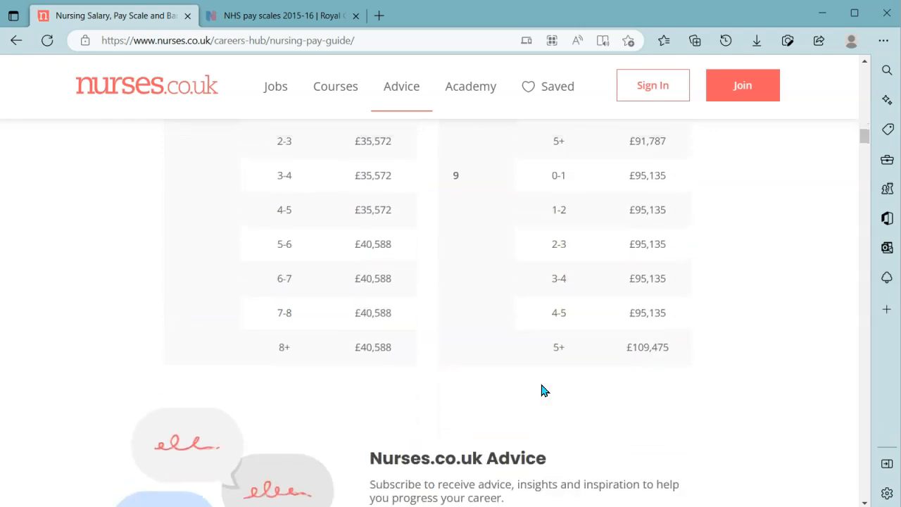
{"action": "scroll", "scroll_direction": "up", "scroll_amount": 3}
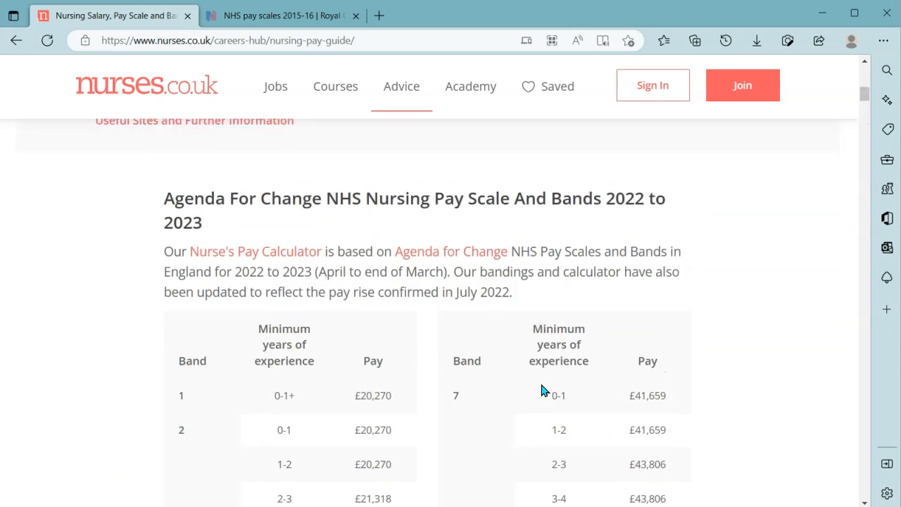
{"action": "scroll", "scroll_direction": "up", "scroll_amount": 3}
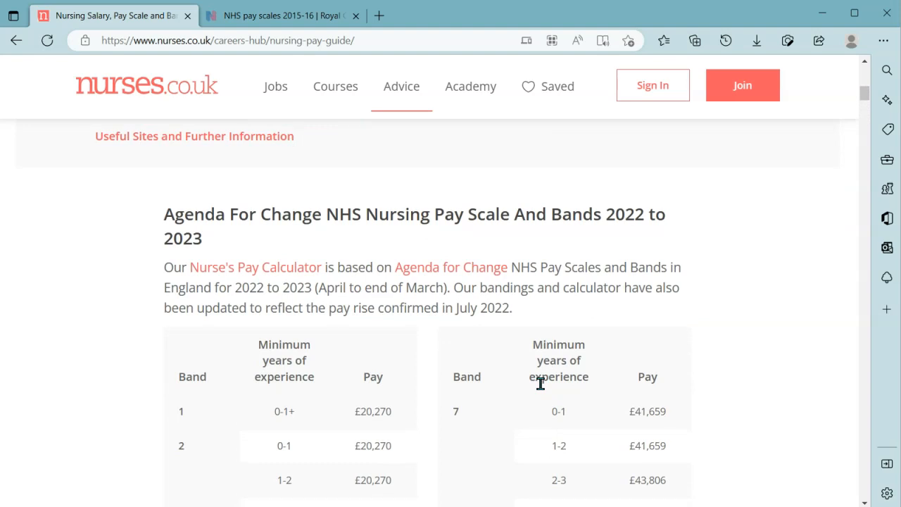
{"action": "scroll", "scroll_direction": "down", "scroll_amount": 3}
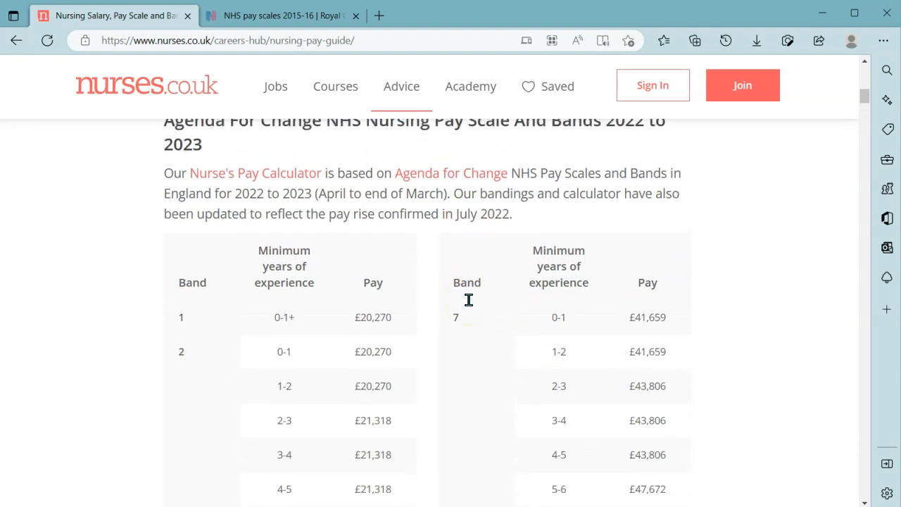
{"action": "scroll", "scroll_direction": "up", "scroll_amount": 3}
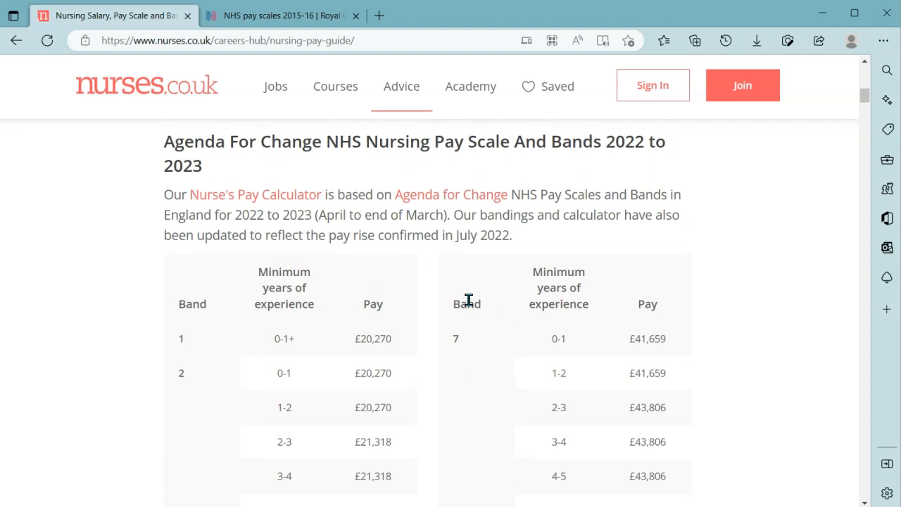
{"action": "scroll", "scroll_direction": "down", "scroll_amount": 3}
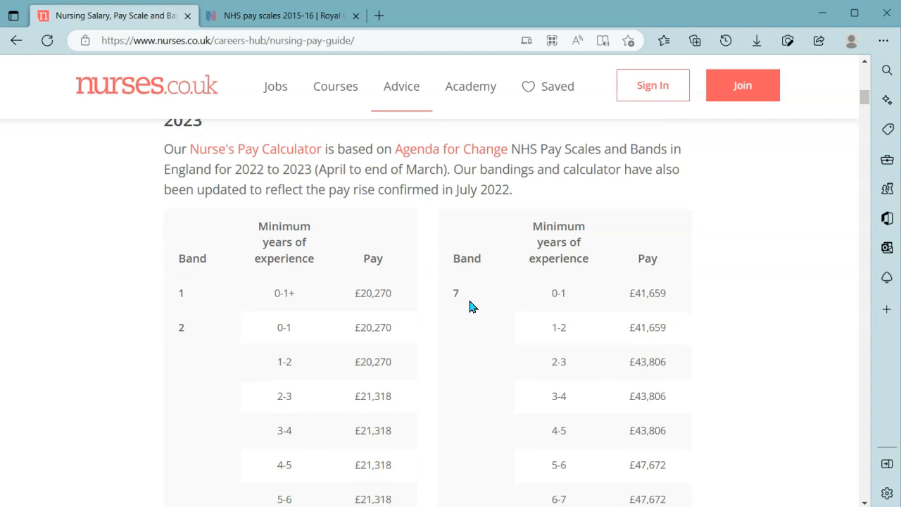
{"action": "scroll", "scroll_direction": "down", "scroll_amount": 3}
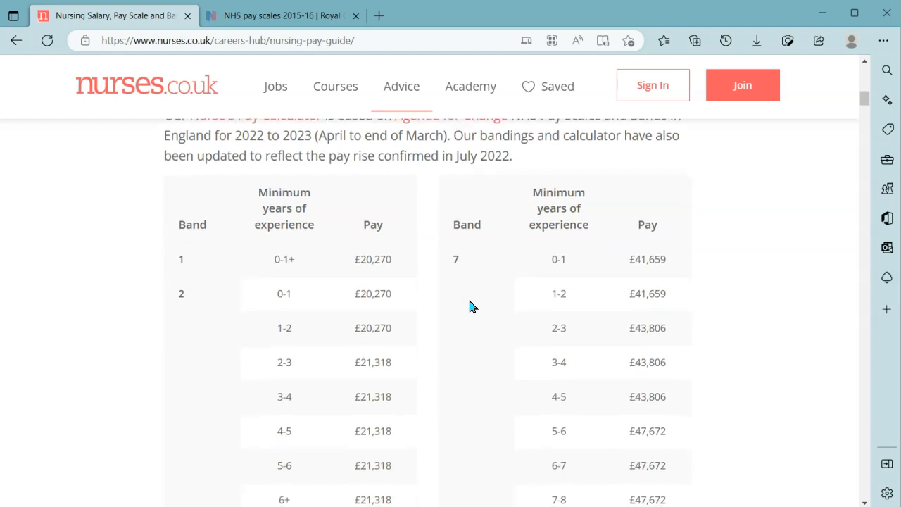
{"action": "mouse_move", "coordinate": [378, 275]}
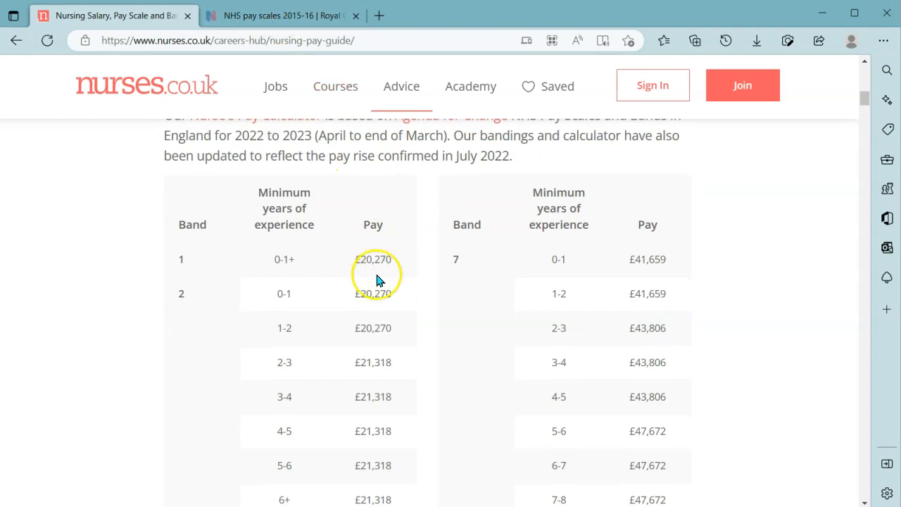
{"action": "mouse_move", "coordinate": [335, 85]}
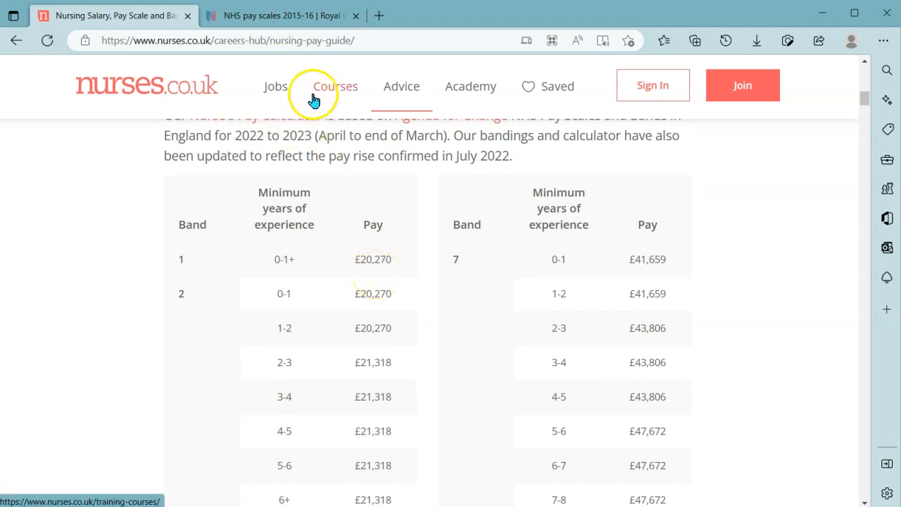
{"action": "scroll", "scroll_direction": "down", "scroll_amount": 3}
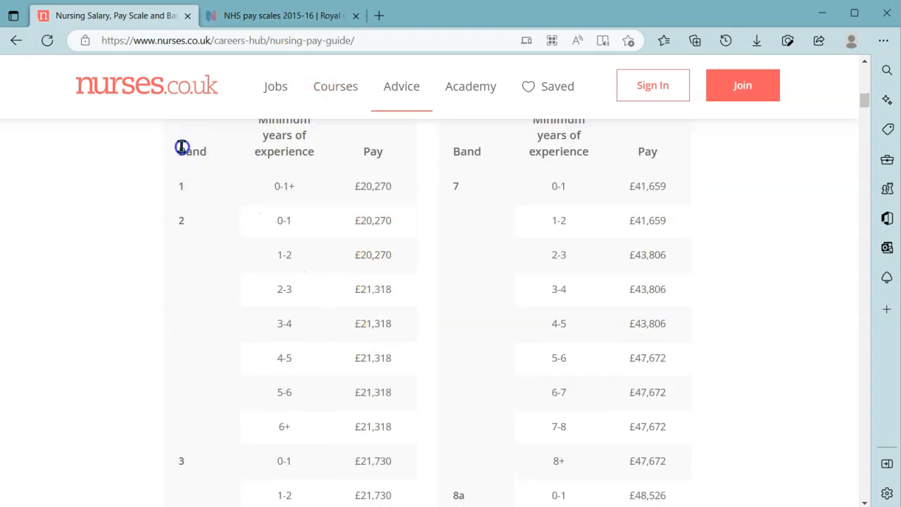
{"action": "left_click_drag", "start_coordinate": [183, 147], "coordinate": [633, 423]}
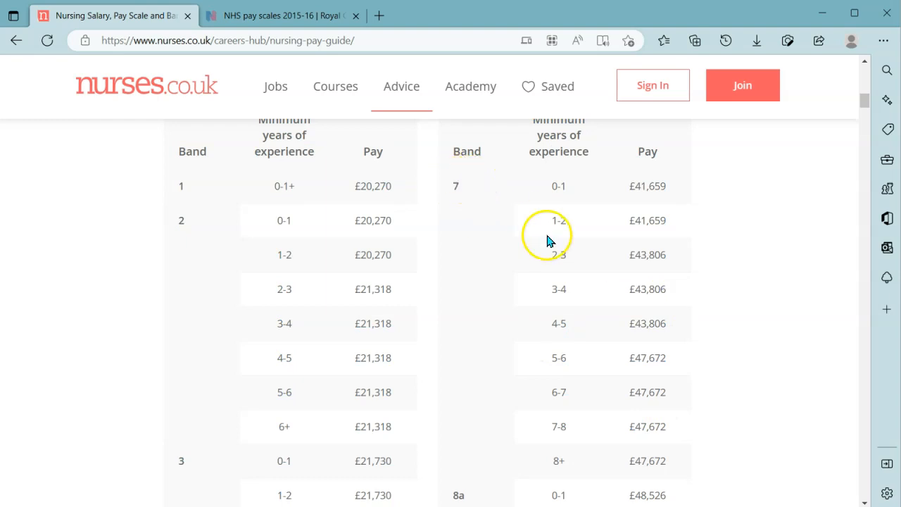
{"action": "mouse_move", "coordinate": [296, 120]}
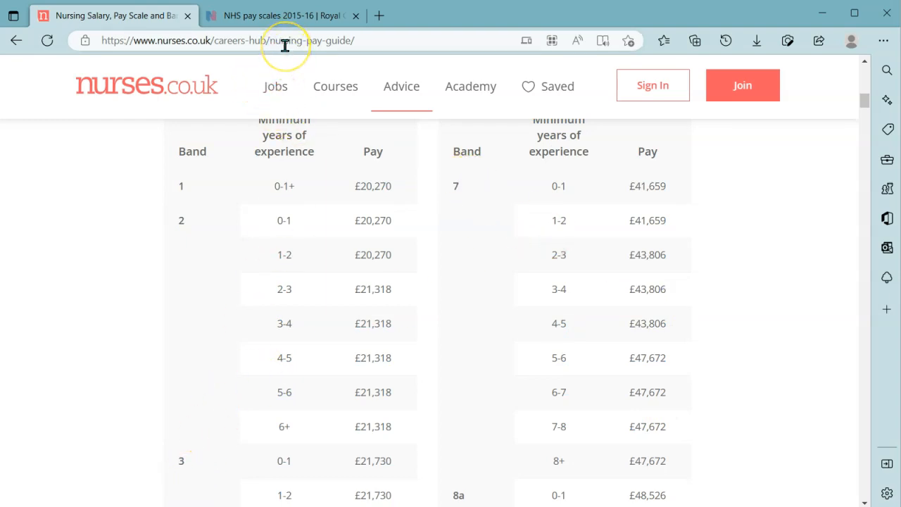
{"action": "mouse_move", "coordinate": [284, 39]}
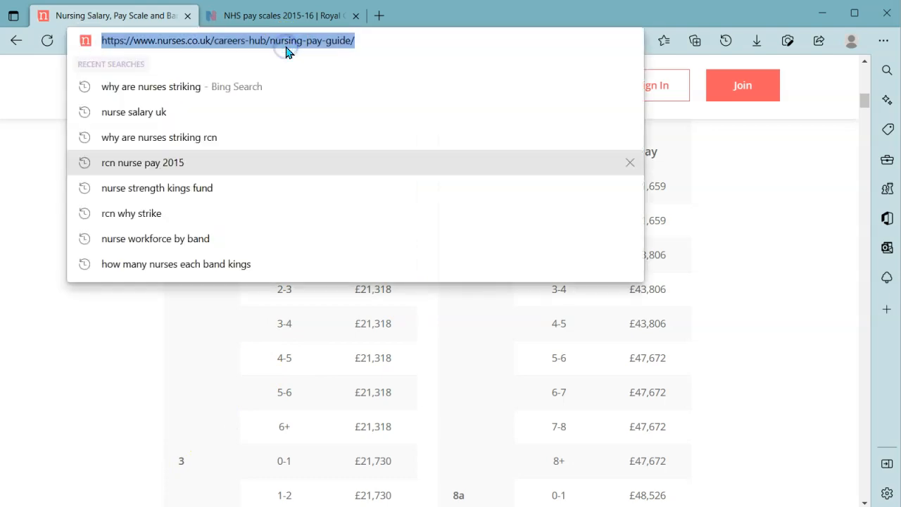
Copy the nursing pay guide page address from the Edge address bar
{"action": "right_click", "coordinate": [228, 40]}
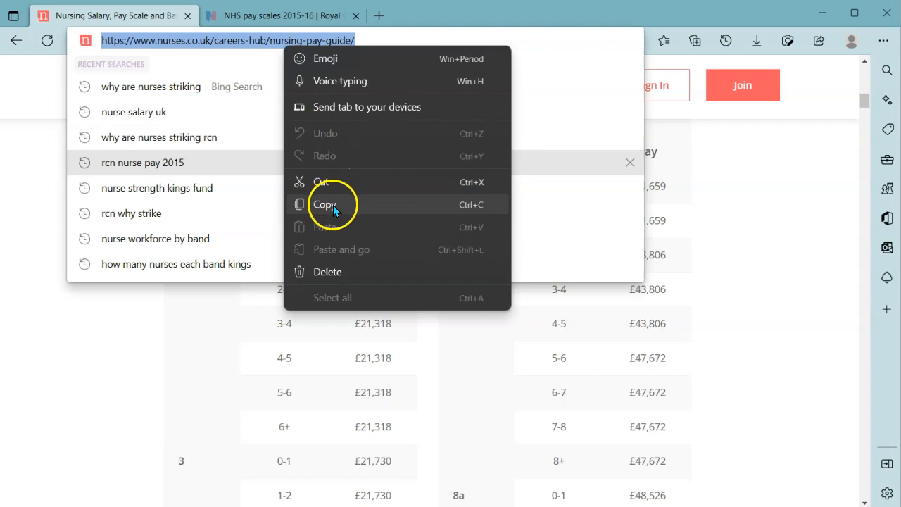
{"action": "left_click", "coordinate": [324, 204]}
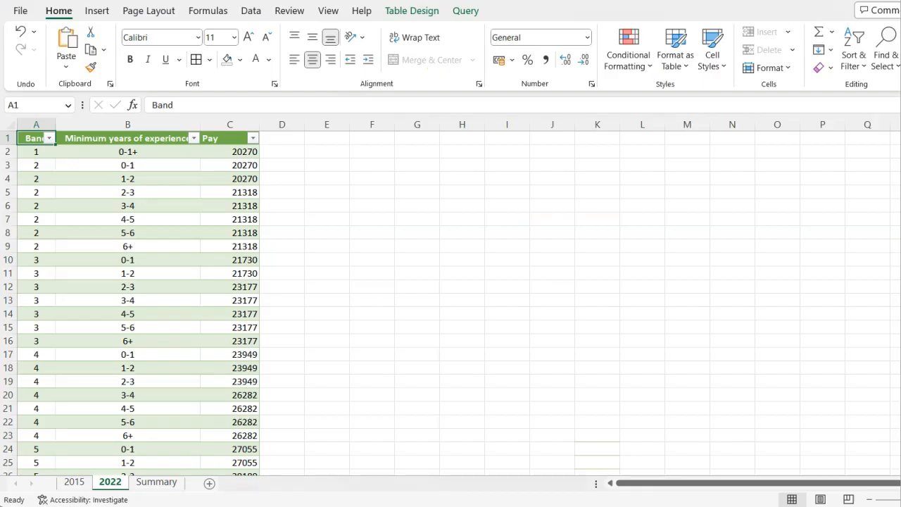
{"action": "mouse_move", "coordinate": [254, 22]}
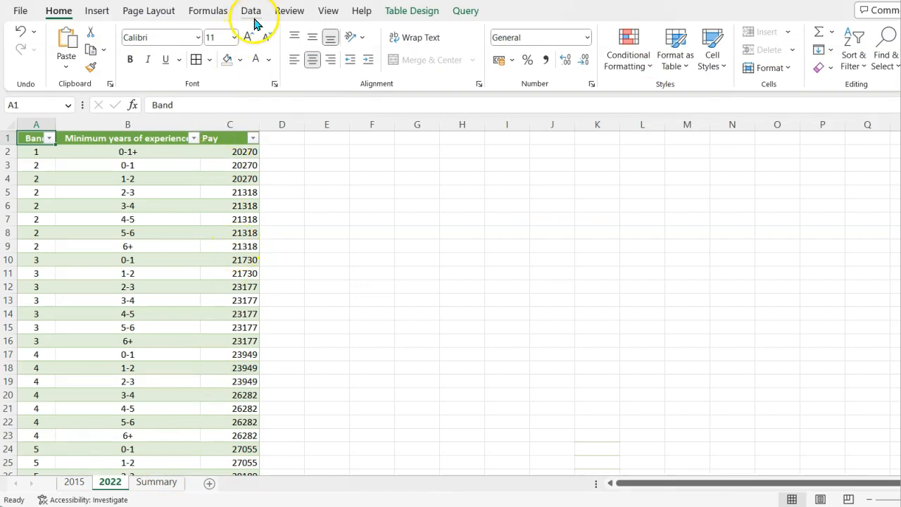
{"action": "mouse_move", "coordinate": [255, 22]}
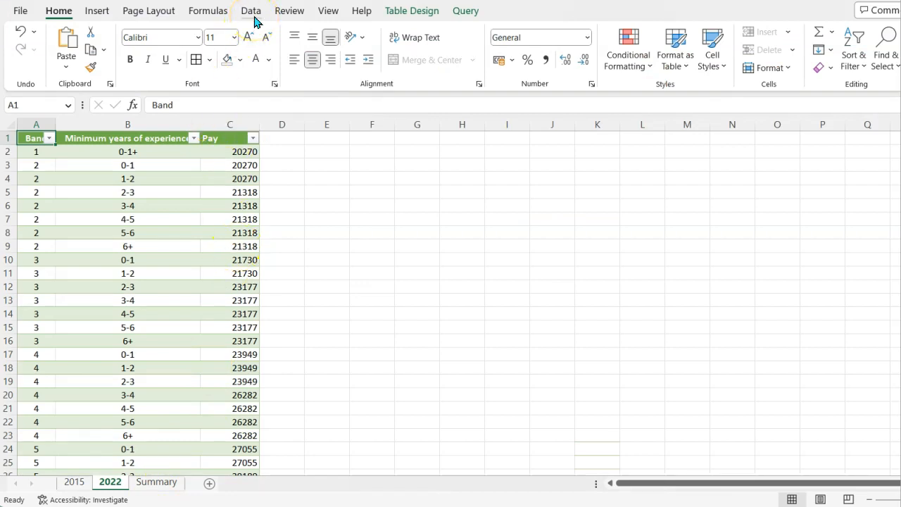
Show the Data ribbon with its Get & Transform Data commands
{"action": "left_click", "coordinate": [251, 11]}
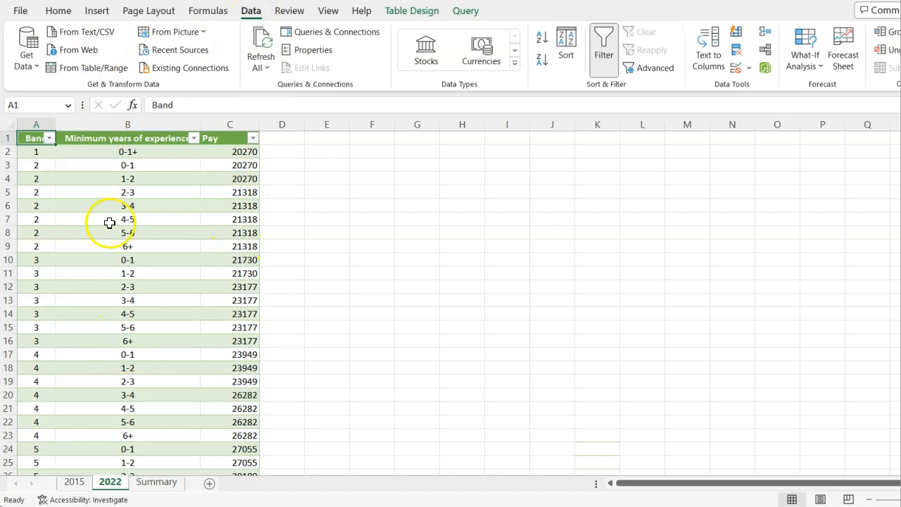
{"action": "mouse_move", "coordinate": [135, 90]}
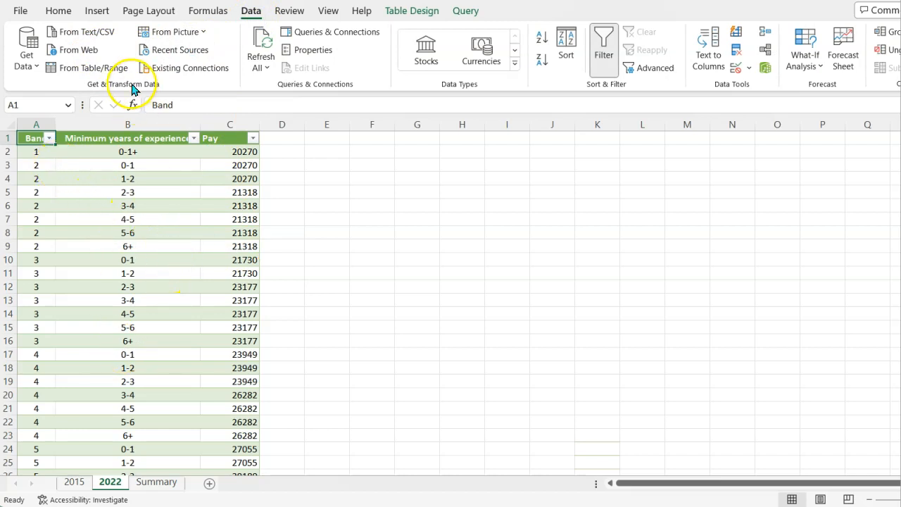
{"action": "mouse_move", "coordinate": [39, 53]}
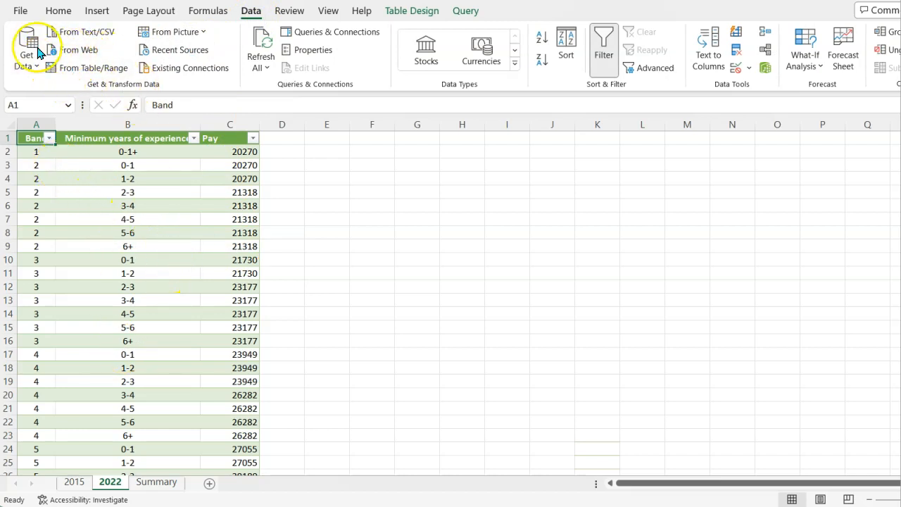
{"action": "mouse_move", "coordinate": [141, 88]}
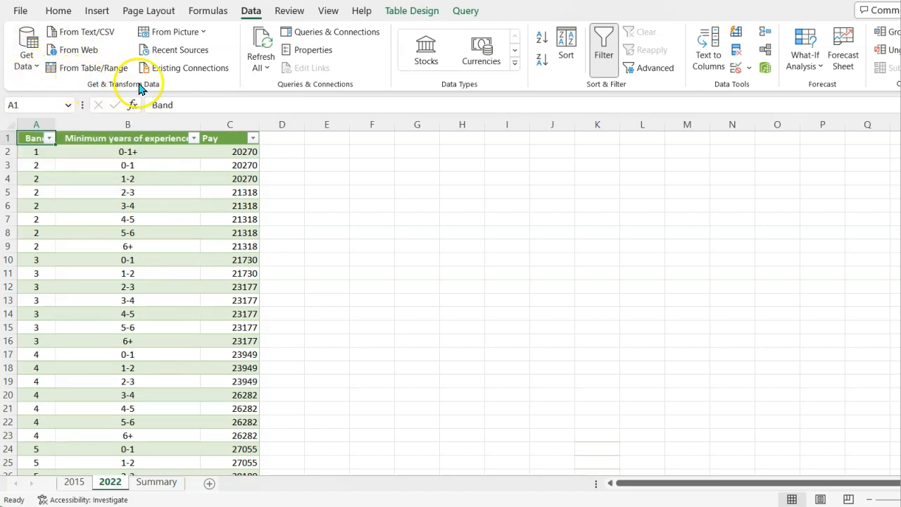
{"action": "mouse_move", "coordinate": [138, 70]}
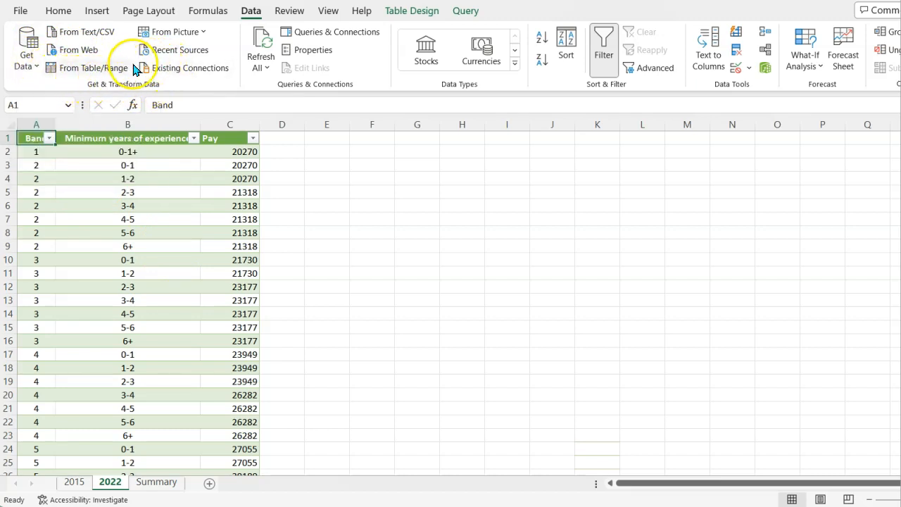
{"action": "mouse_move", "coordinate": [68, 51]}
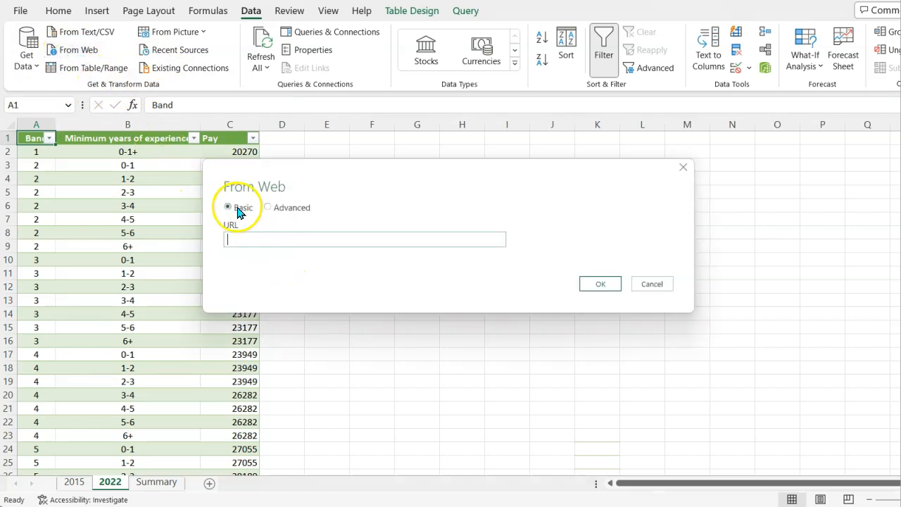
{"action": "mouse_move", "coordinate": [251, 226]}
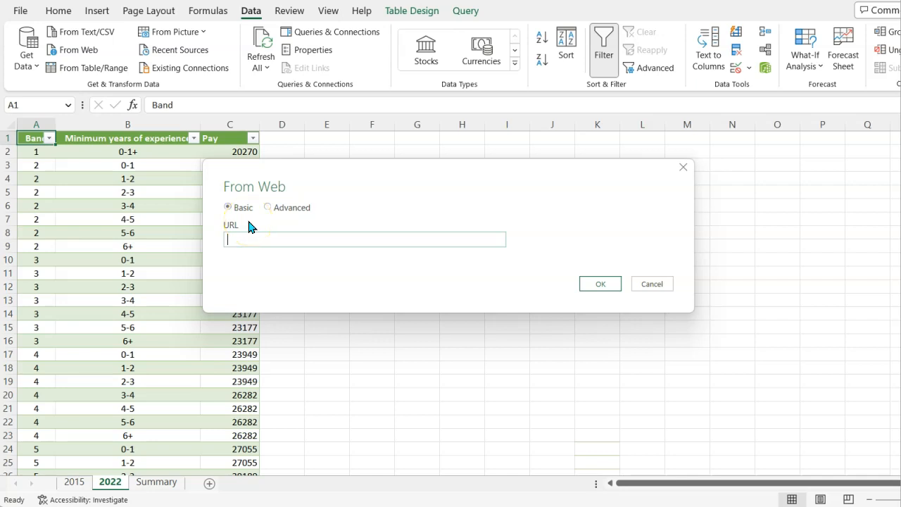
{"action": "type", "text": "https://www.nurses.co.uk/careers-hub/nursing-pay-guide/"}
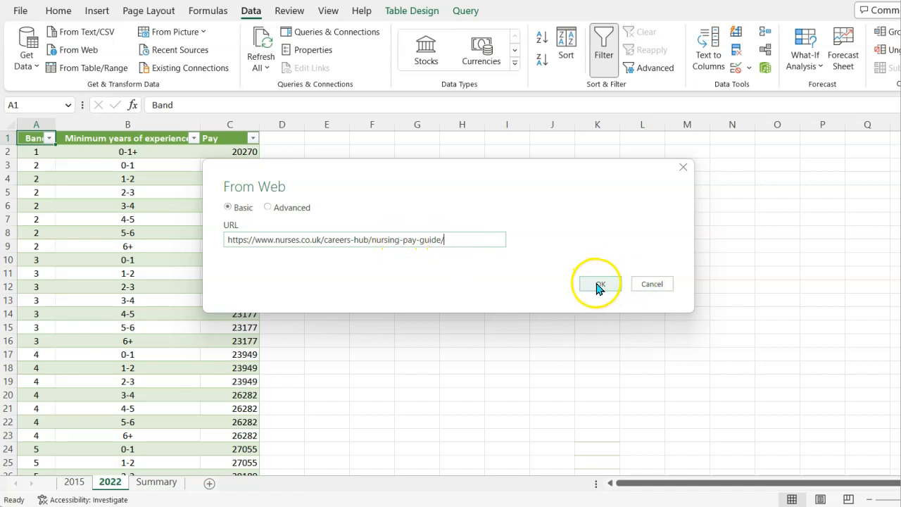
{"action": "left_click", "coordinate": [597, 284]}
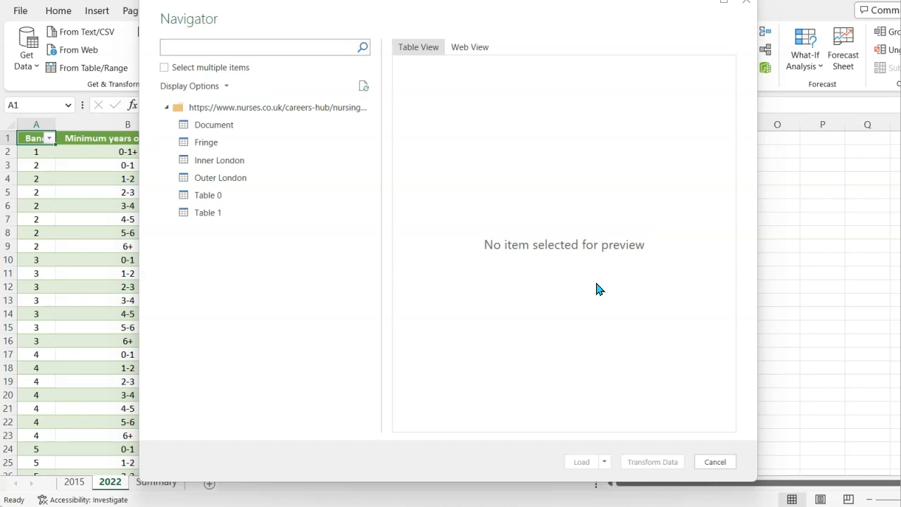
{"action": "mouse_move", "coordinate": [419, 208]}
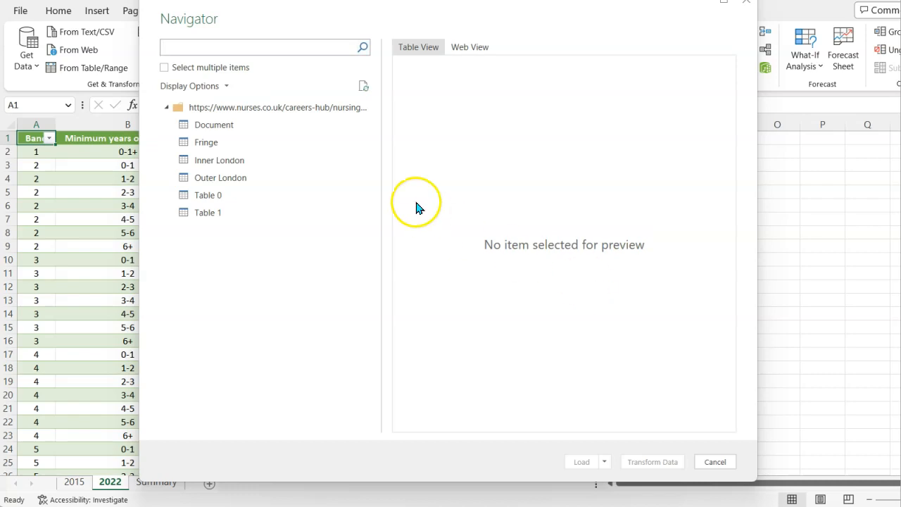
Preview the Fringe, Inner London, Table 0 and Table 1 tables in Navigator, settling on Table 0
{"action": "left_click", "coordinate": [206, 141]}
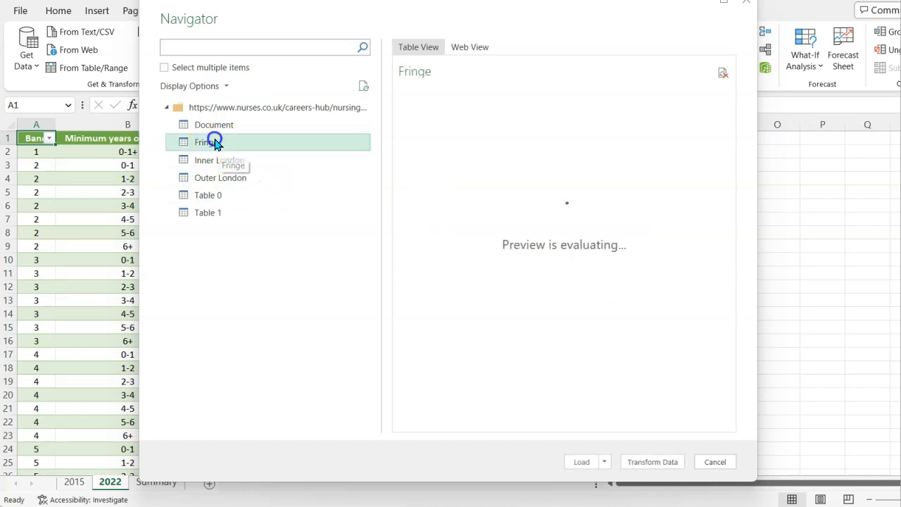
{"action": "left_click", "coordinate": [220, 160]}
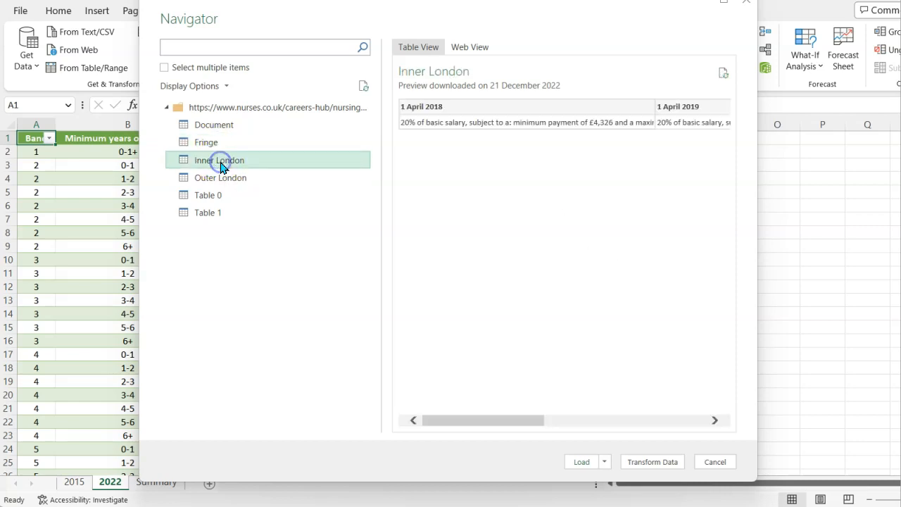
{"action": "left_click", "coordinate": [208, 194]}
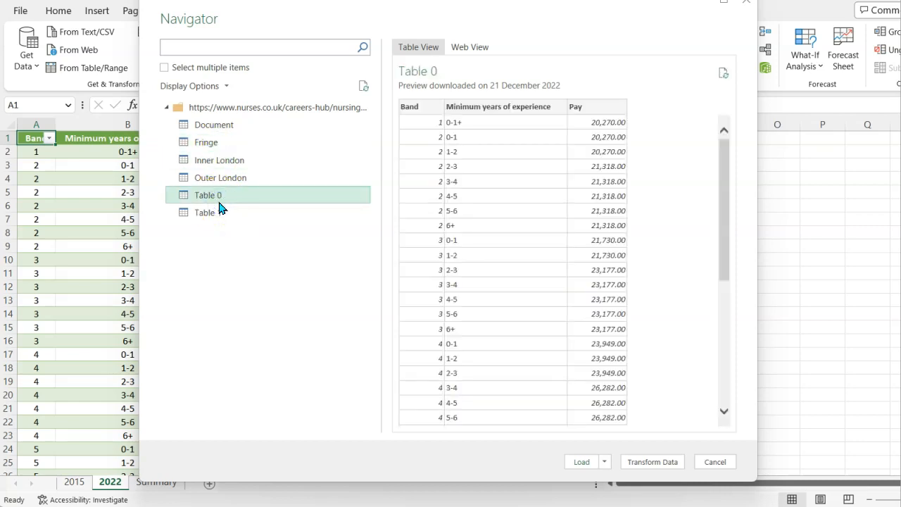
{"action": "left_click", "coordinate": [205, 211]}
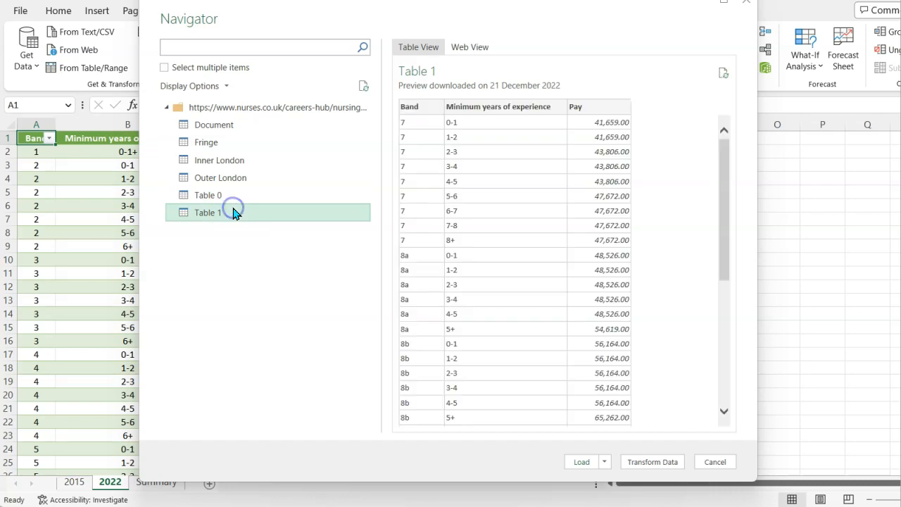
{"action": "left_click", "coordinate": [207, 194]}
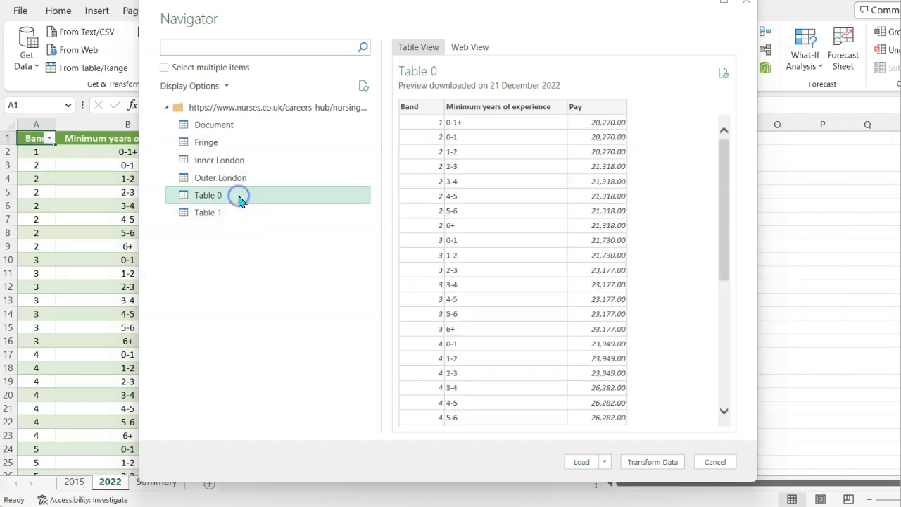
{"action": "scroll", "scroll_direction": "down", "scroll_amount": 3}
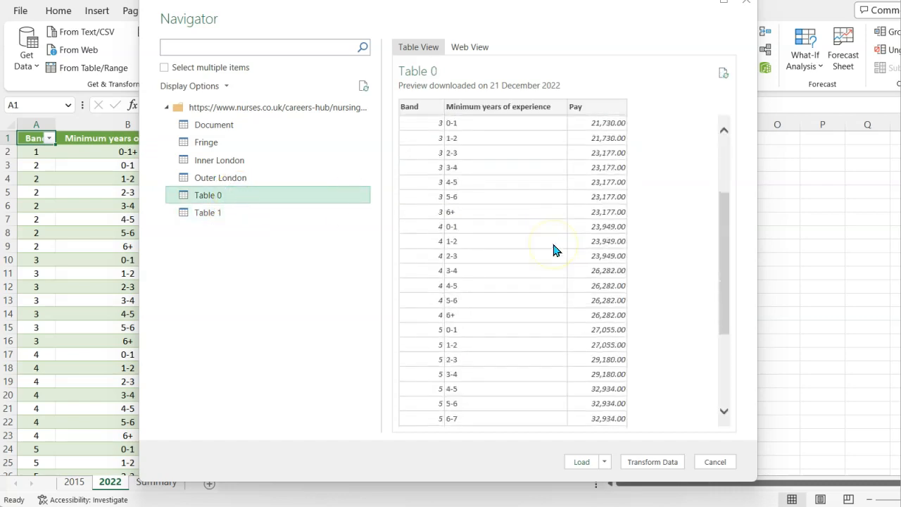
{"action": "scroll", "scroll_direction": "down", "scroll_amount": 3}
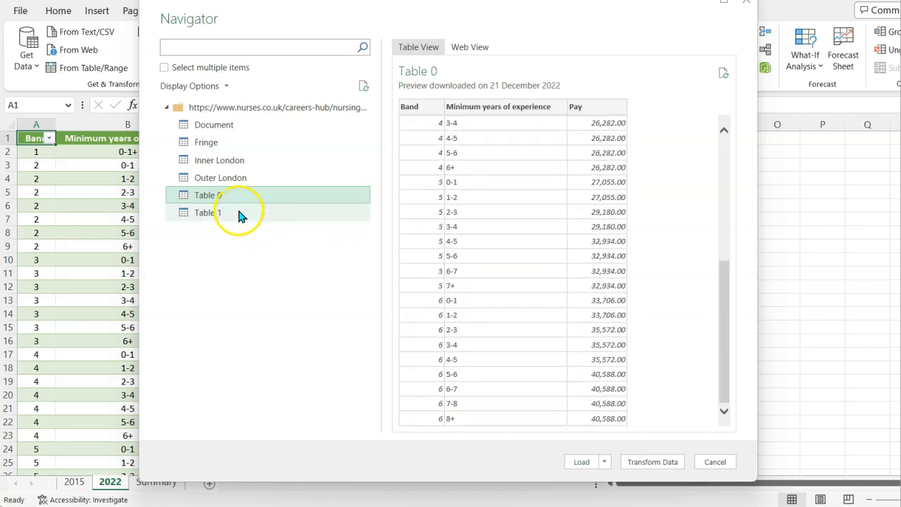
{"action": "left_click", "coordinate": [208, 213]}
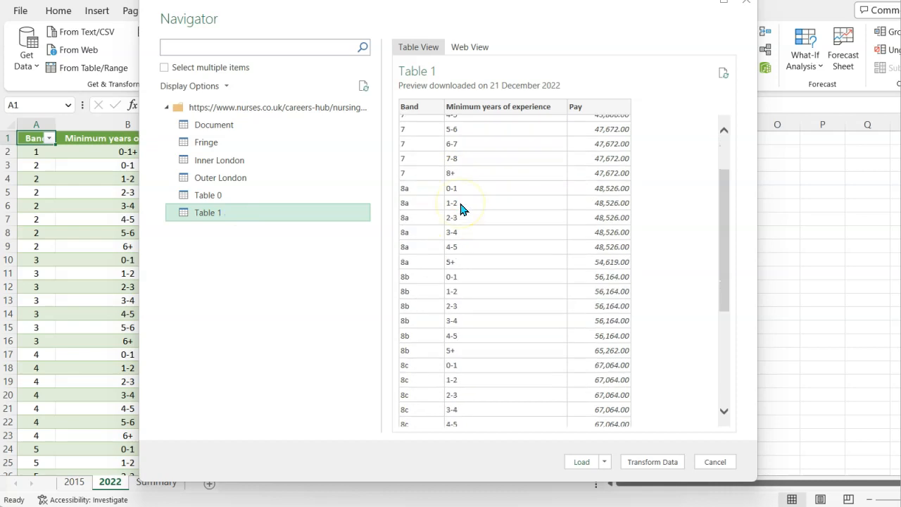
{"action": "scroll", "scroll_direction": "down", "scroll_amount": 3}
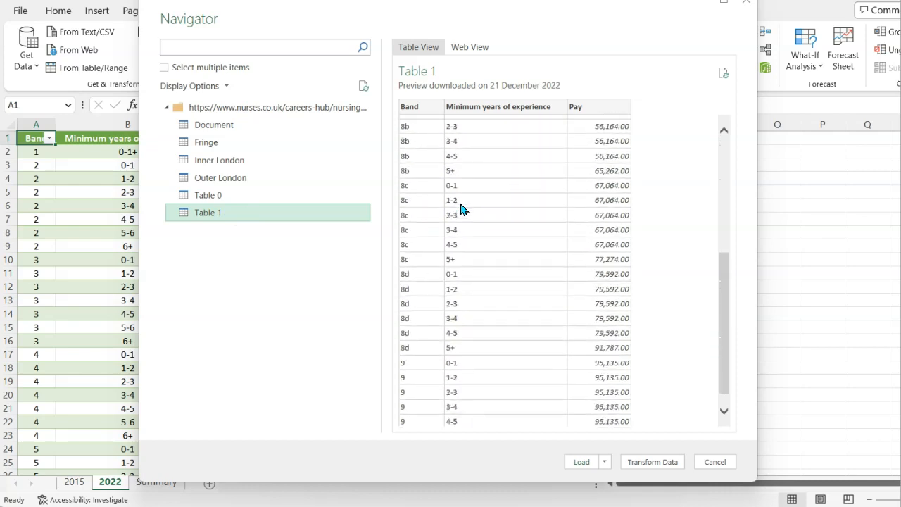
{"action": "left_click", "coordinate": [208, 194]}
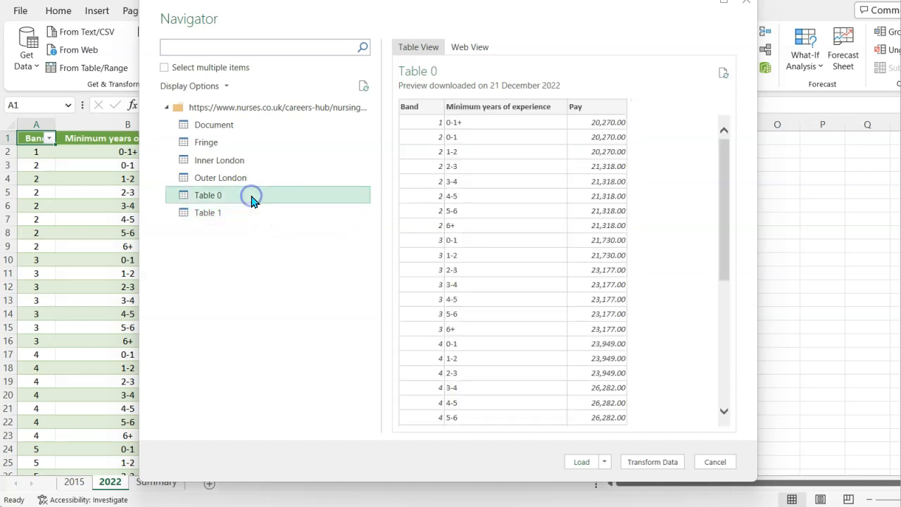
{"action": "mouse_move", "coordinate": [240, 212]}
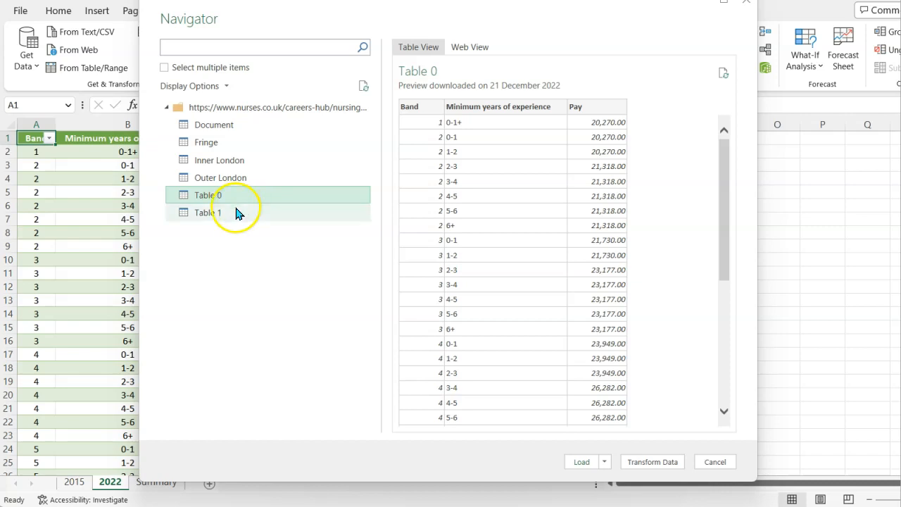
{"action": "left_click", "coordinate": [209, 211]}
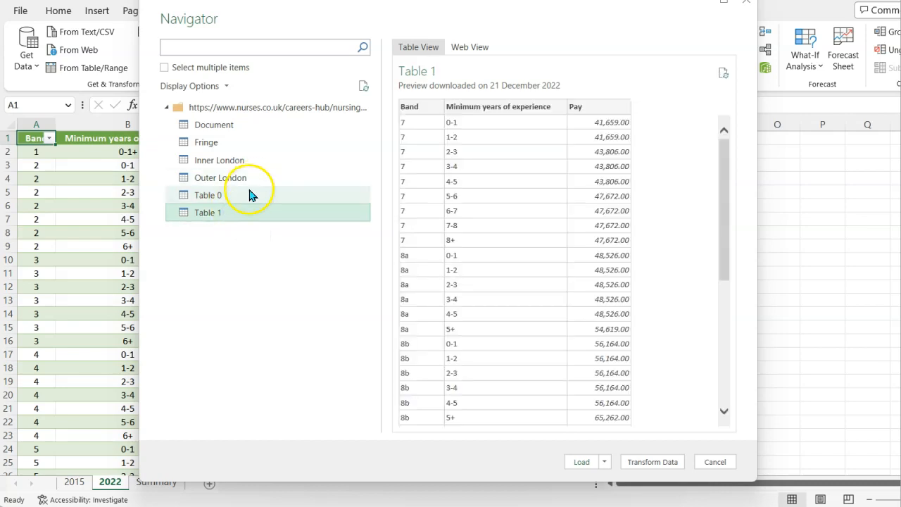
{"action": "left_click", "coordinate": [207, 195]}
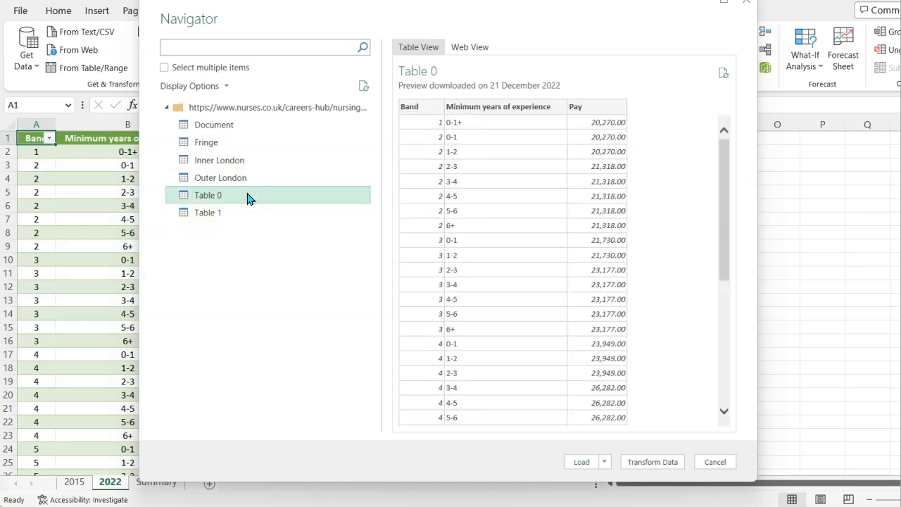
{"action": "mouse_move", "coordinate": [532, 282]}
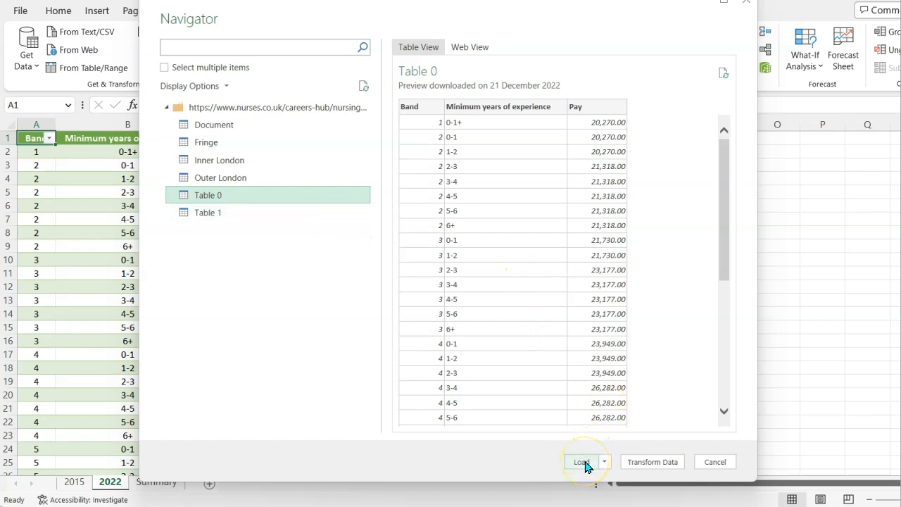
Load Table 0's band pay data into a new sheet of 39 rows
{"action": "left_click", "coordinate": [581, 461]}
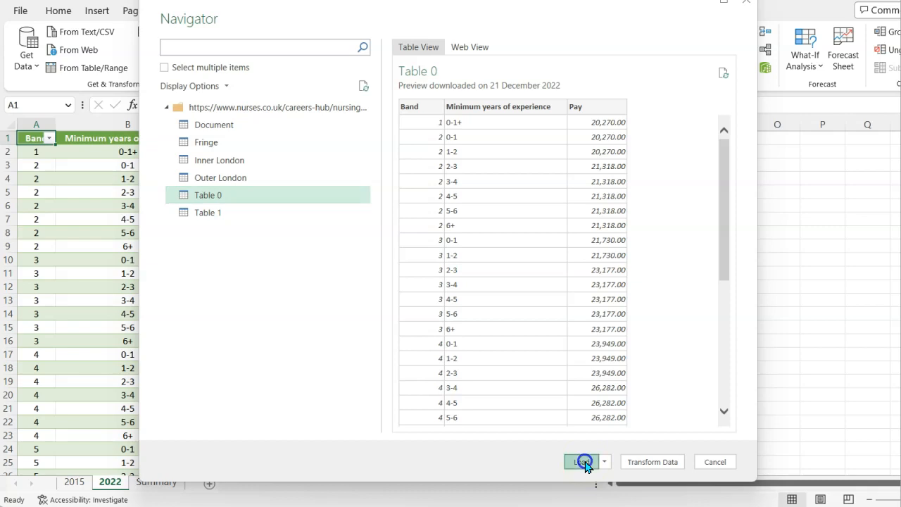
{"action": "left_click", "coordinate": [583, 462]}
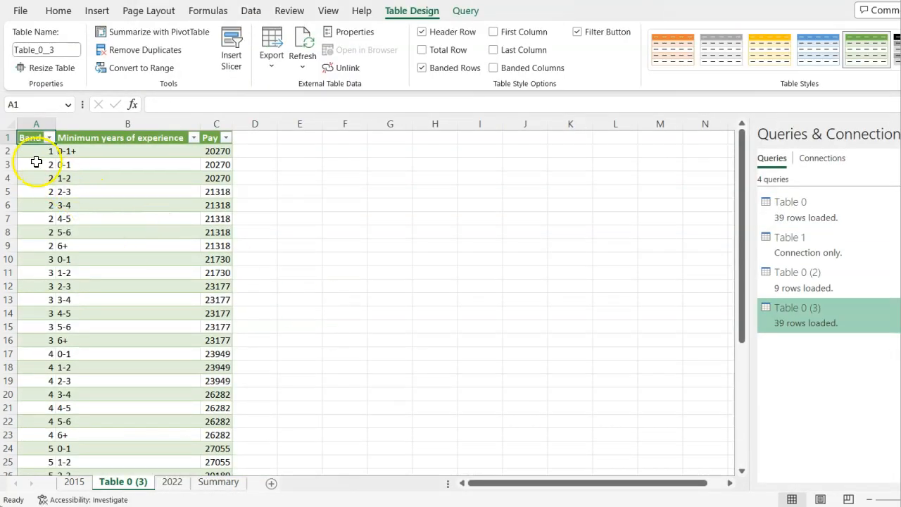
{"action": "left_click", "coordinate": [37, 136]}
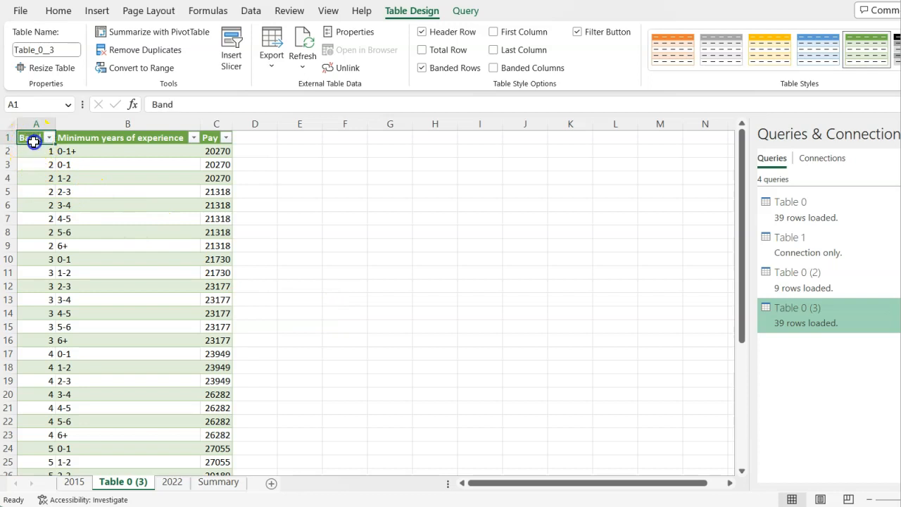
{"action": "left_click_drag", "start_coordinate": [34, 138], "coordinate": [104, 151]}
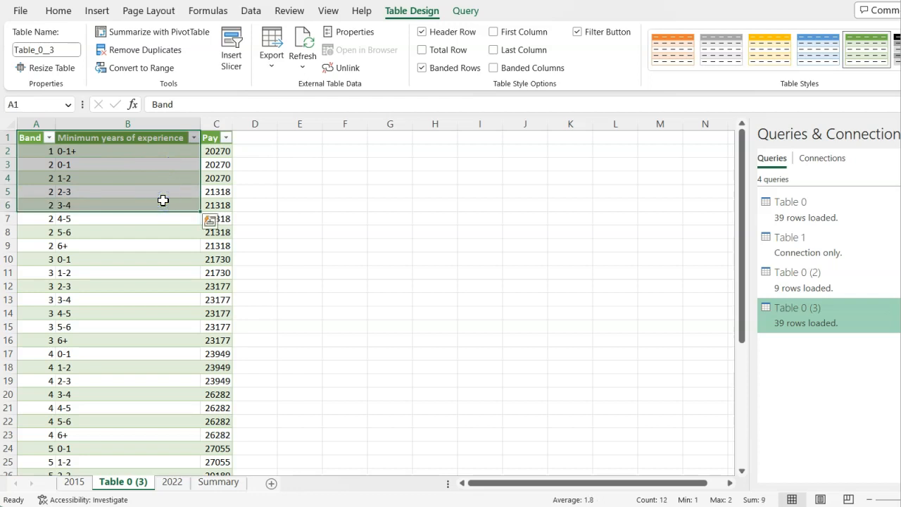
{"action": "mouse_move", "coordinate": [166, 237]}
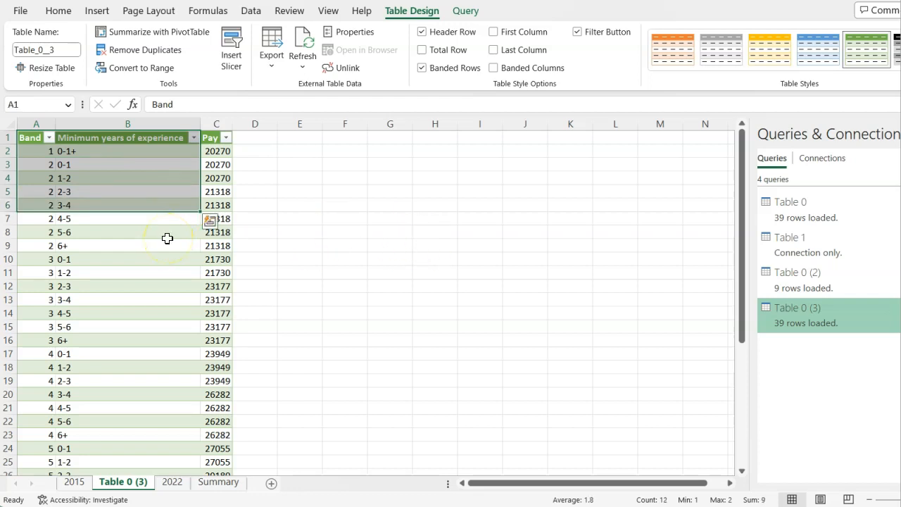
{"action": "scroll", "scroll_direction": "down", "scroll_amount": 3}
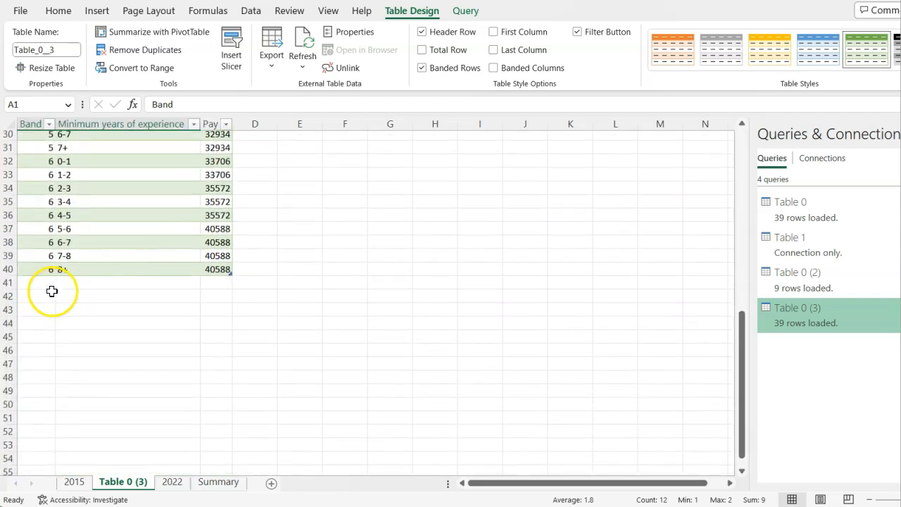
{"action": "left_click_drag", "start_coordinate": [51, 291], "coordinate": [200, 392]}
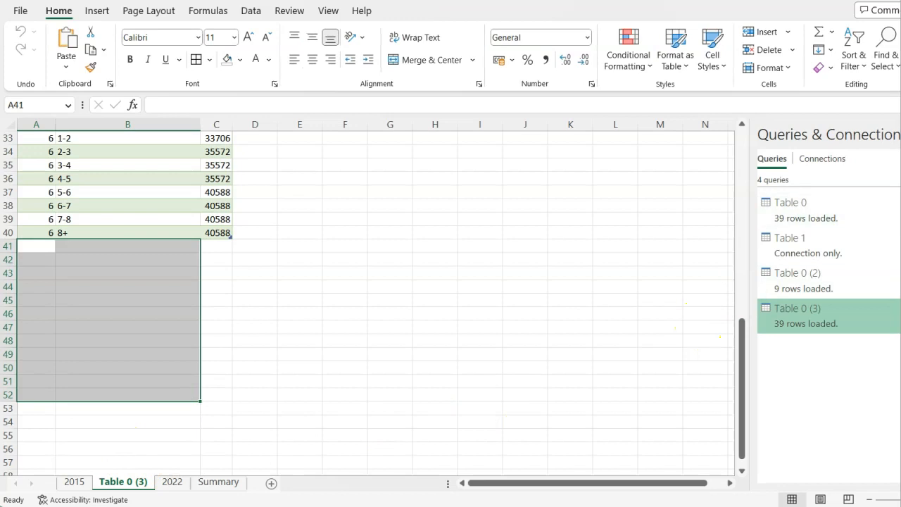
{"action": "left_click", "coordinate": [172, 482]}
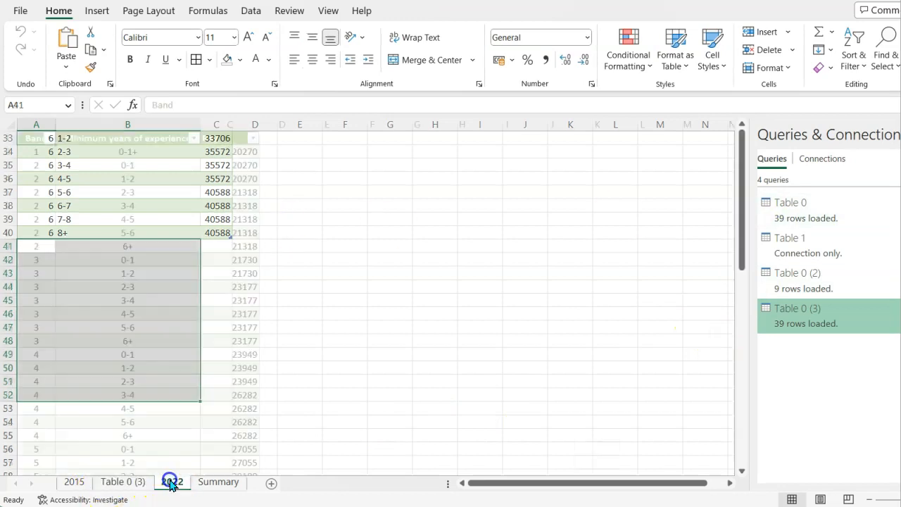
{"action": "left_click", "coordinate": [172, 481]}
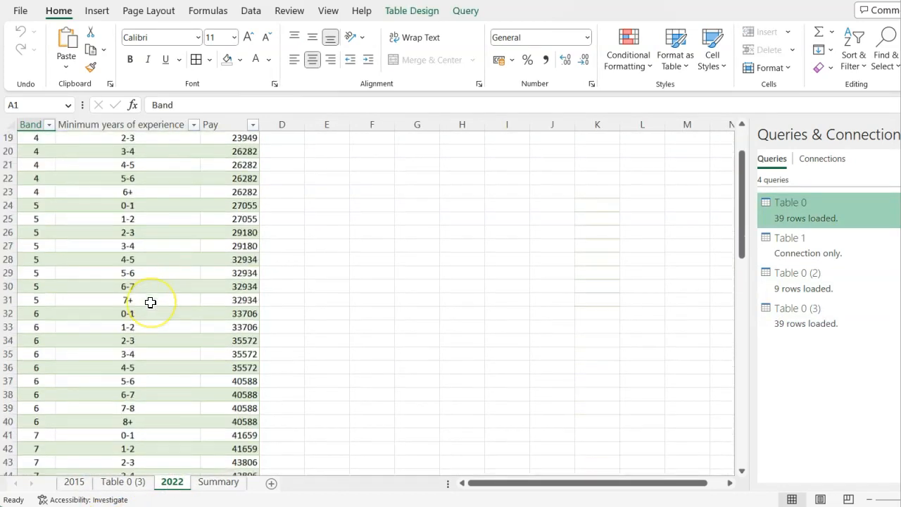
{"action": "scroll", "scroll_direction": "down", "scroll_amount": 3}
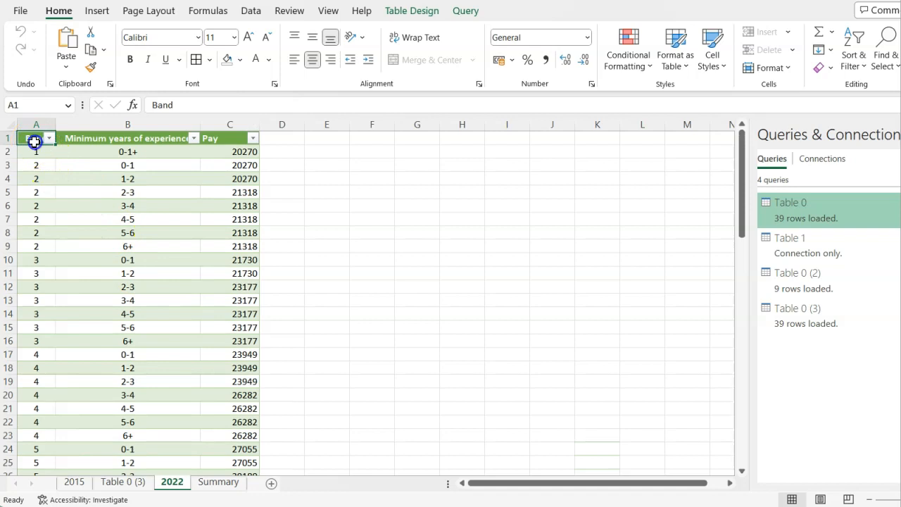
{"action": "left_click", "coordinate": [218, 138]}
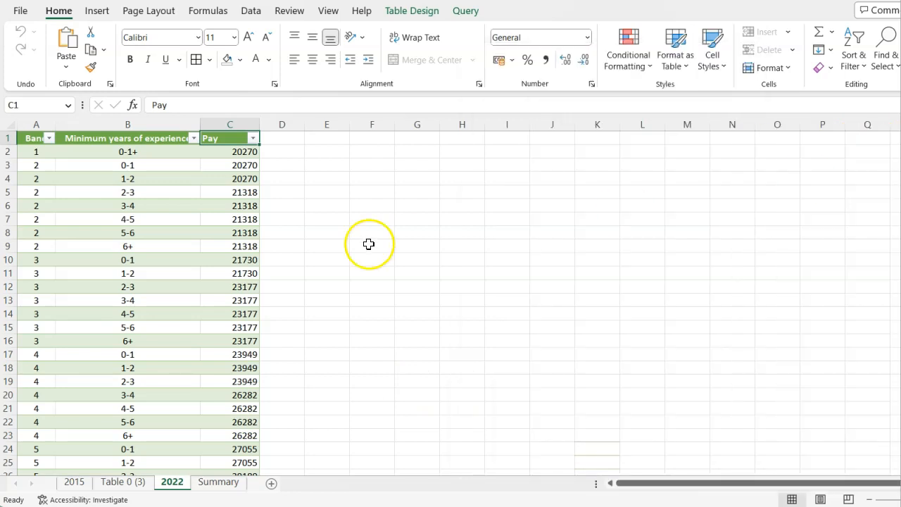
{"action": "left_click", "coordinate": [122, 482]}
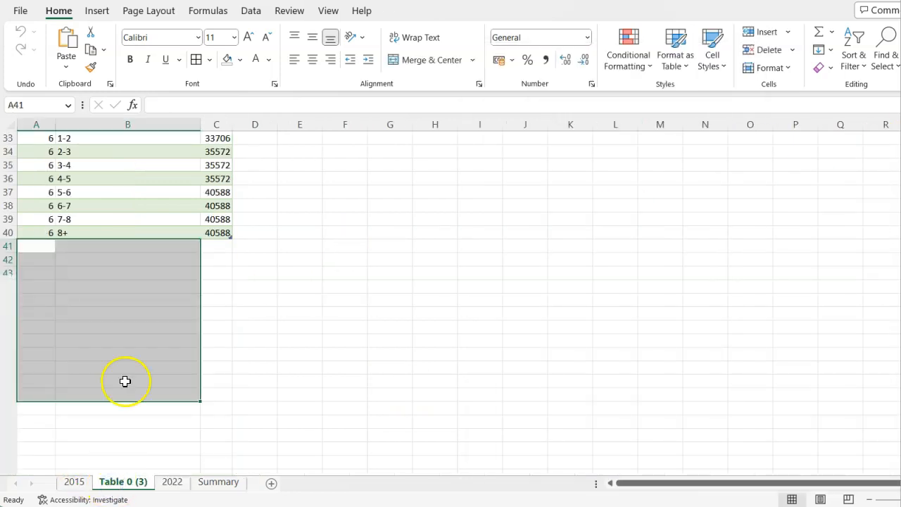
{"action": "scroll", "scroll_direction": "up", "scroll_amount": 3}
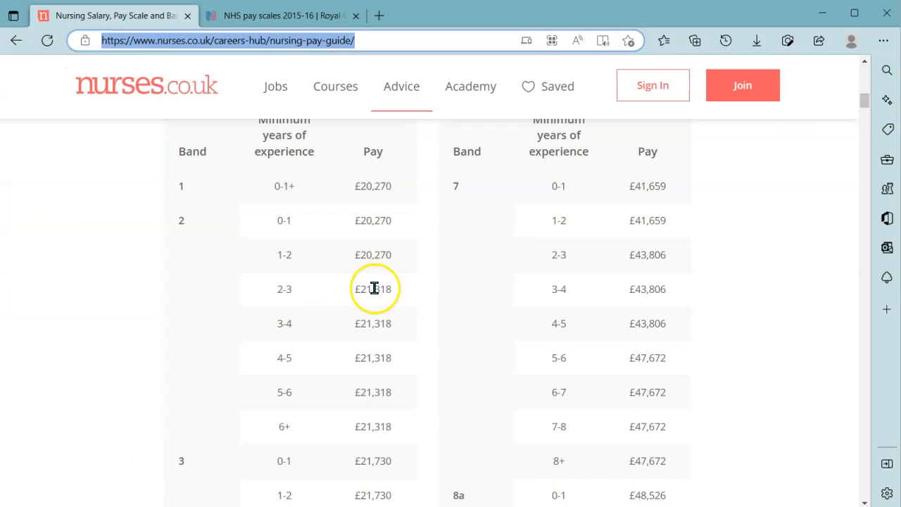
{"action": "scroll", "scroll_direction": "up", "scroll_amount": 3}
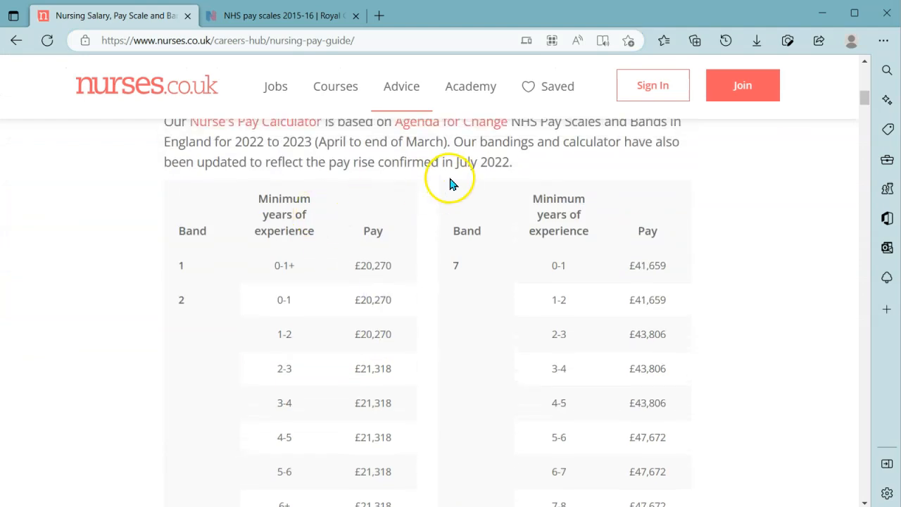
{"action": "mouse_move", "coordinate": [456, 196]}
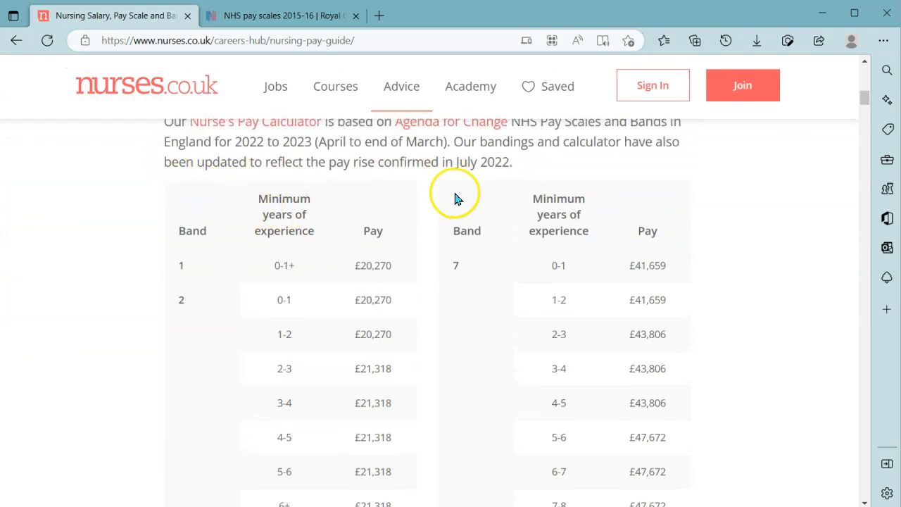
{"action": "mouse_move", "coordinate": [279, 350]}
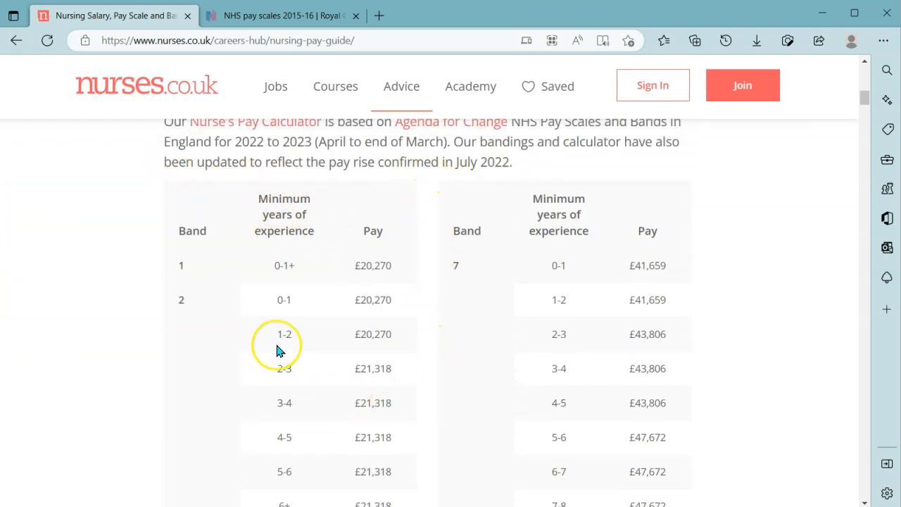
{"action": "scroll", "scroll_direction": "down", "scroll_amount": 3}
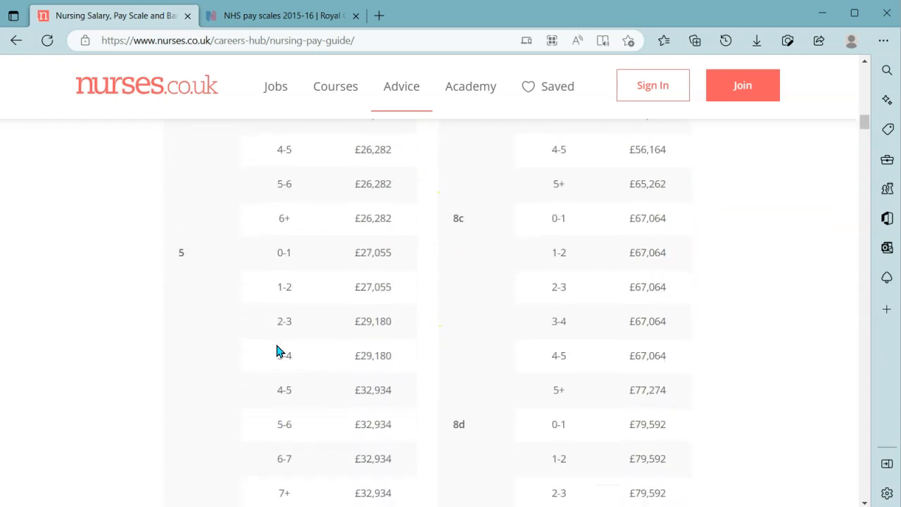
{"action": "scroll", "scroll_direction": "down", "scroll_amount": 3}
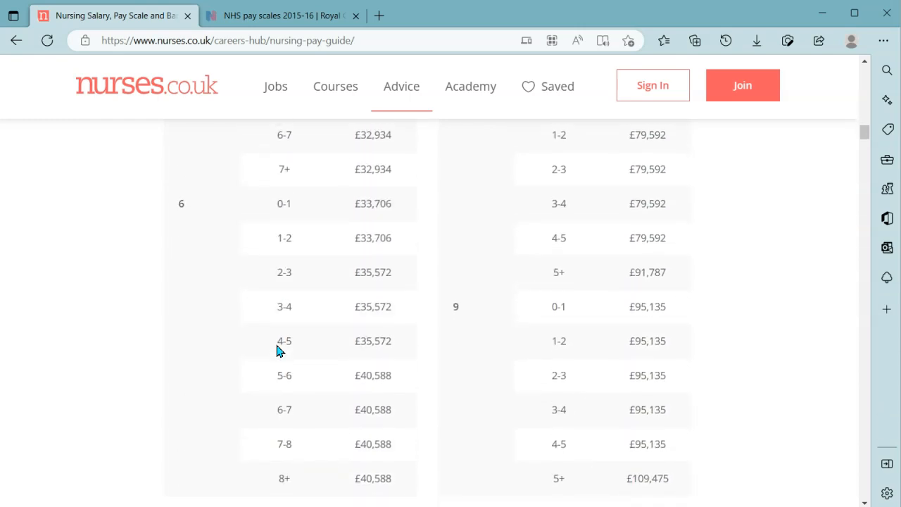
{"action": "scroll", "scroll_direction": "down", "scroll_amount": 3}
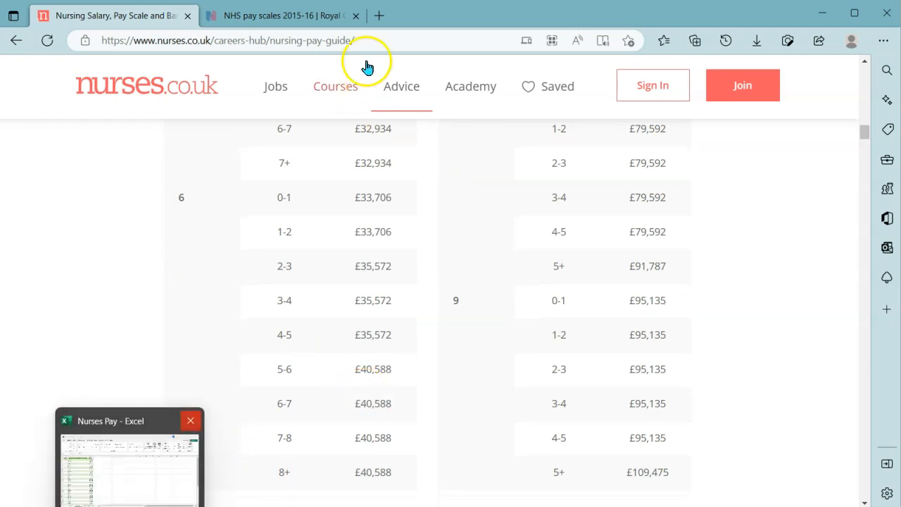
{"action": "mouse_move", "coordinate": [282, 15]}
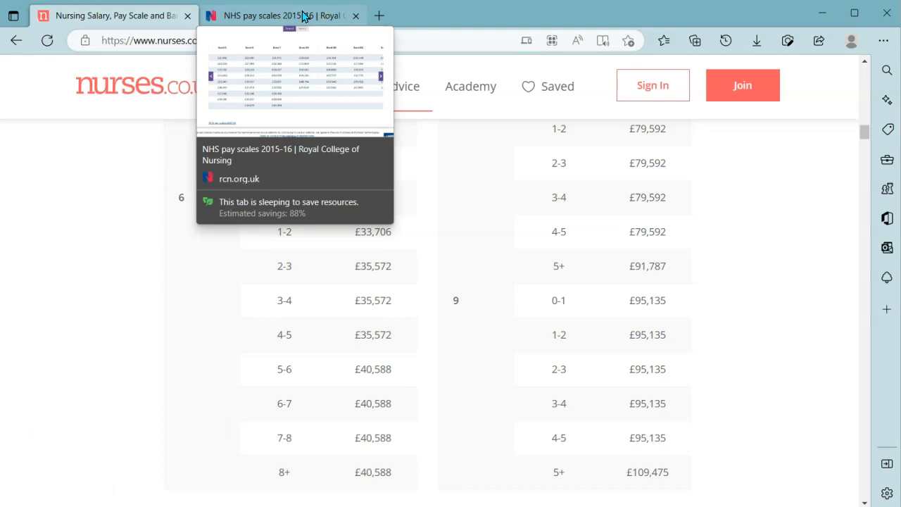
Review the RCN NHS pay scales 2015-16 page, scrolling through its band table
{"action": "left_click", "coordinate": [279, 15]}
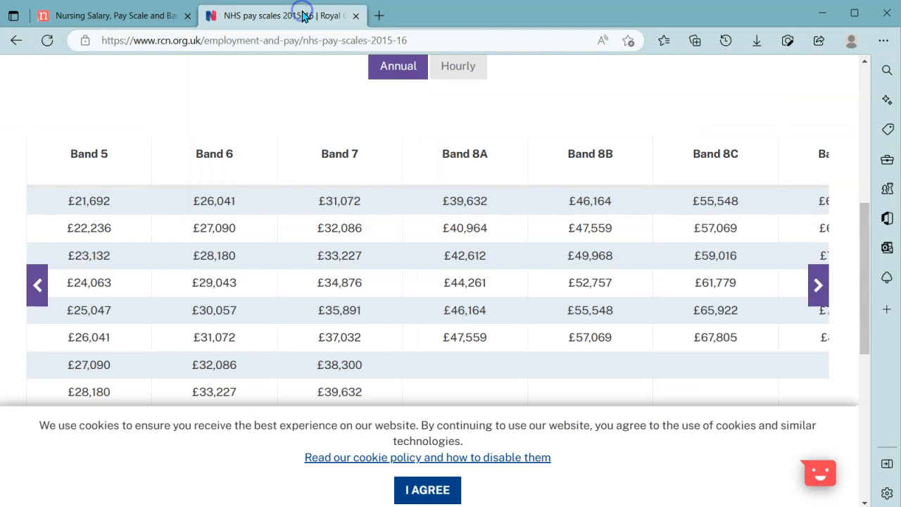
{"action": "mouse_move", "coordinate": [315, 110]}
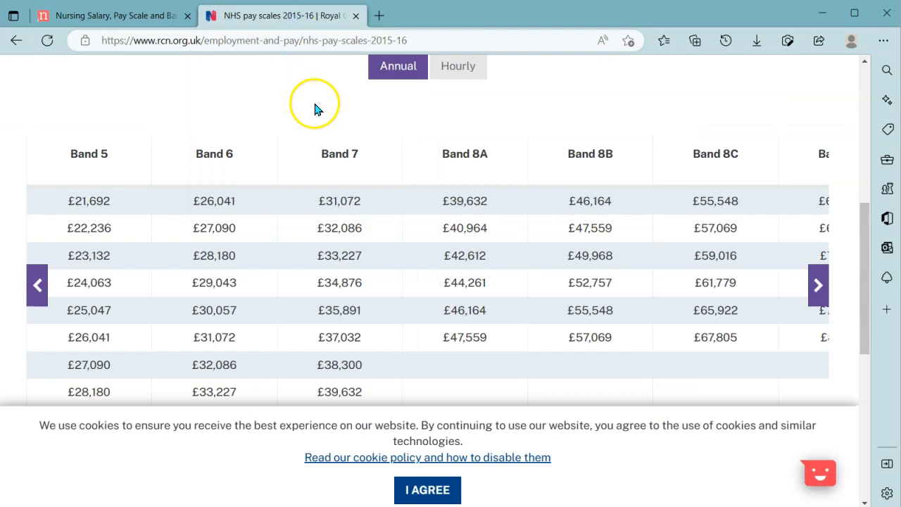
{"action": "scroll", "scroll_direction": "up", "scroll_amount": 3}
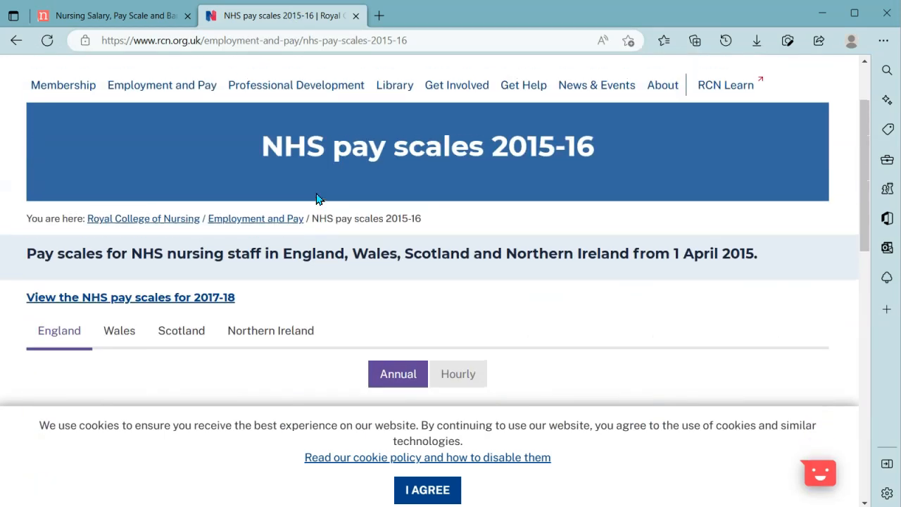
{"action": "mouse_move", "coordinate": [186, 39]}
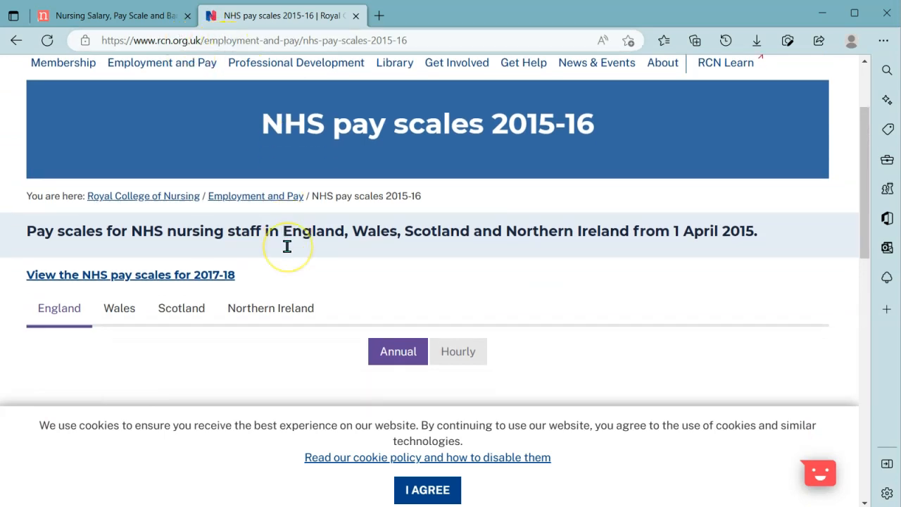
{"action": "scroll", "scroll_direction": "down", "scroll_amount": 3}
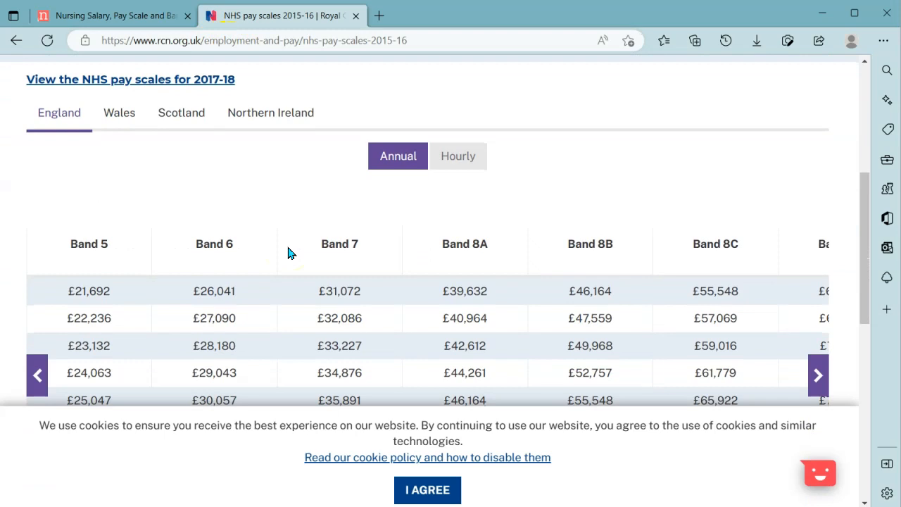
{"action": "scroll", "scroll_direction": "down", "scroll_amount": 3}
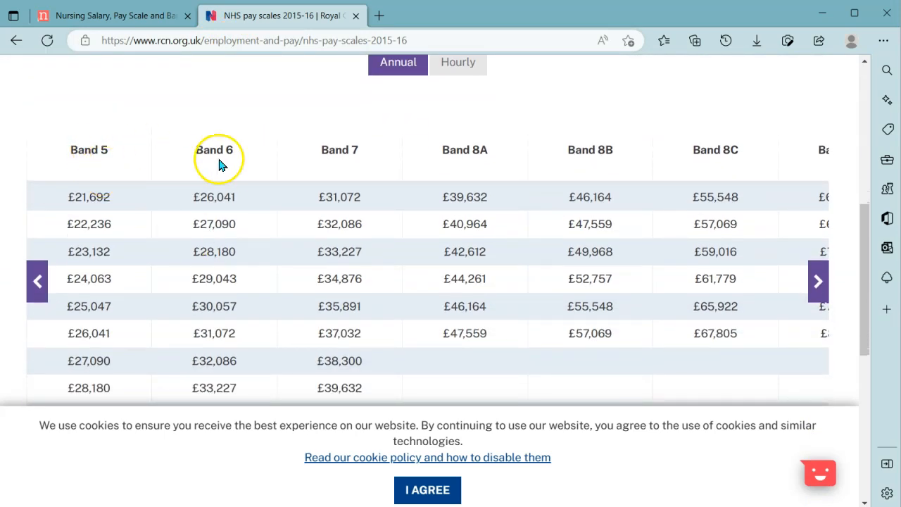
{"action": "scroll", "scroll_direction": "down", "scroll_amount": 3}
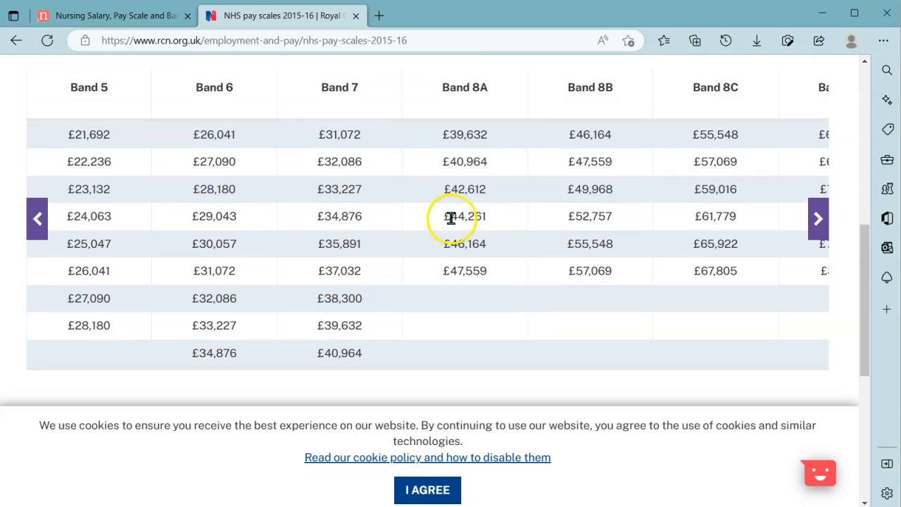
Select and copy the 2015-16 page's web address from the address bar
{"action": "left_click", "coordinate": [299, 40]}
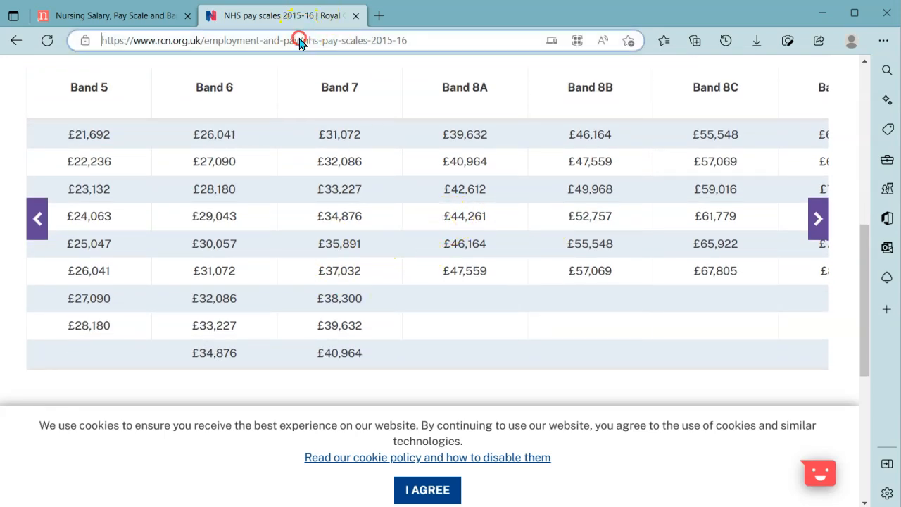
{"action": "right_click", "coordinate": [299, 39]}
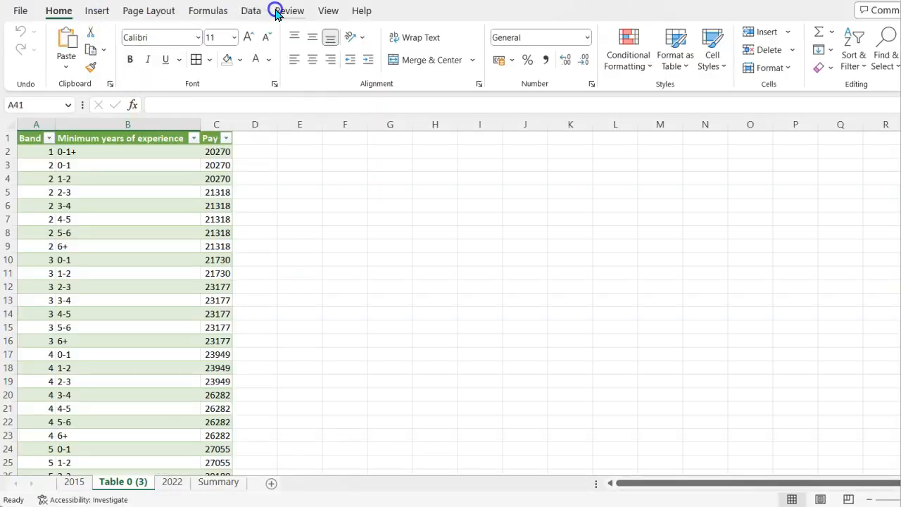
{"action": "left_click", "coordinate": [251, 10]}
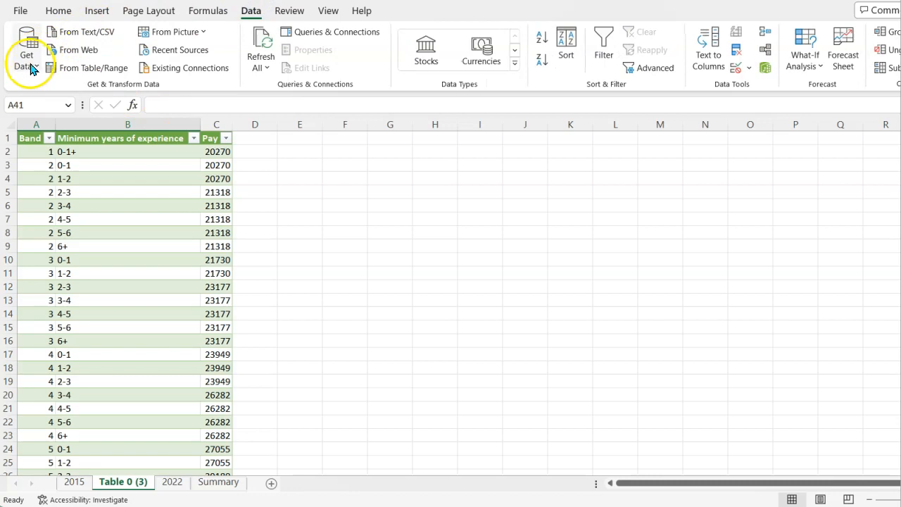
{"action": "left_click", "coordinate": [27, 55]}
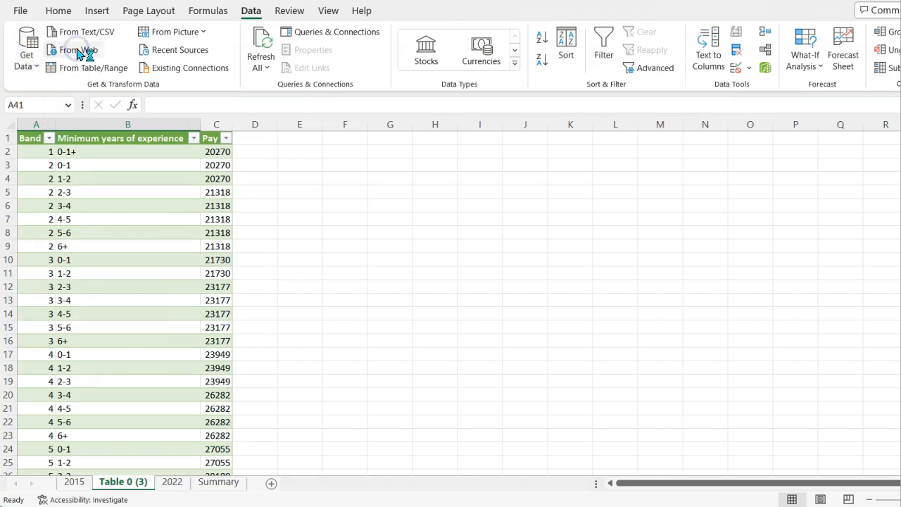
{"action": "left_click", "coordinate": [79, 49]}
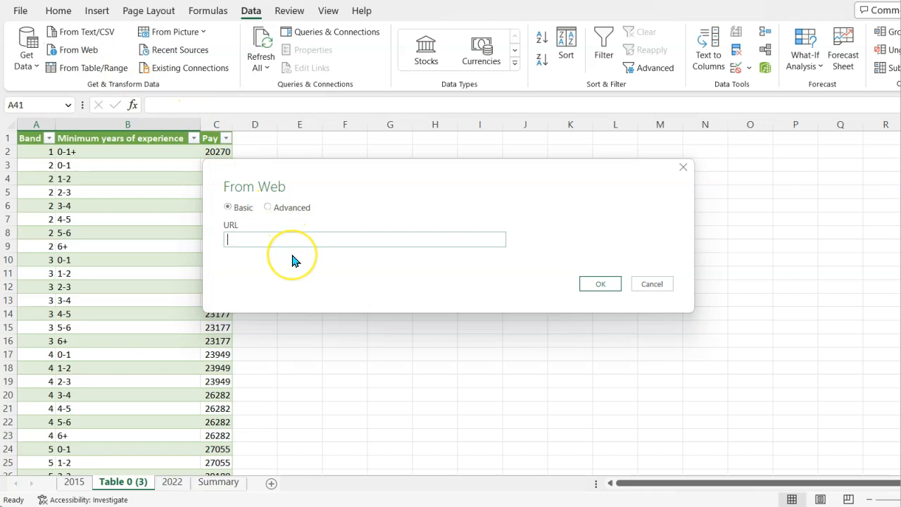
{"action": "type", "text": "https://www.rcn.org.uk/employment-and-pay/nhs-pay-scales-2015-16"}
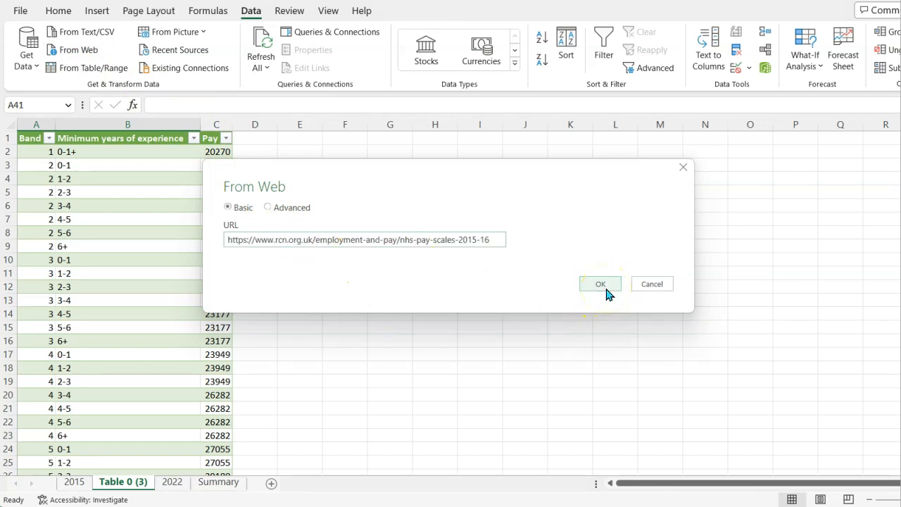
{"action": "left_click", "coordinate": [599, 285]}
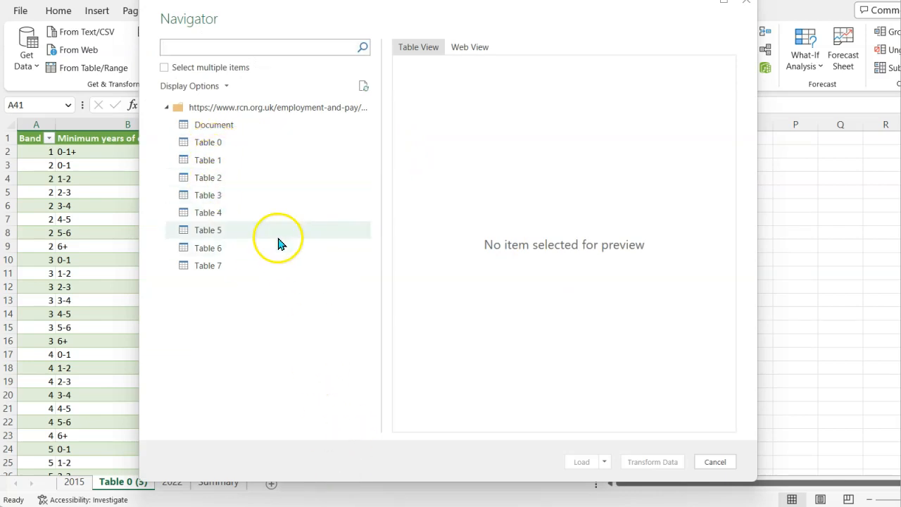
Preview Table 1 and then Table 0's Band 1–9 annual pay figures in Navigator
{"action": "left_click", "coordinate": [208, 161]}
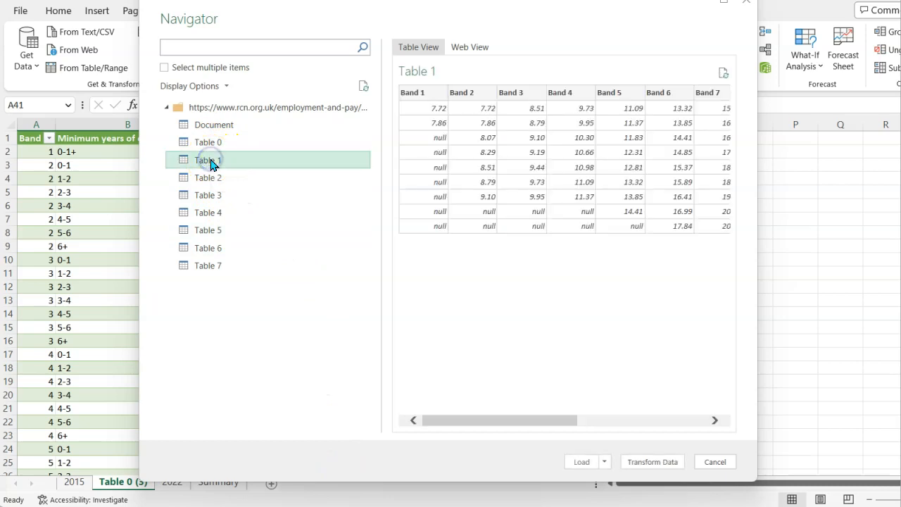
{"action": "mouse_move", "coordinate": [309, 163]}
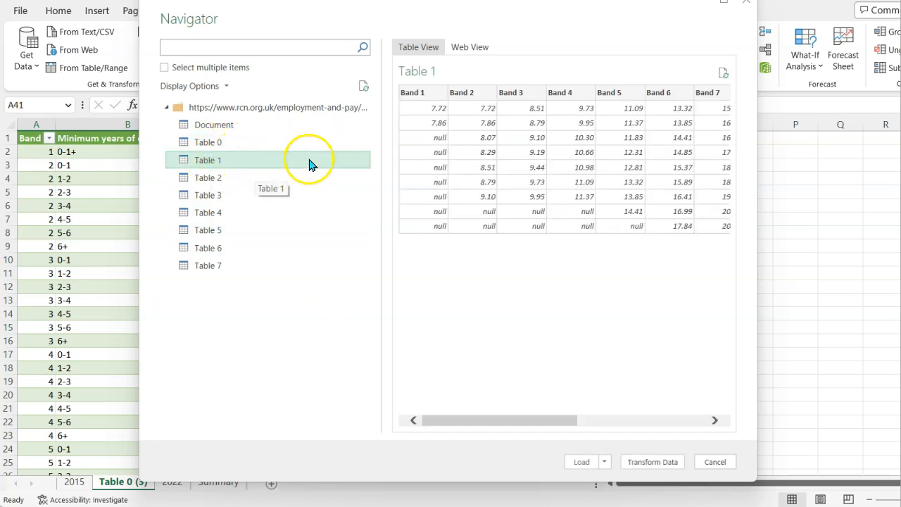
{"action": "scroll", "scroll_direction": "right", "scroll_amount": 3}
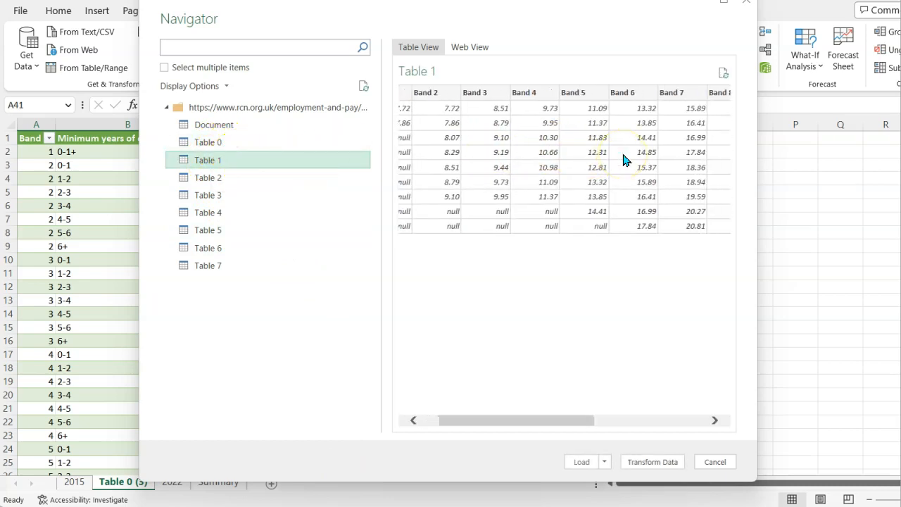
{"action": "left_click", "coordinate": [208, 161]}
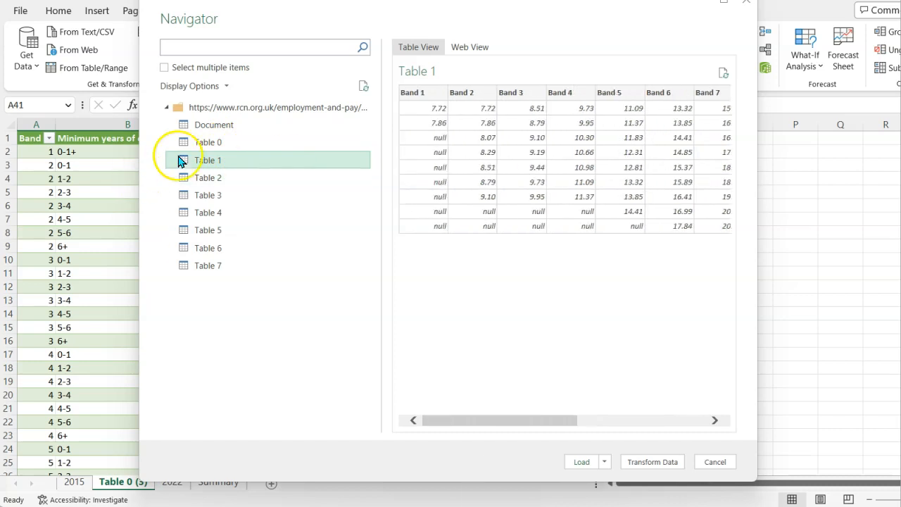
{"action": "left_click", "coordinate": [209, 141]}
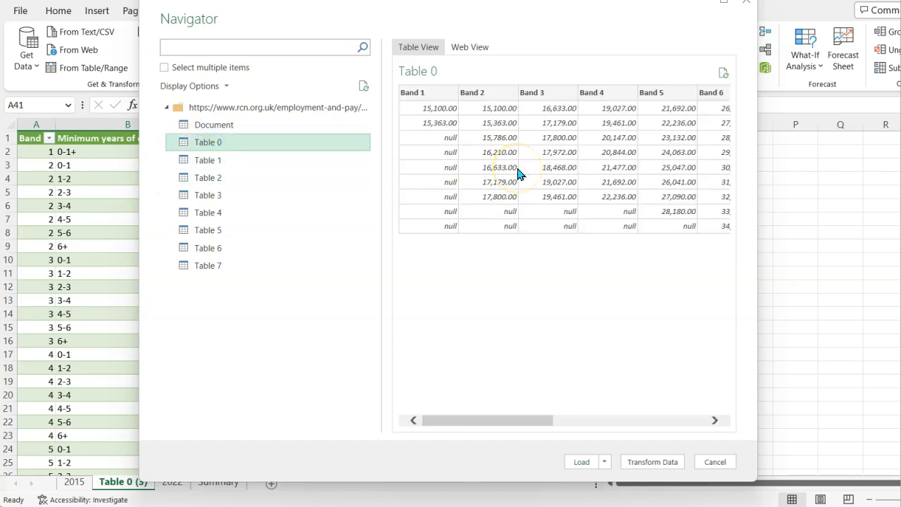
{"action": "scroll", "scroll_direction": "right", "scroll_amount": 3}
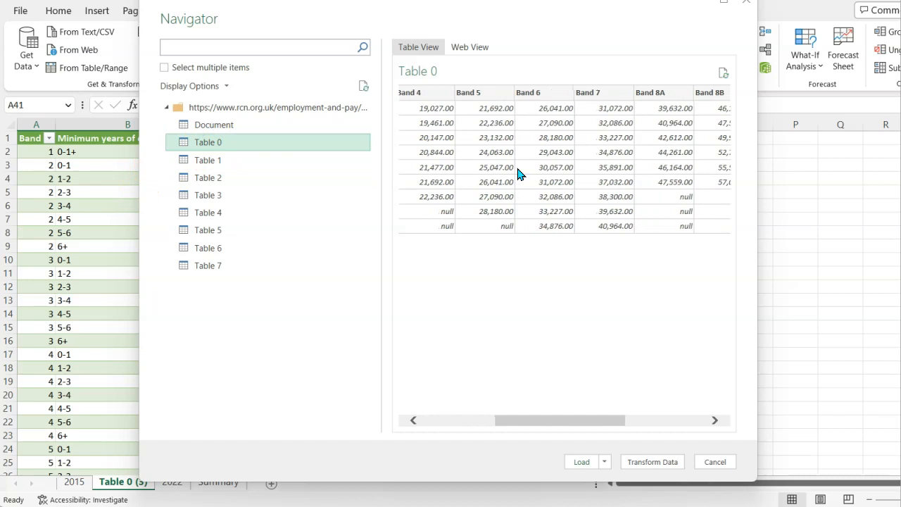
{"action": "mouse_move", "coordinate": [484, 114]}
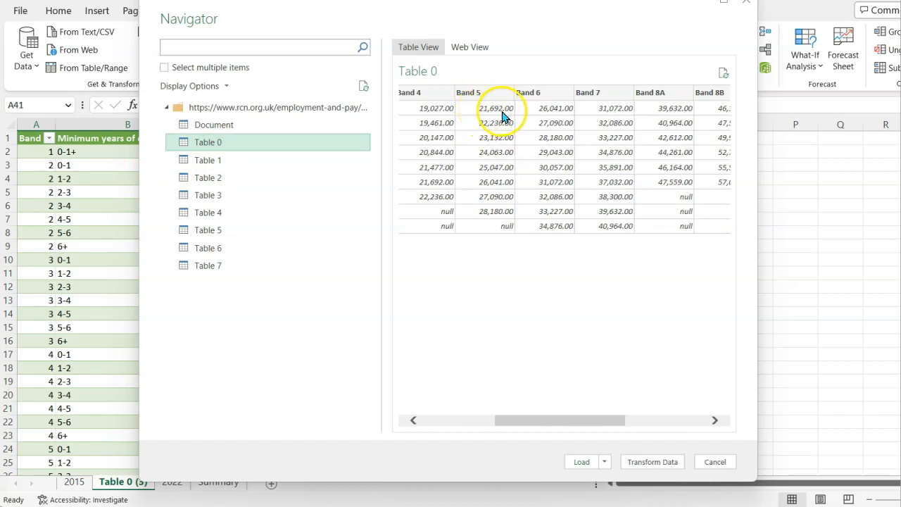
{"action": "mouse_move", "coordinate": [581, 462]}
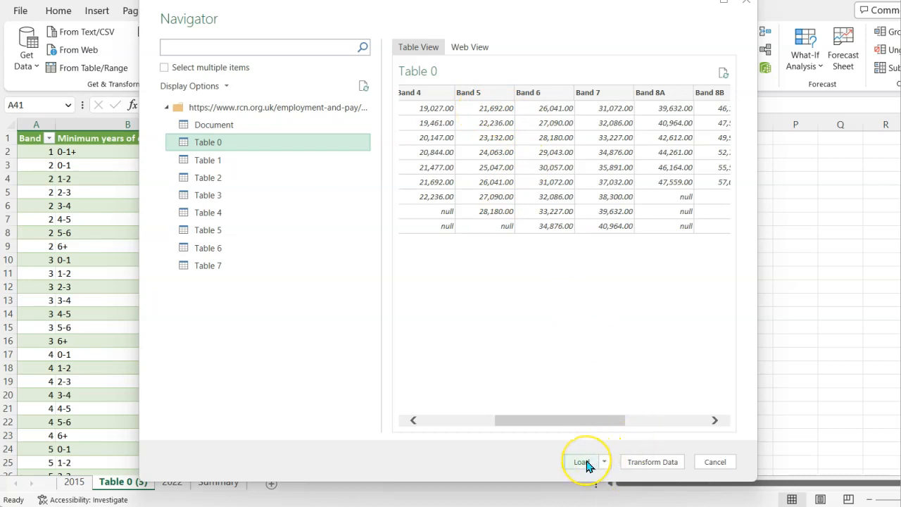
Load Table 0 into a new sheet, Table 0 (4), and view its Band 1–9 grid
{"action": "left_click", "coordinate": [580, 462]}
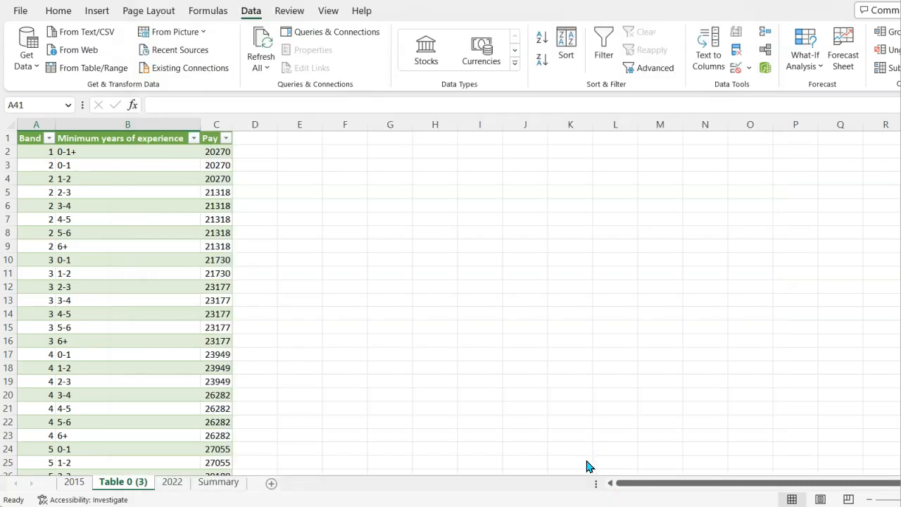
{"action": "left_click", "coordinate": [330, 31]}
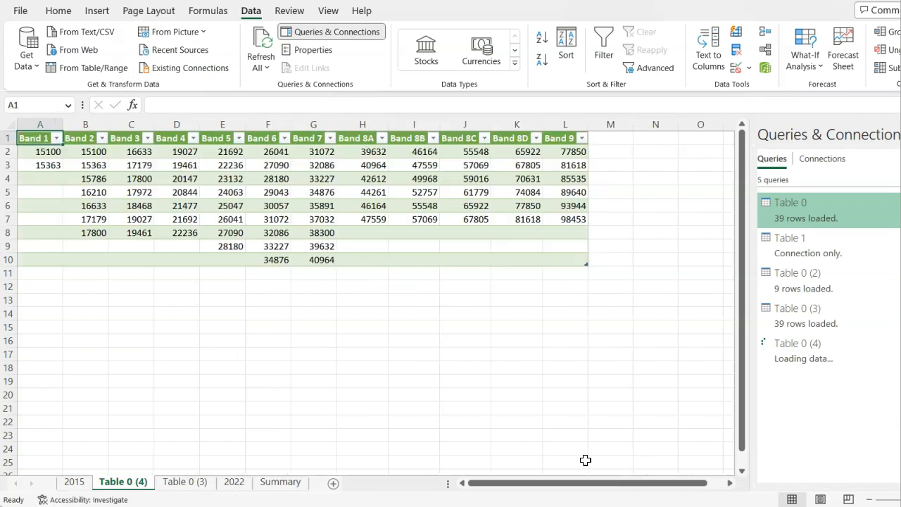
{"action": "left_click", "coordinate": [177, 151]}
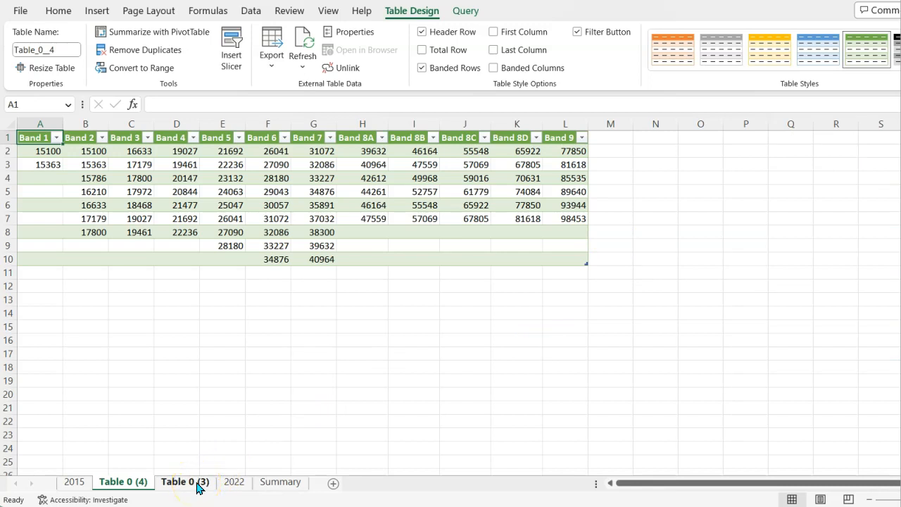
Delete the leftover Table 0 (3) sheet, confirming the permanent deletion
{"action": "left_click", "coordinate": [184, 482]}
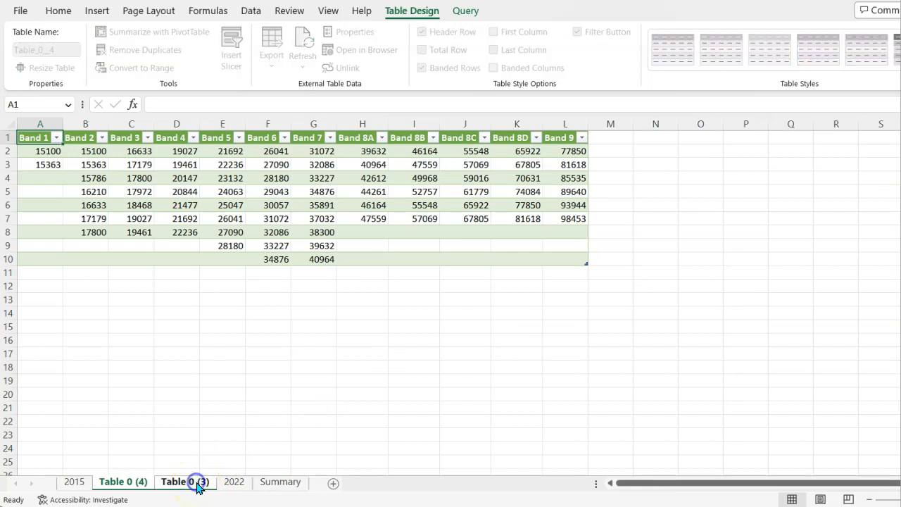
{"action": "right_click", "coordinate": [186, 481]}
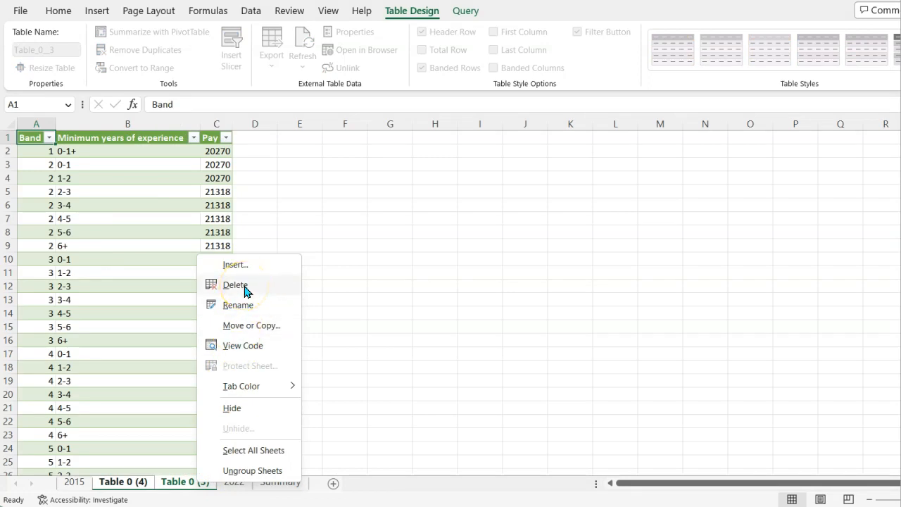
{"action": "left_click", "coordinate": [235, 285]}
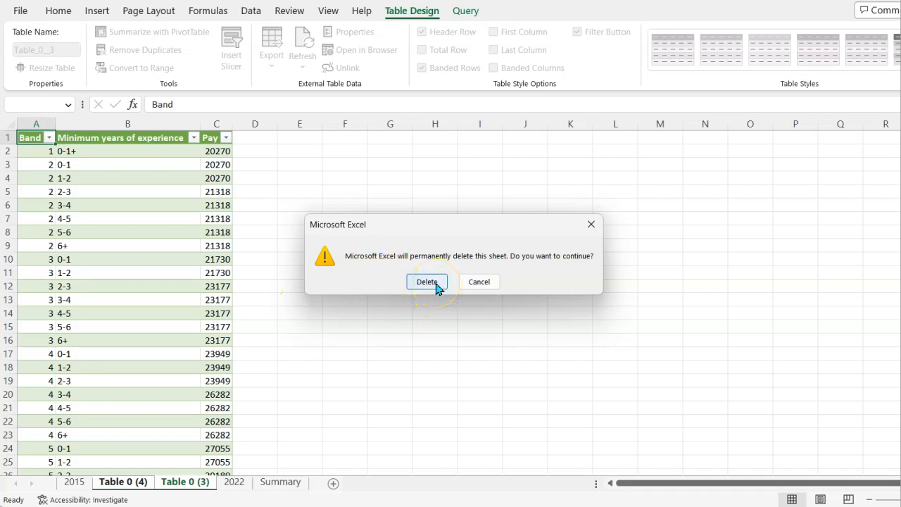
{"action": "left_click", "coordinate": [427, 281]}
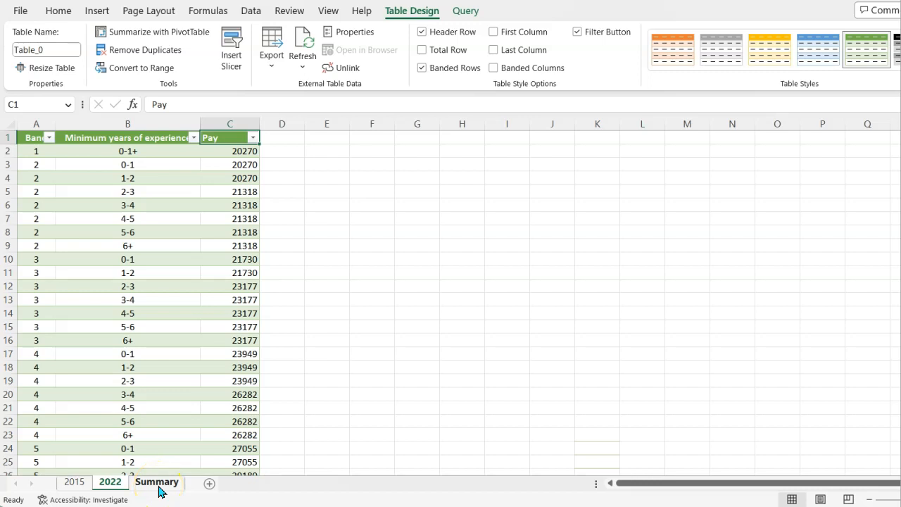
Switch to the Summary sheet and select the band 5, 6 and 7 cells in column B
{"action": "left_click", "coordinate": [157, 481]}
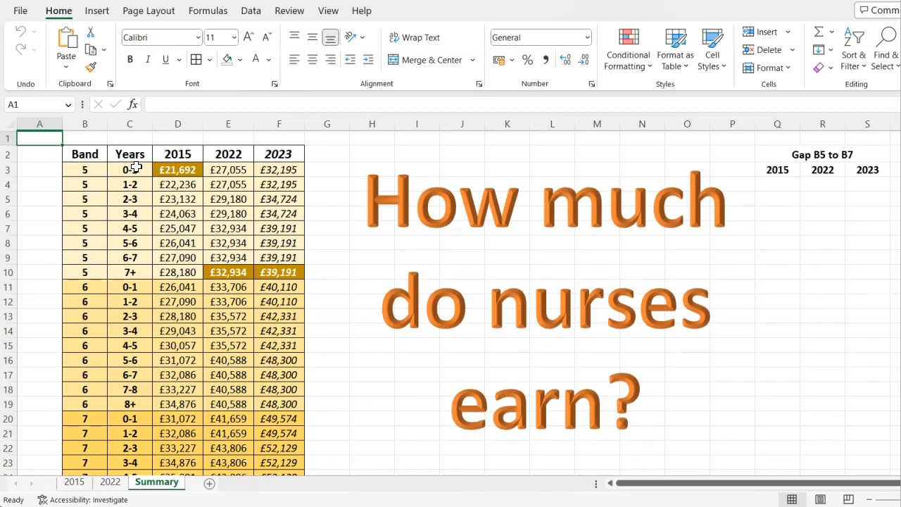
{"action": "left_click", "coordinate": [84, 124]}
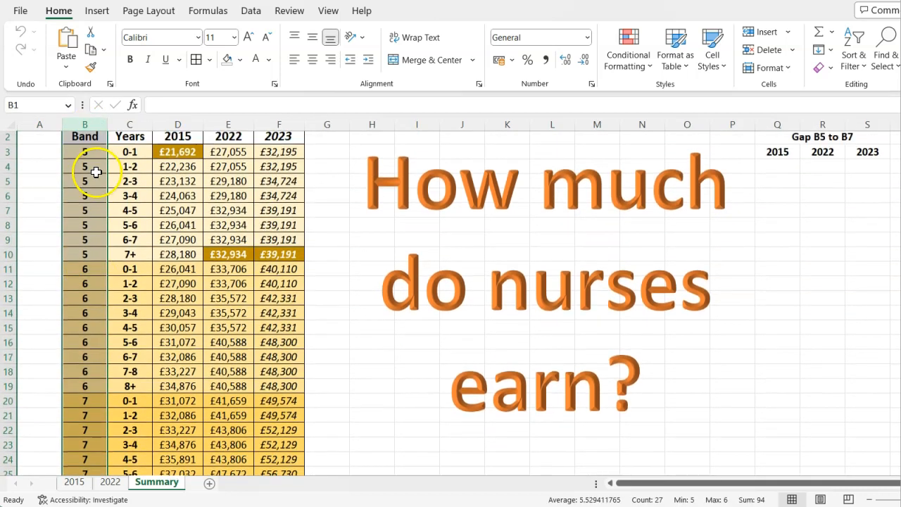
{"action": "left_click_drag", "start_coordinate": [84, 152], "coordinate": [84, 253]}
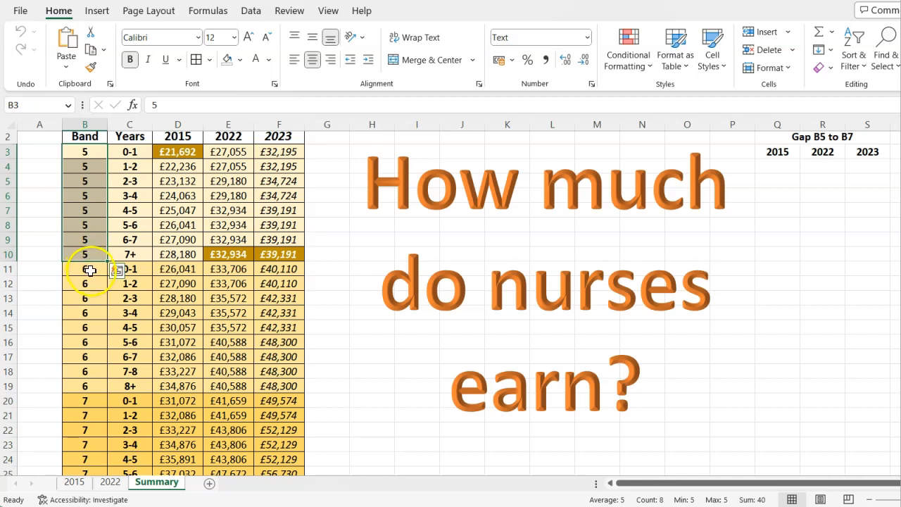
{"action": "left_click_drag", "start_coordinate": [85, 152], "coordinate": [85, 254]}
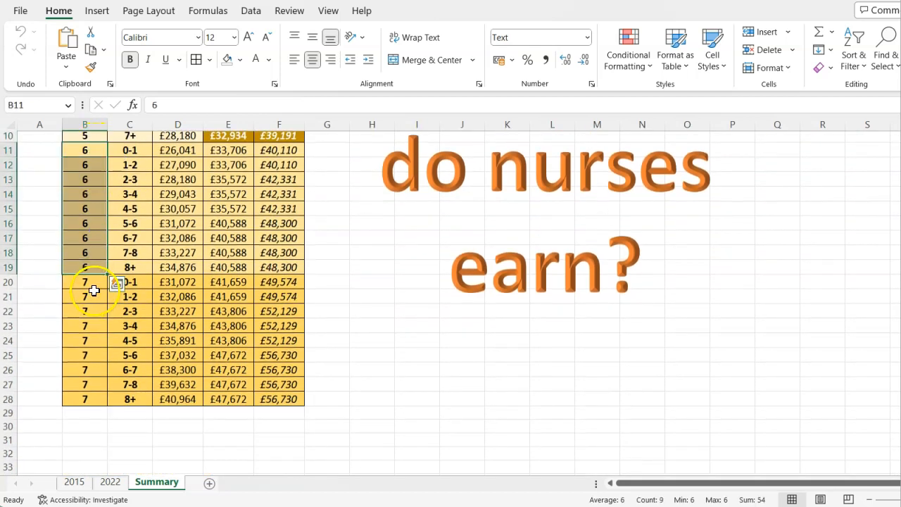
{"action": "left_click_drag", "start_coordinate": [85, 282], "coordinate": [84, 399]}
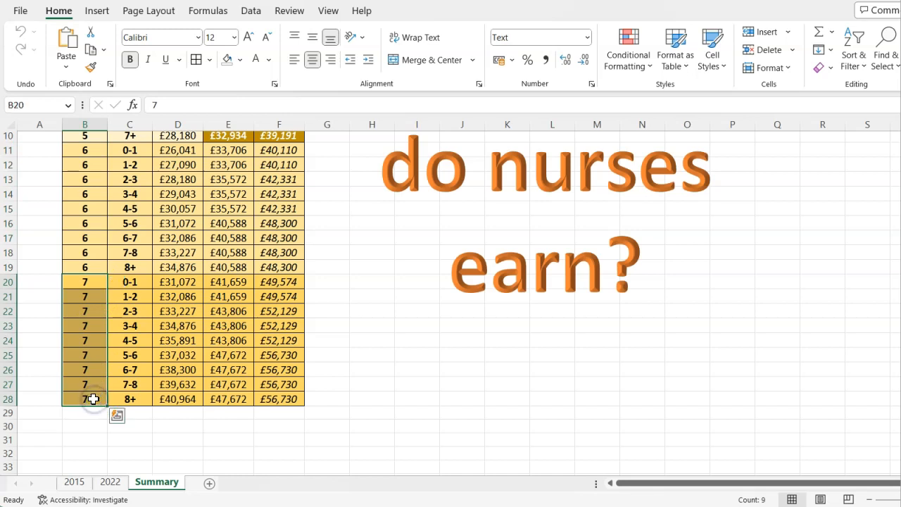
{"action": "scroll", "scroll_direction": "up", "scroll_amount": 3}
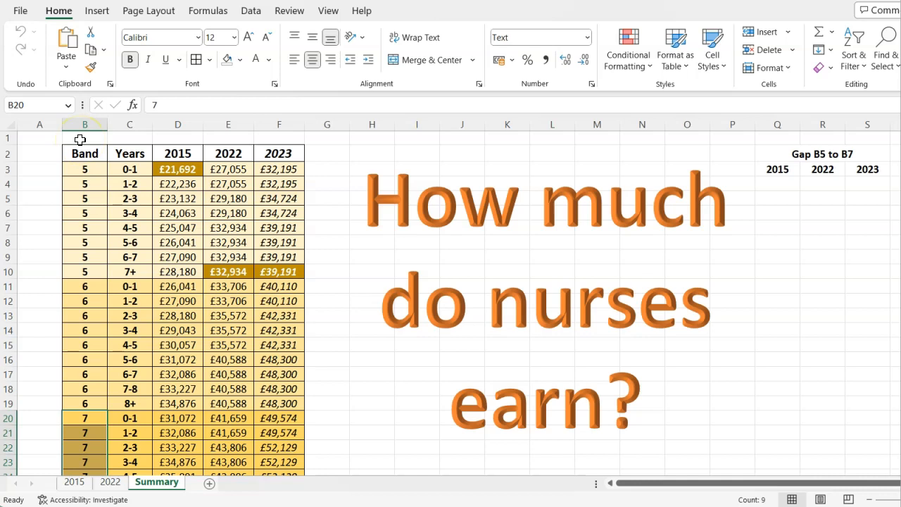
{"action": "mouse_move", "coordinate": [135, 133]}
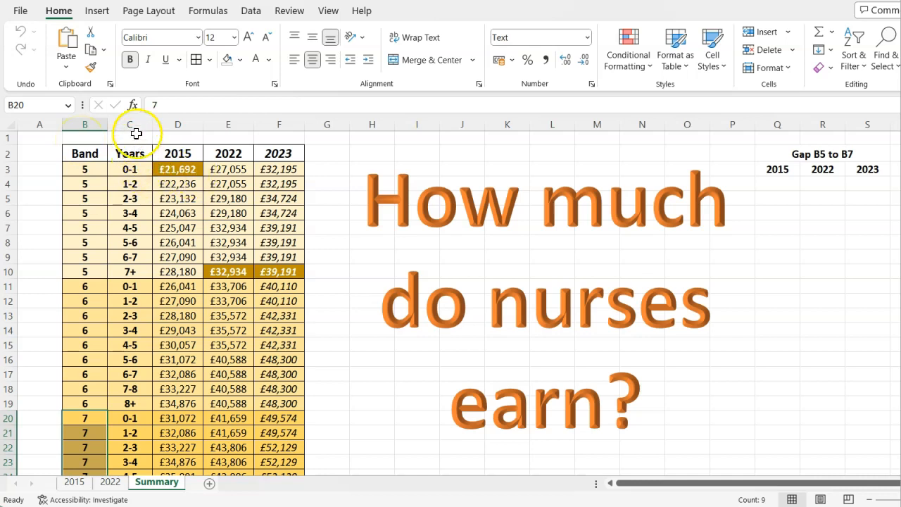
{"action": "left_click", "coordinate": [130, 169]}
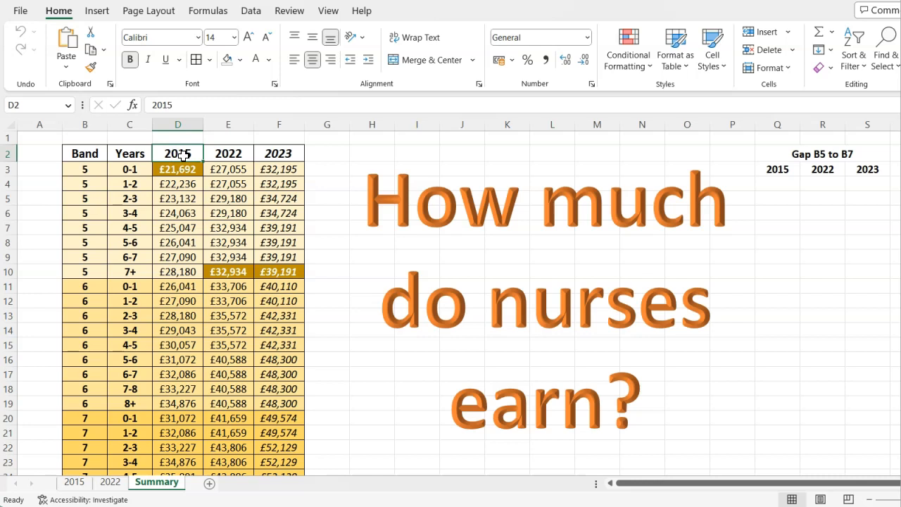
{"action": "left_click", "coordinate": [129, 168]}
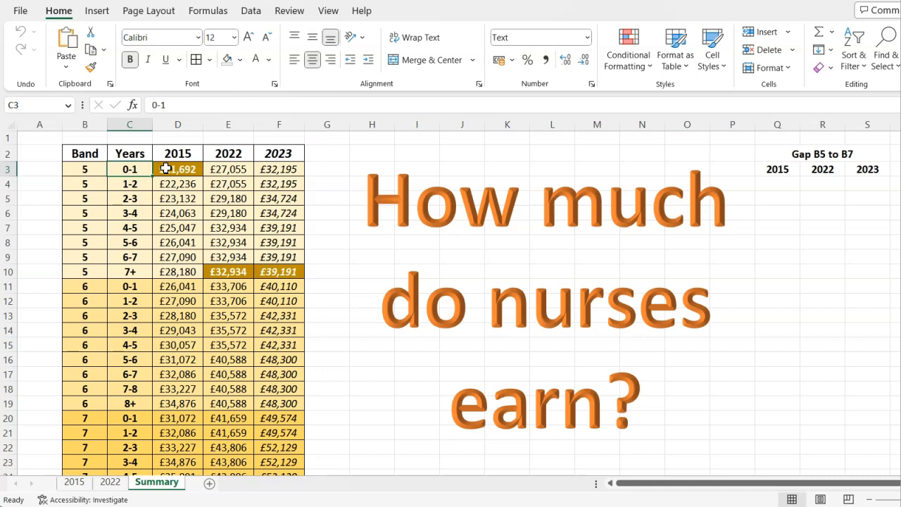
{"action": "left_click", "coordinate": [178, 169]}
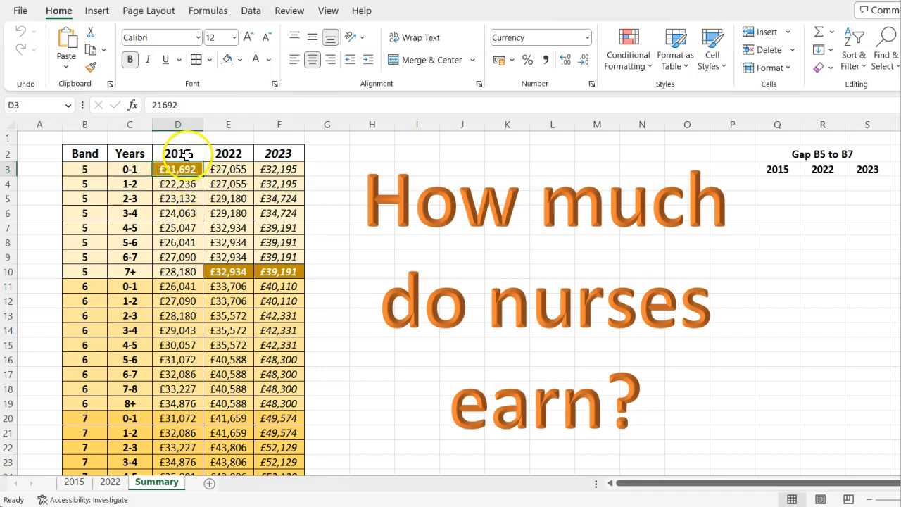
{"action": "mouse_move", "coordinate": [188, 170]}
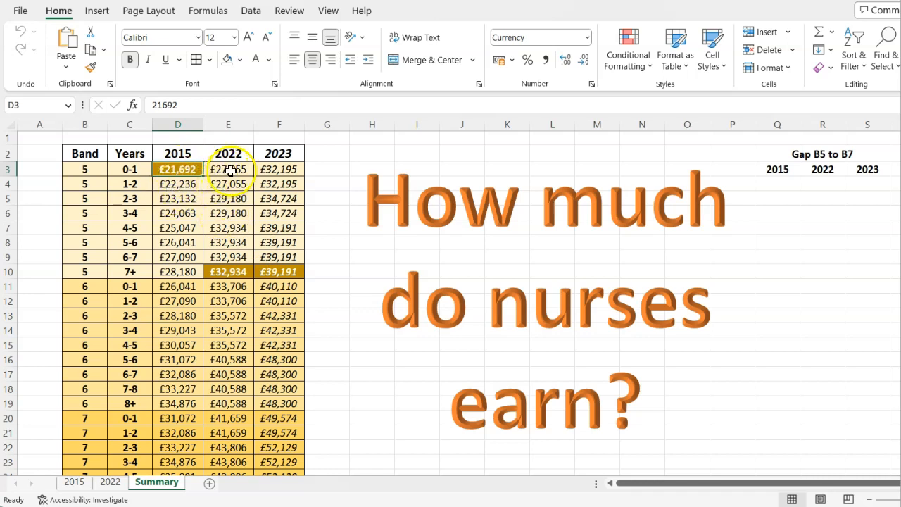
{"action": "left_click", "coordinate": [228, 169]}
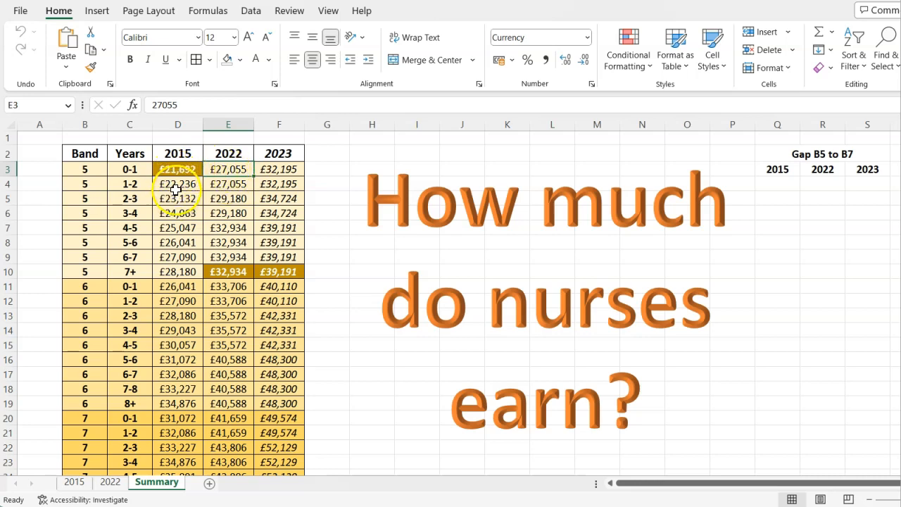
{"action": "left_click_drag", "start_coordinate": [177, 169], "coordinate": [177, 228]}
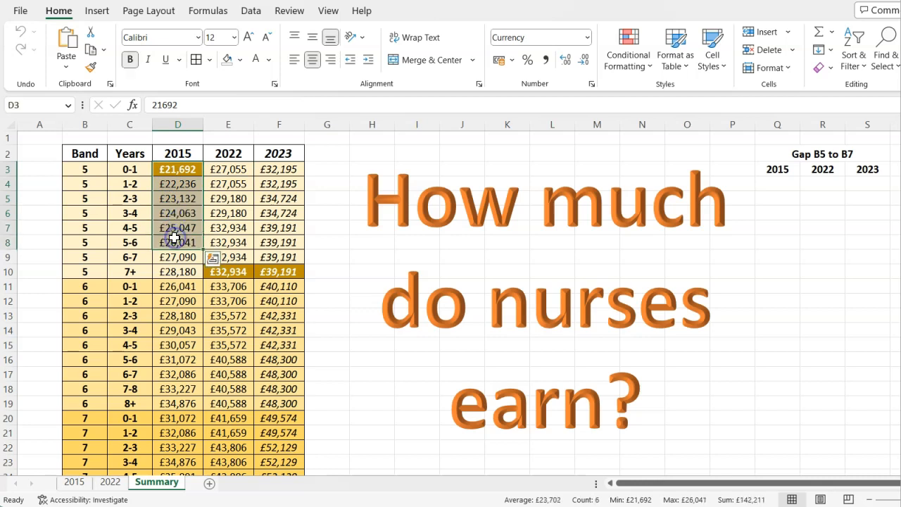
{"action": "left_click", "coordinate": [177, 242]}
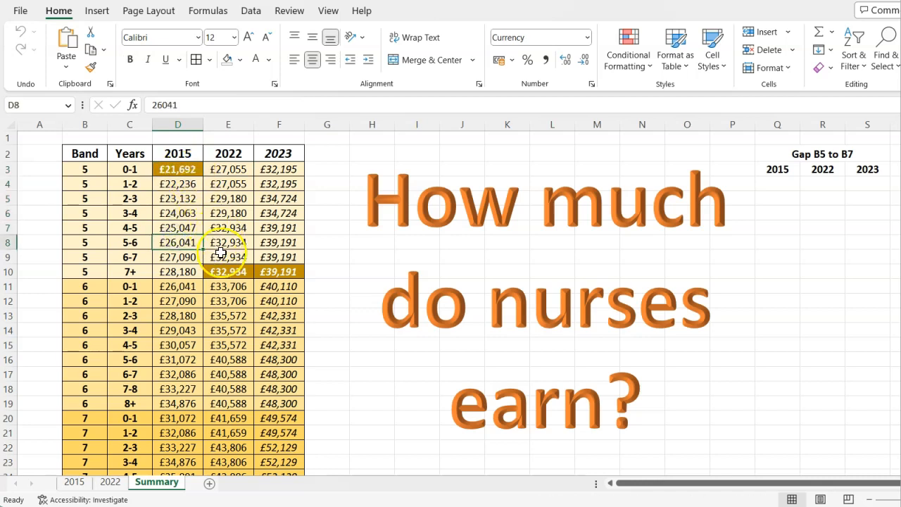
{"action": "left_click", "coordinate": [228, 271]}
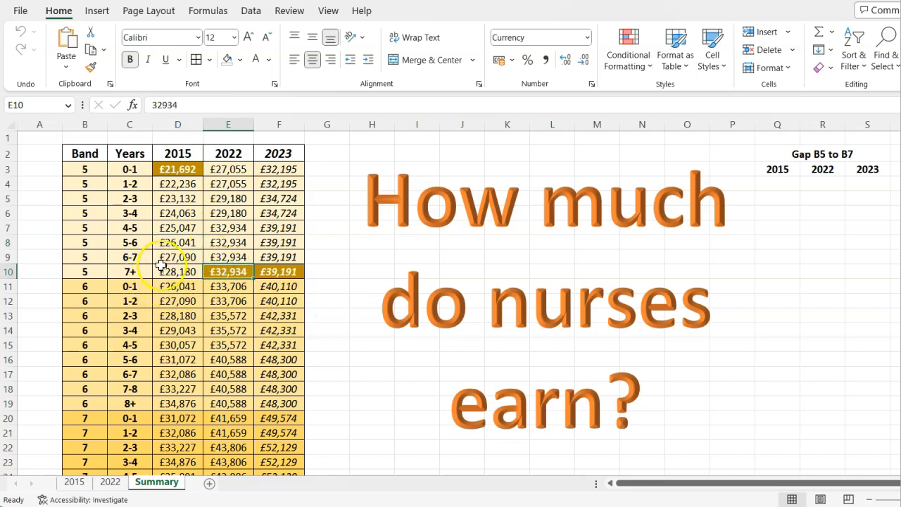
{"action": "mouse_move", "coordinate": [206, 276]}
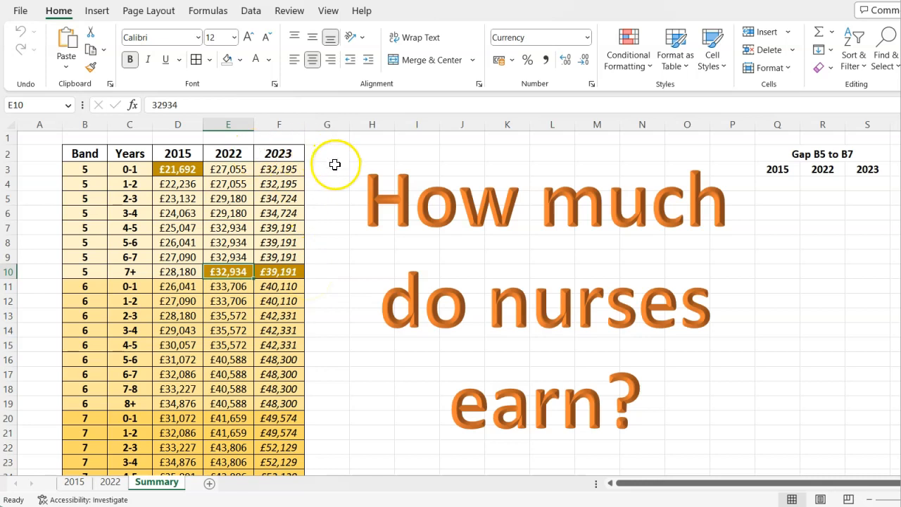
Enter =(E10-D3)/D3 in G10, giving band 5's relative rise of 0.518256
{"action": "left_click", "coordinate": [326, 169]}
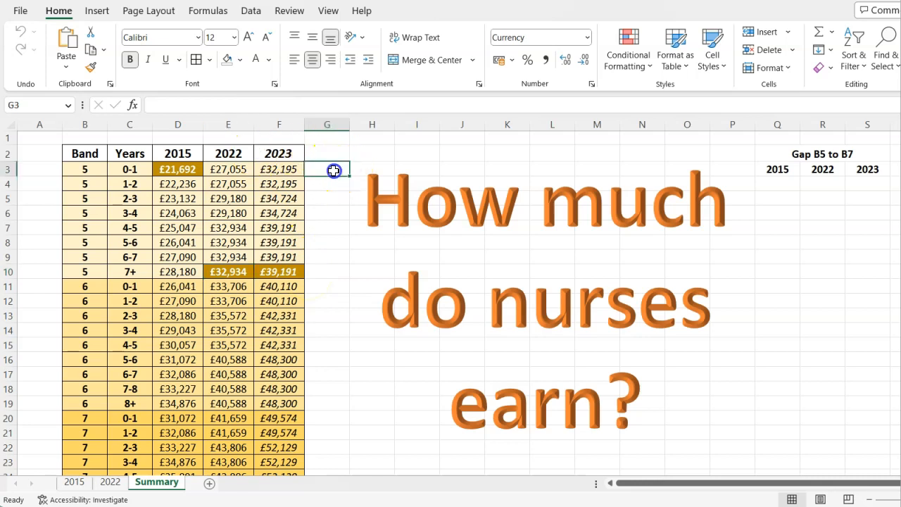
{"action": "left_click", "coordinate": [327, 270]}
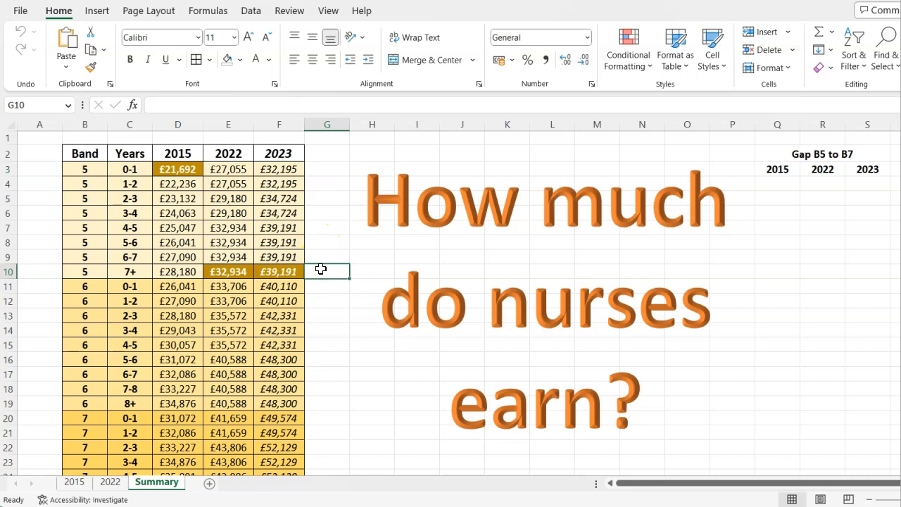
{"action": "type", "text": "="}
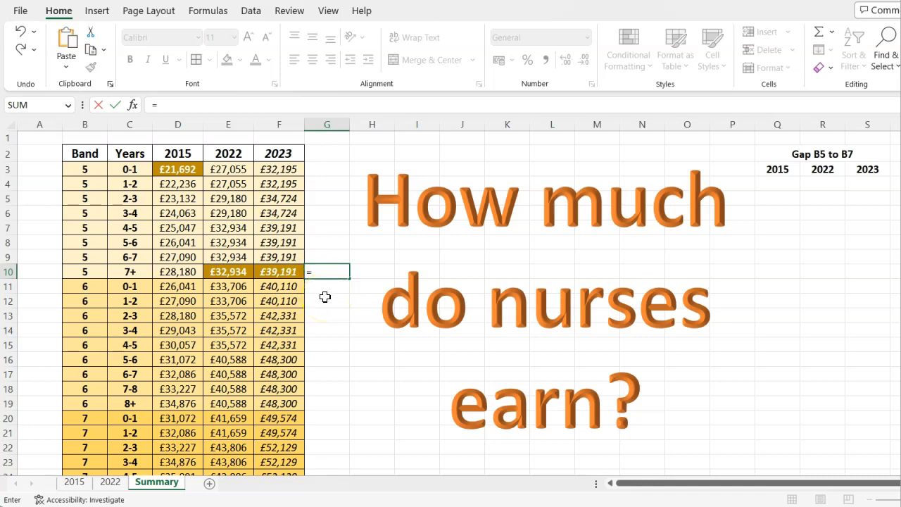
{"action": "type", "text": "("}
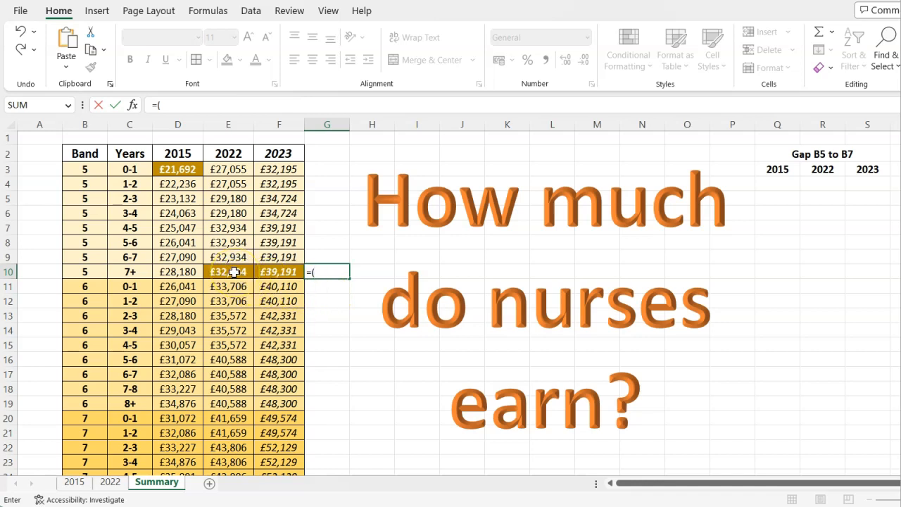
{"action": "left_click", "coordinate": [228, 271]}
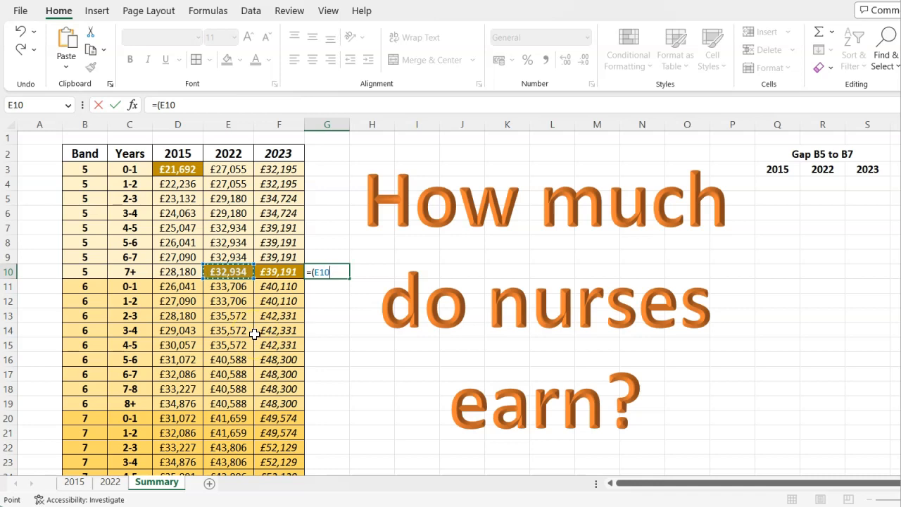
{"action": "left_click", "coordinate": [178, 169]}
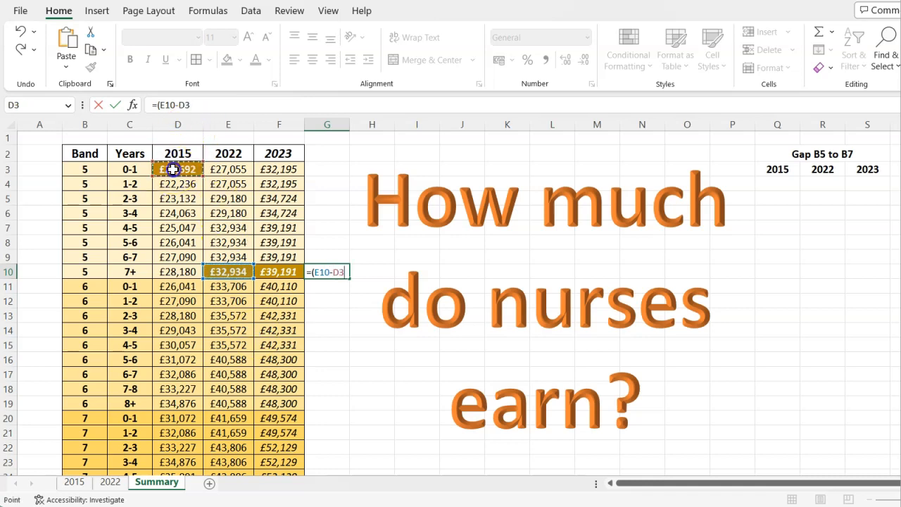
{"action": "type", "text": ")"}
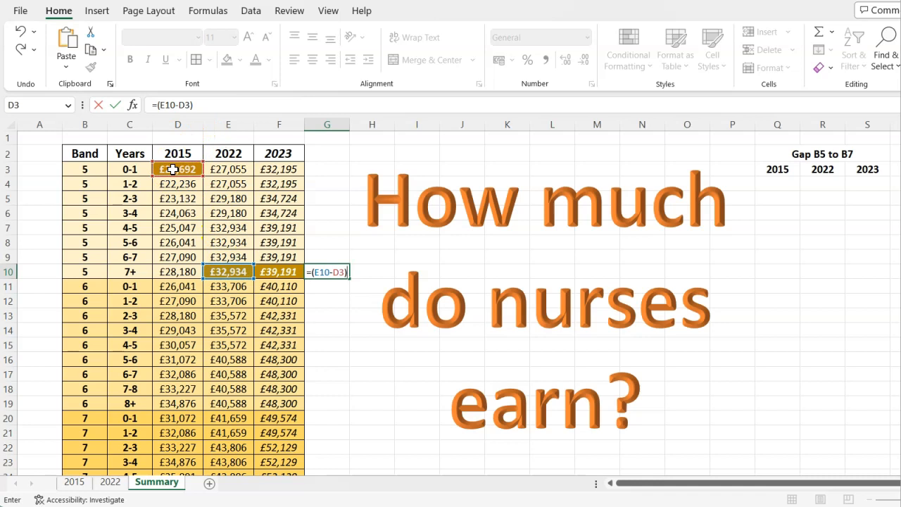
{"action": "type", "text": "/"}
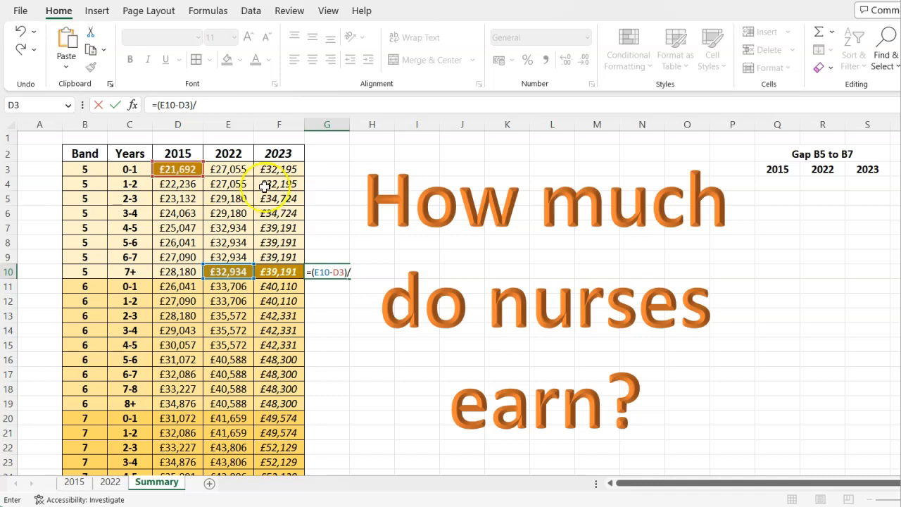
{"action": "left_click", "coordinate": [178, 169]}
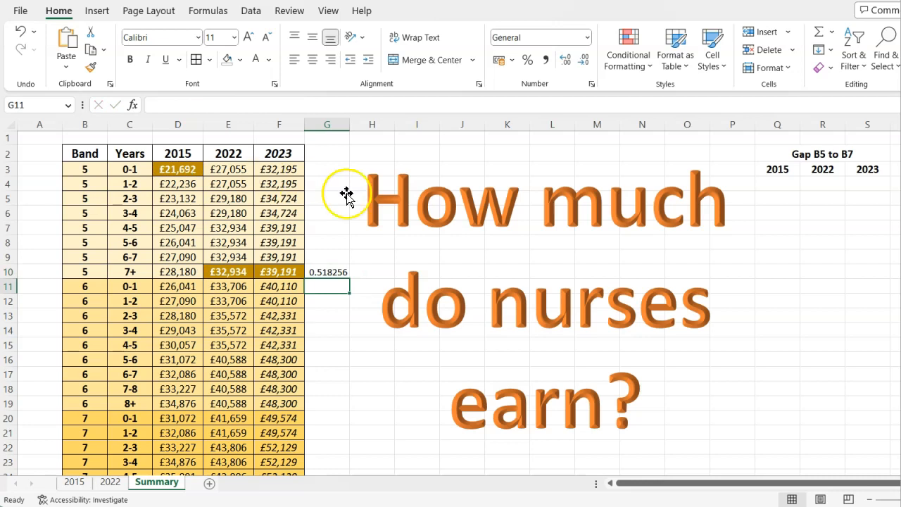
Format the G10 rise as a percentage (52%) and review its D3 and E10 inputs
{"action": "left_click", "coordinate": [326, 271]}
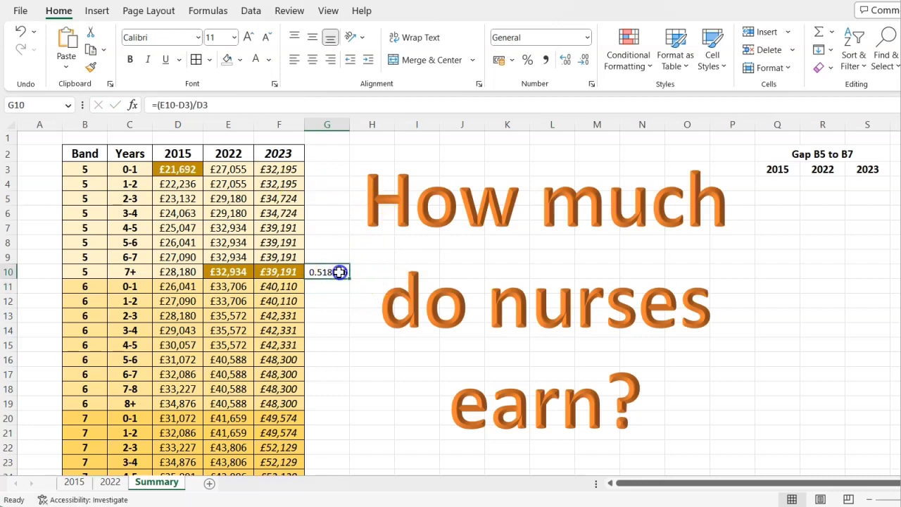
{"action": "mouse_move", "coordinate": [394, 181]}
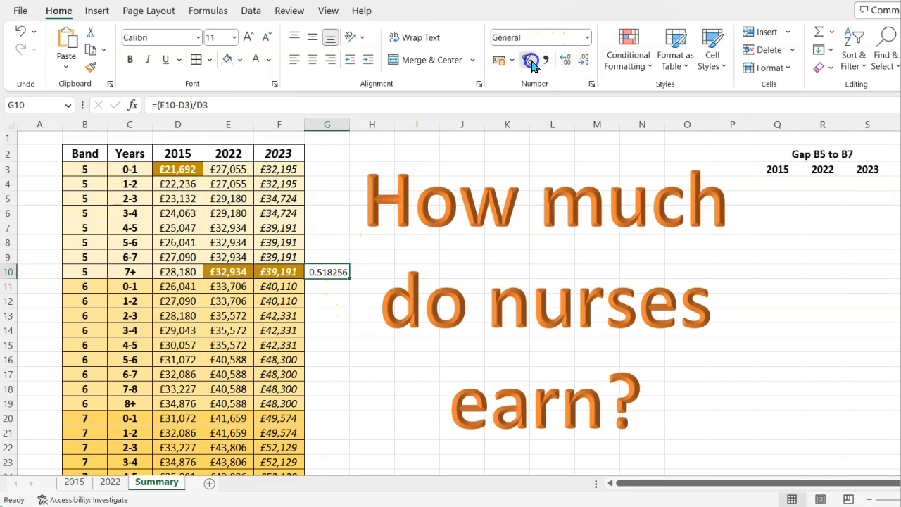
{"action": "left_click", "coordinate": [533, 62]}
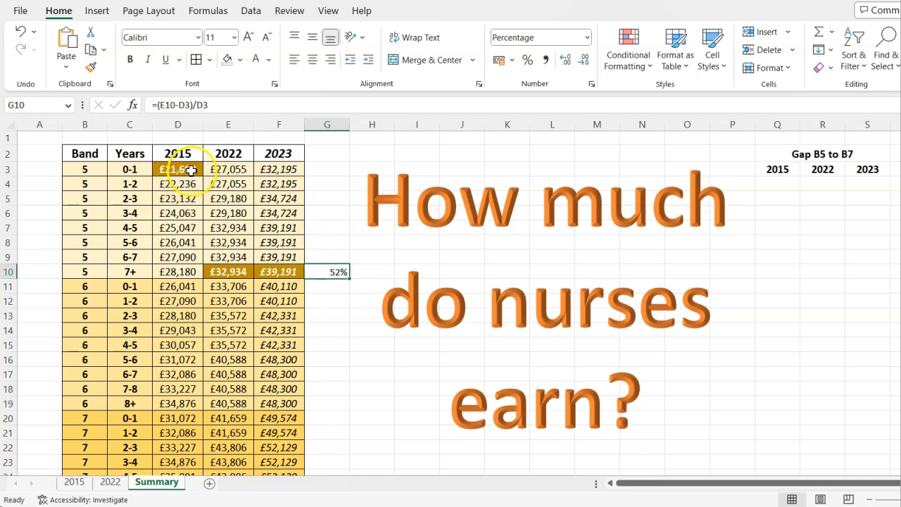
{"action": "left_click_drag", "start_coordinate": [178, 169], "coordinate": [228, 257]}
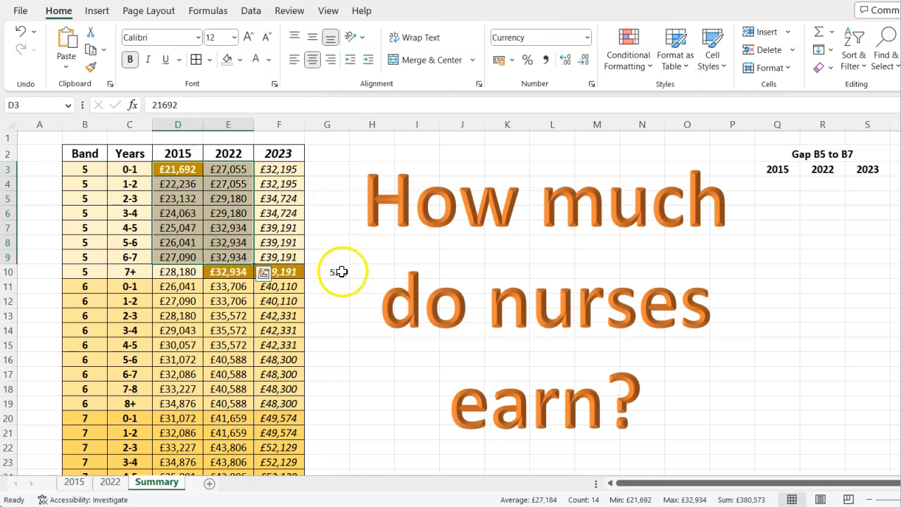
{"action": "left_click", "coordinate": [228, 270]}
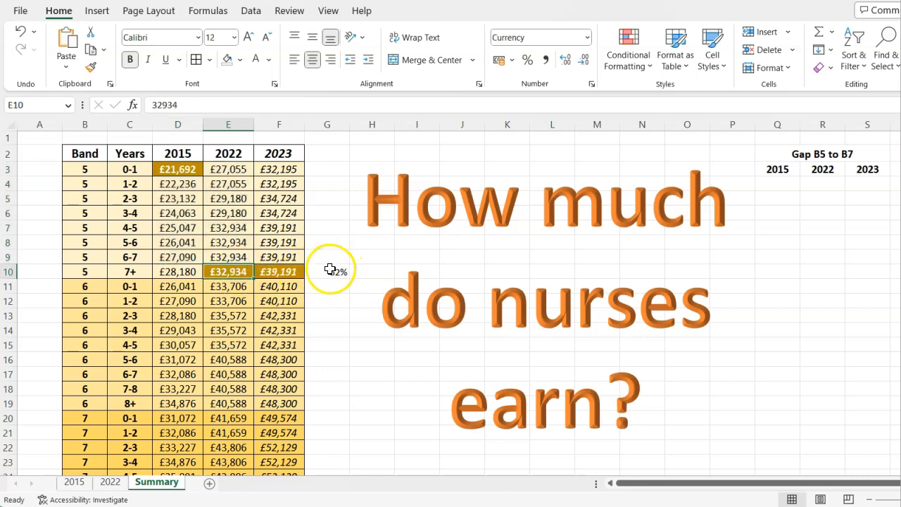
{"action": "left_click", "coordinate": [327, 272]}
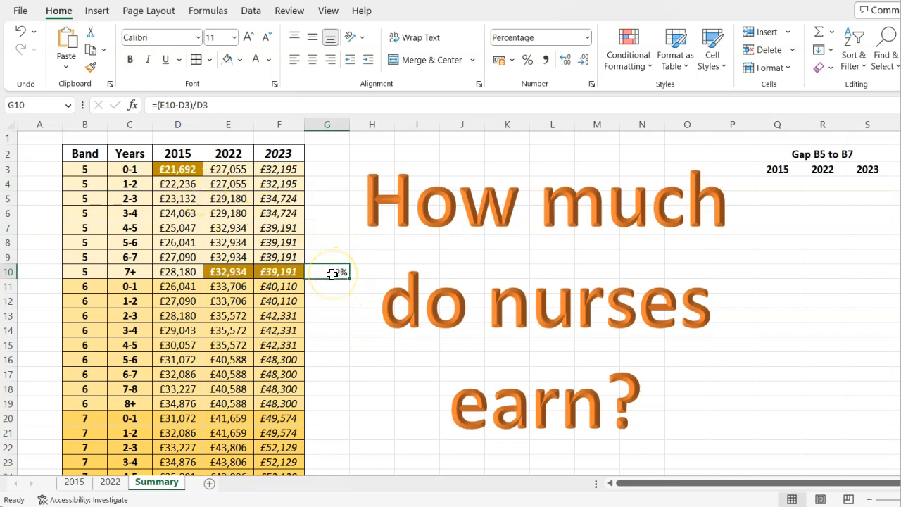
Inspect the 2023 formulas in F5, F10 and F3 against the 2022 pay in E3
{"action": "left_click", "coordinate": [278, 197]}
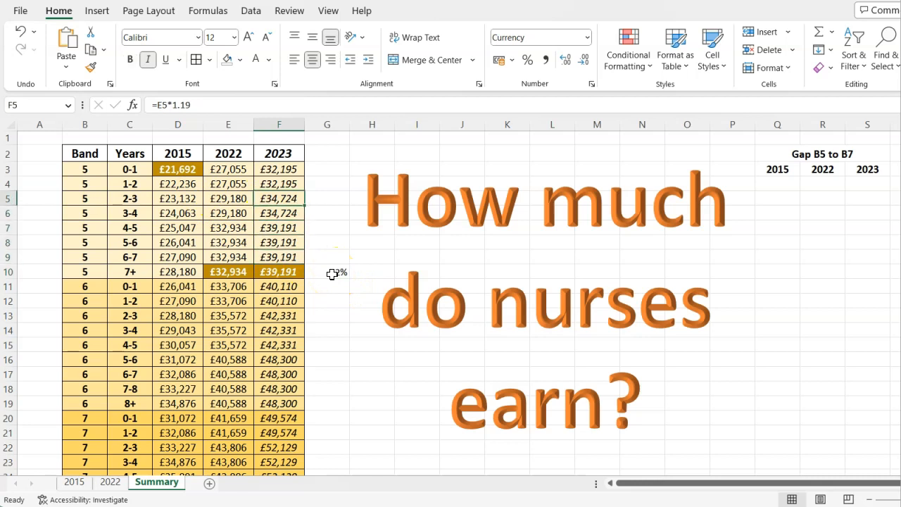
{"action": "left_click", "coordinate": [228, 169]}
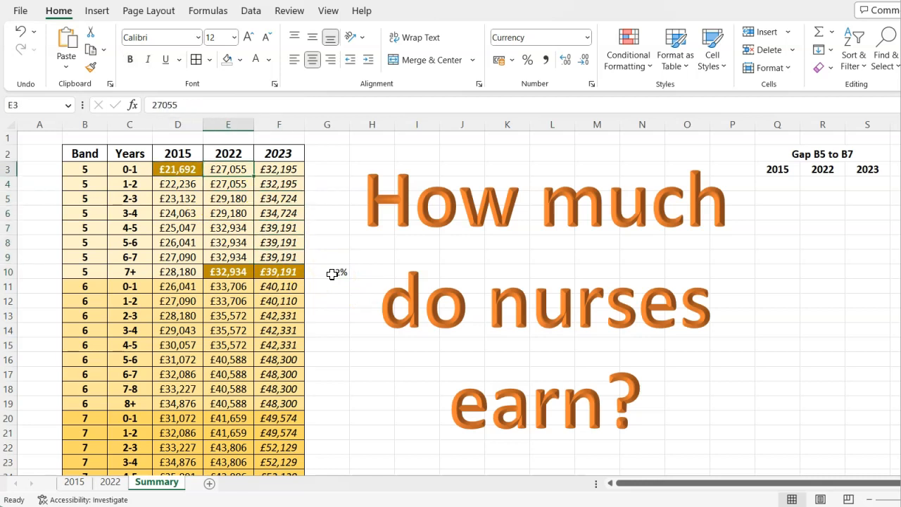
{"action": "left_click", "coordinate": [279, 197]}
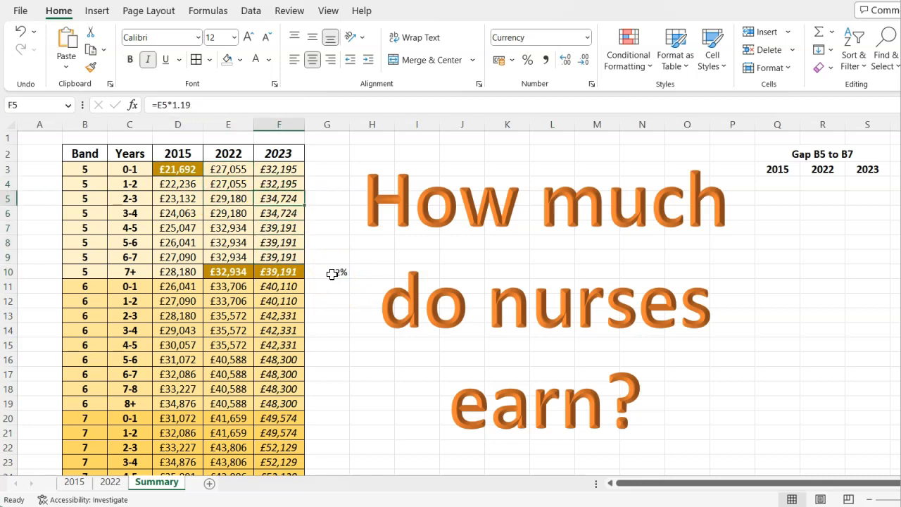
{"action": "left_click", "coordinate": [279, 271]}
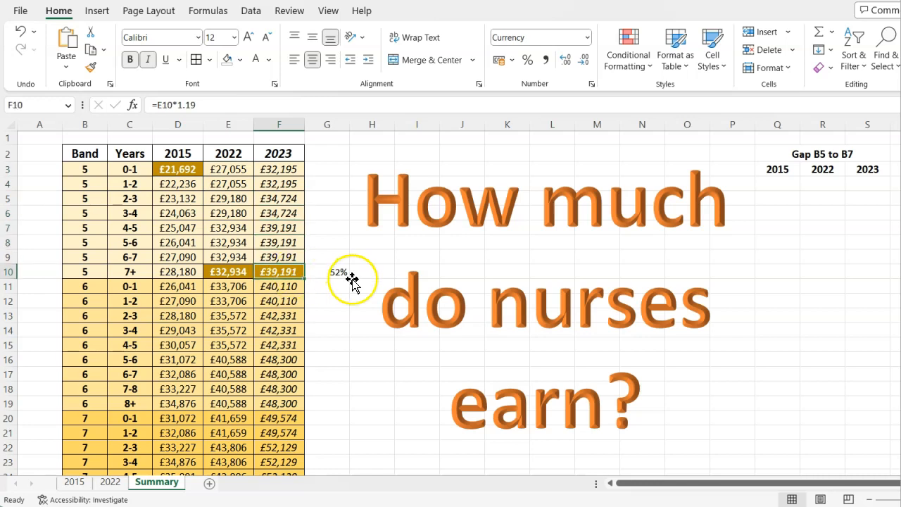
{"action": "left_click", "coordinate": [279, 168]}
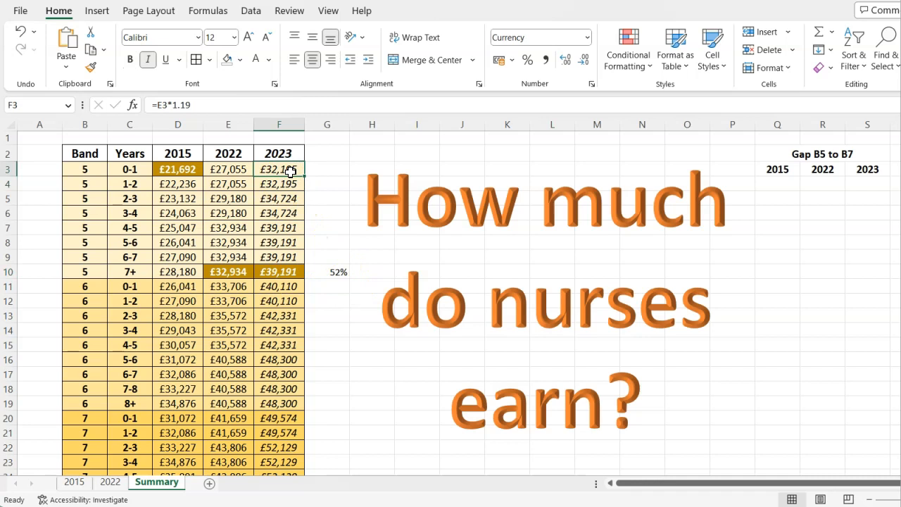
{"action": "left_click", "coordinate": [228, 169]}
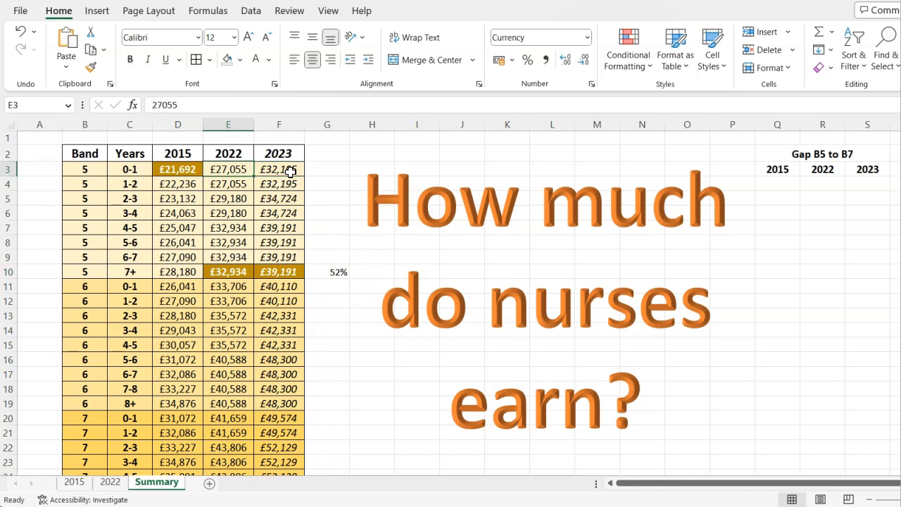
Re-enter F3 as =E3*1.19 so the 2023 band 5 entry pay reads £32,195
{"action": "type", "text": "=E3*1.19"}
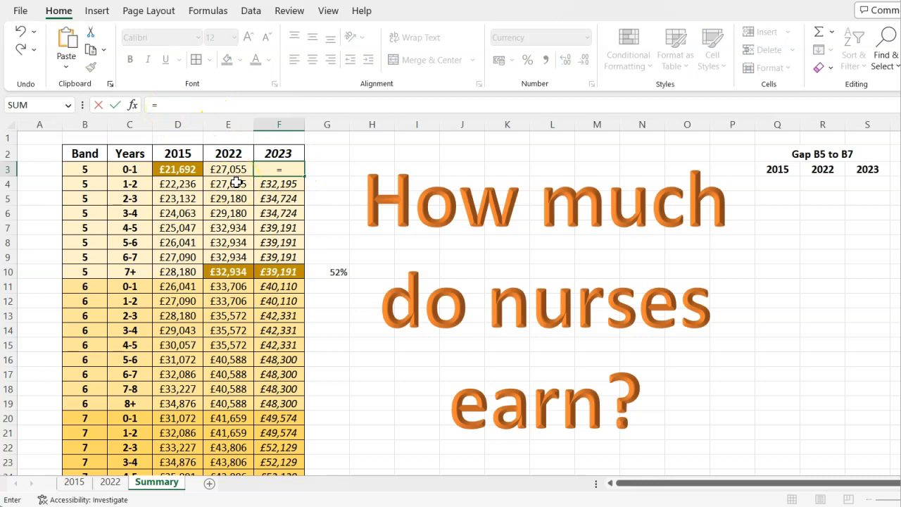
{"action": "left_click", "coordinate": [228, 169]}
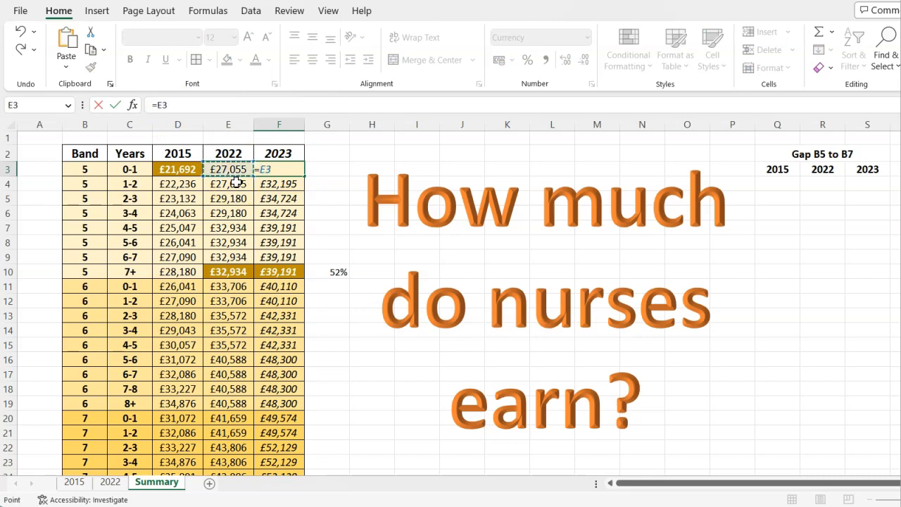
{"action": "type", "text": "*"}
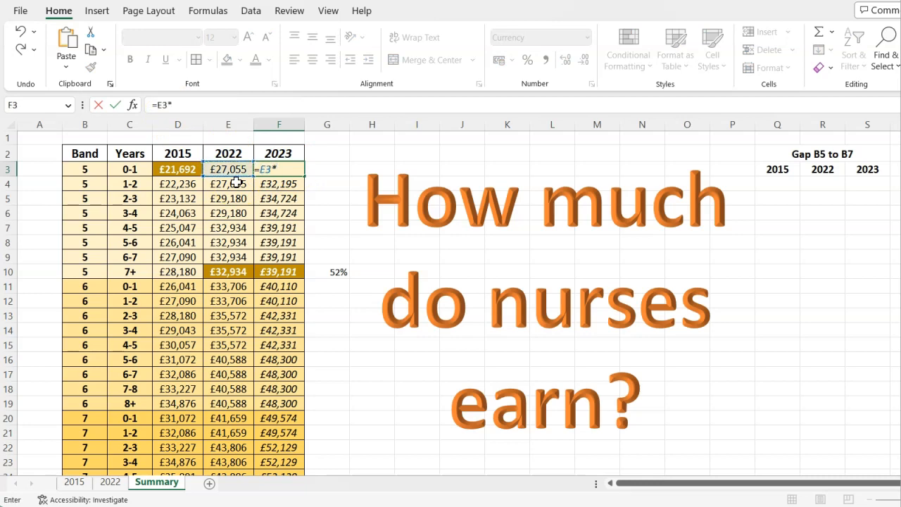
{"action": "type", "text": "1.19"}
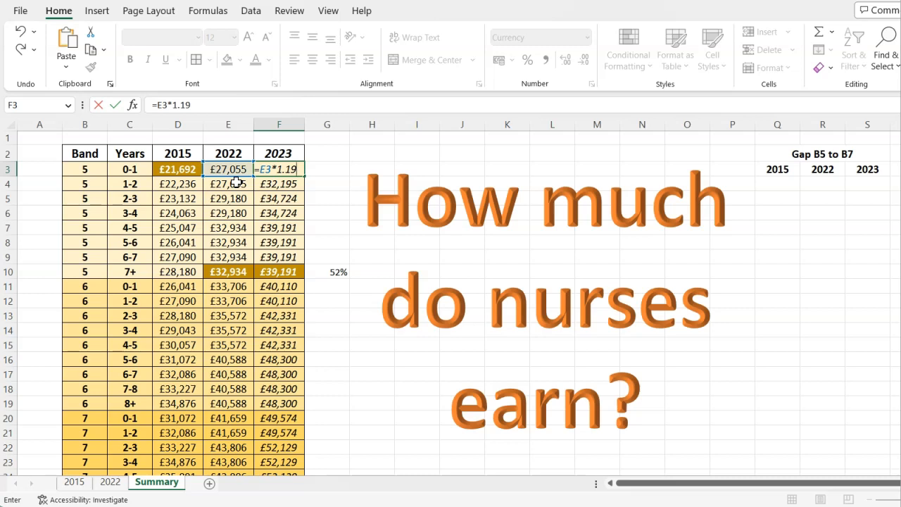
{"action": "key", "text": "Return"}
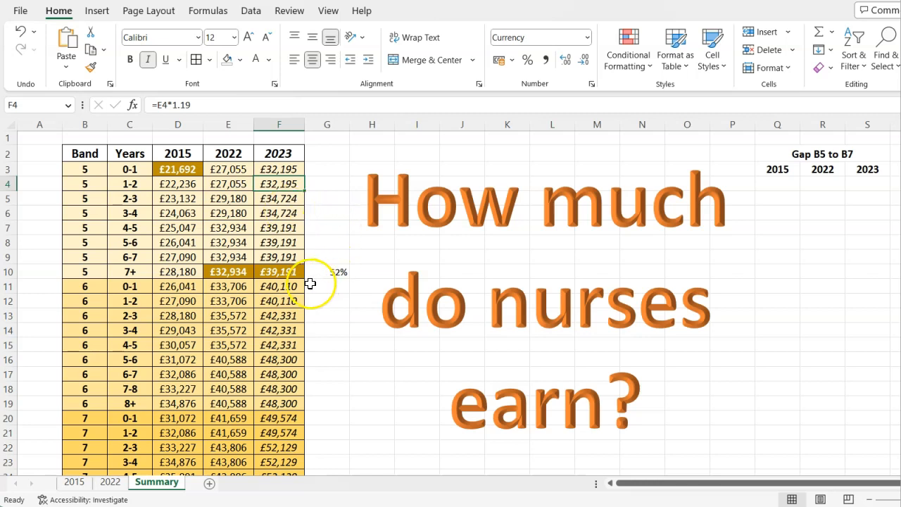
{"action": "mouse_move", "coordinate": [304, 256]}
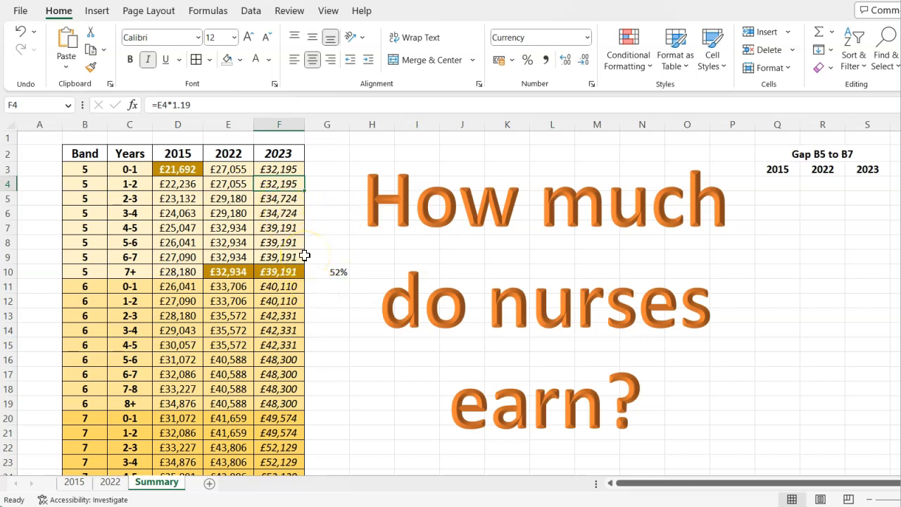
{"action": "mouse_move", "coordinate": [243, 287]}
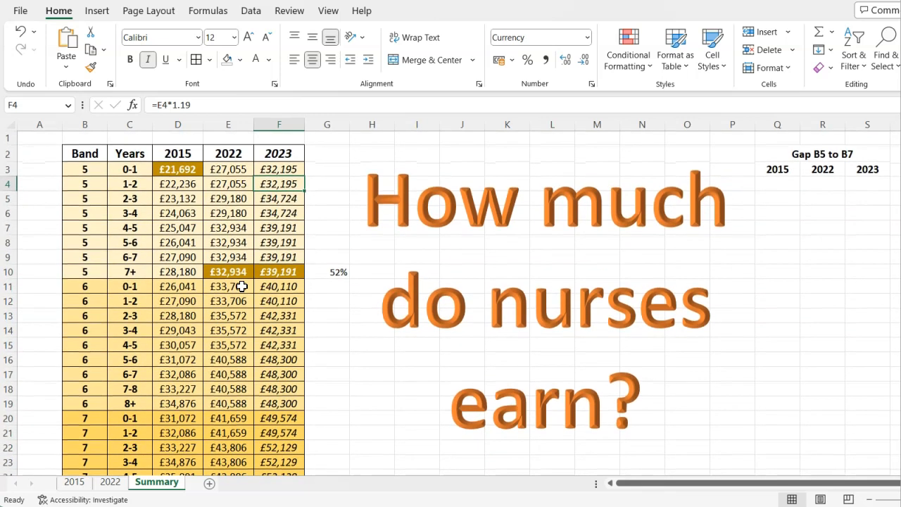
{"action": "mouse_move", "coordinate": [614, 222]}
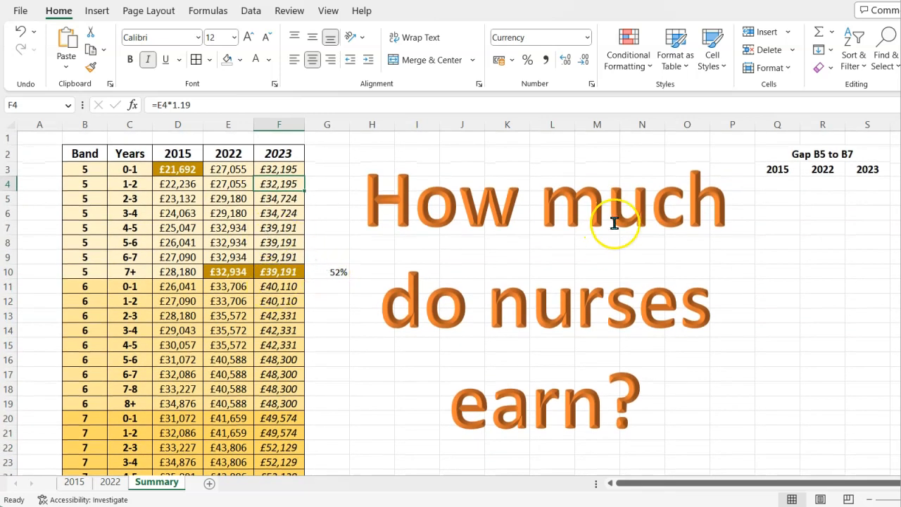
{"action": "mouse_move", "coordinate": [411, 206]}
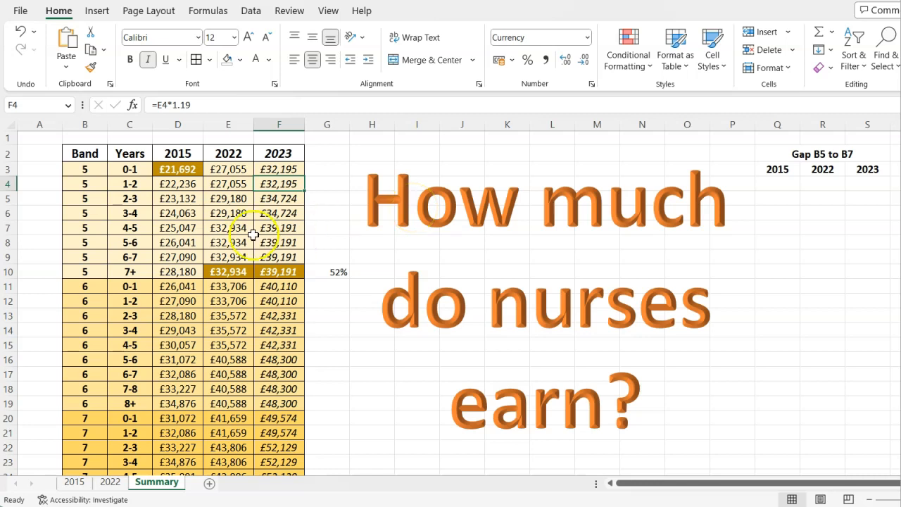
Fill the 2023 formula down column F to row 28 and check Band 7's last row shows £56,730
{"action": "left_click_drag", "start_coordinate": [84, 169], "coordinate": [176, 256]}
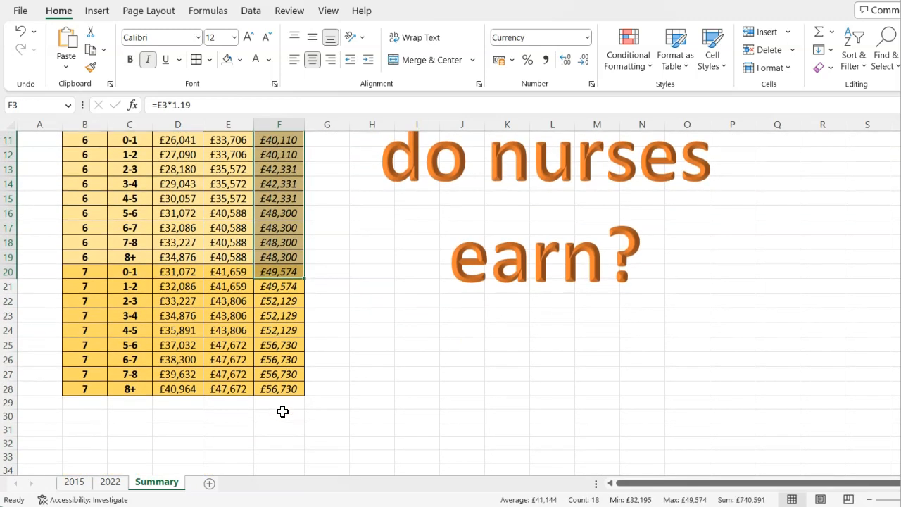
{"action": "scroll", "scroll_direction": "up", "scroll_amount": 3}
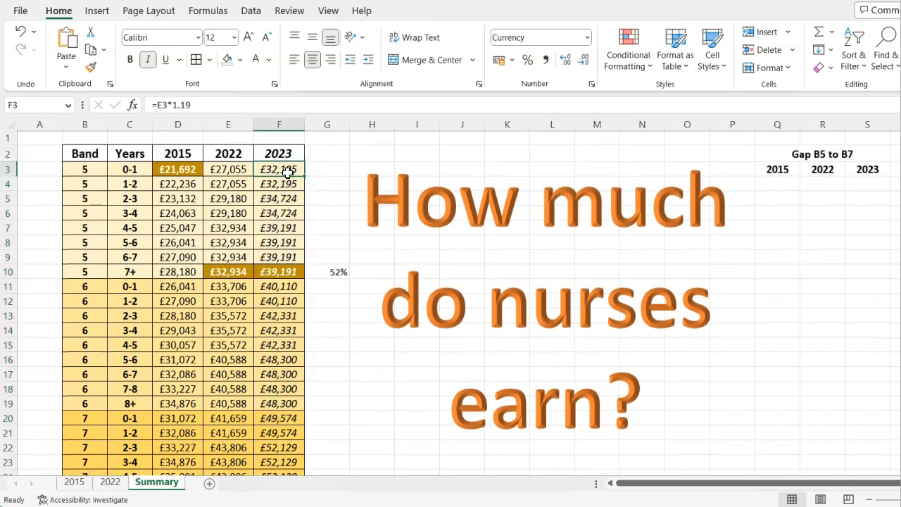
{"action": "left_click", "coordinate": [228, 169]}
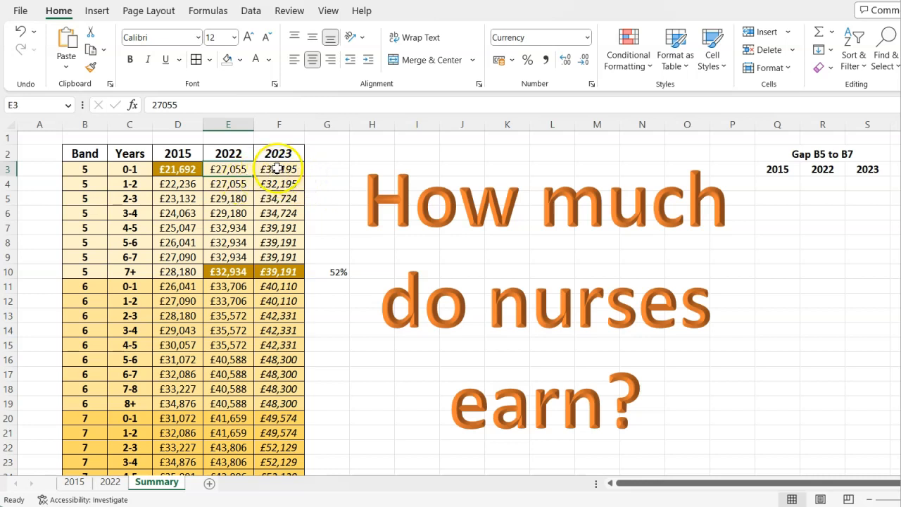
{"action": "scroll", "scroll_direction": "down", "scroll_amount": 3}
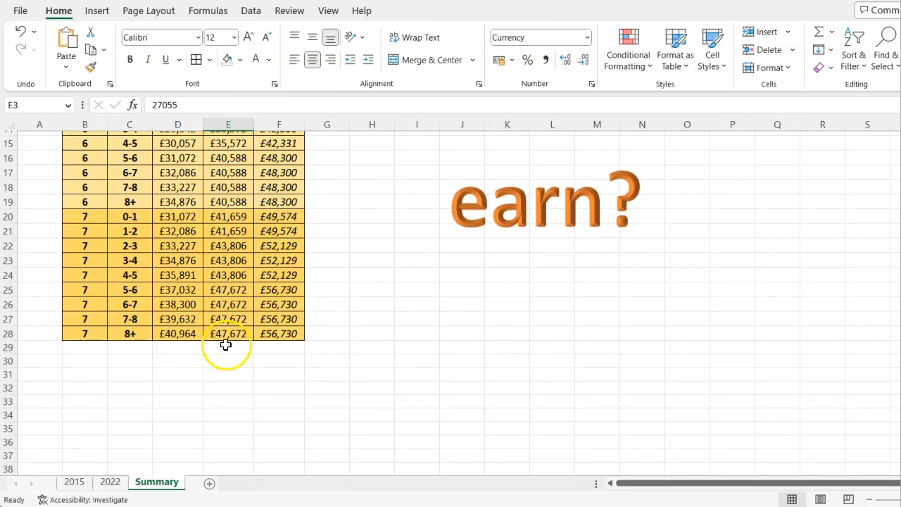
{"action": "mouse_move", "coordinate": [96, 336]}
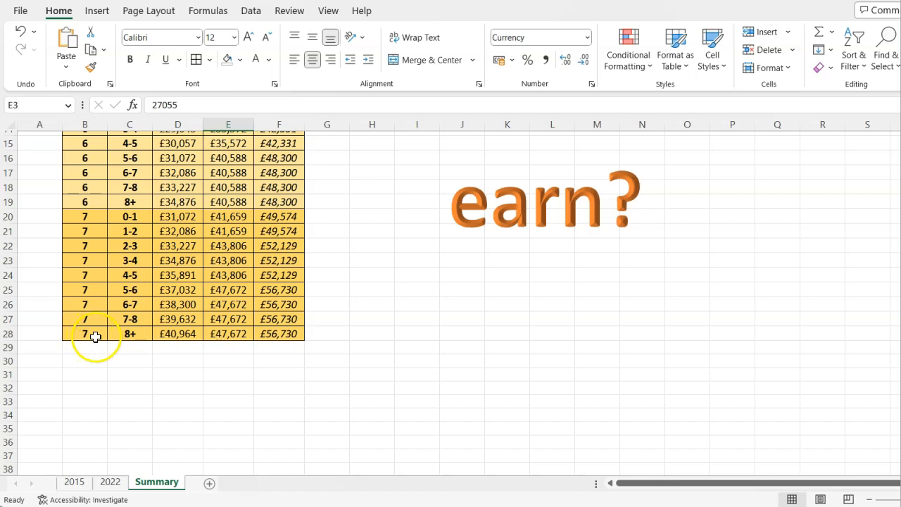
{"action": "left_click", "coordinate": [84, 332]}
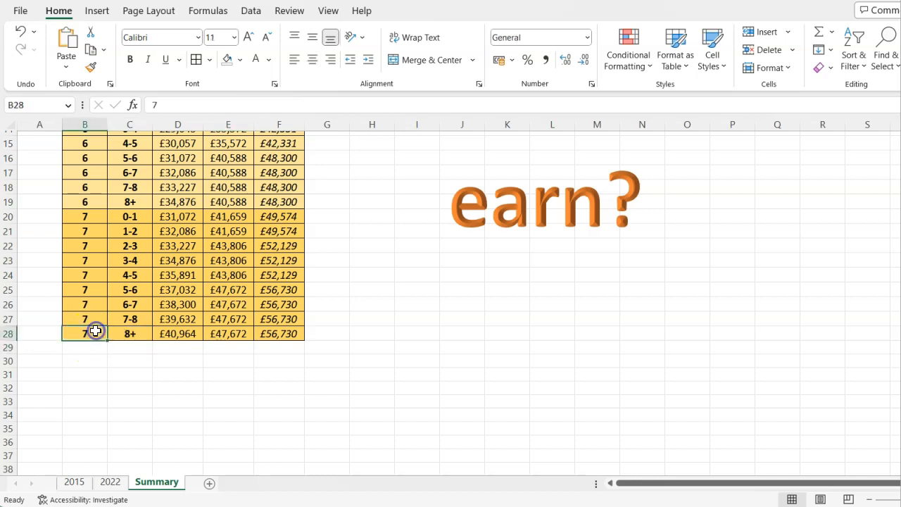
{"action": "left_click", "coordinate": [278, 332]}
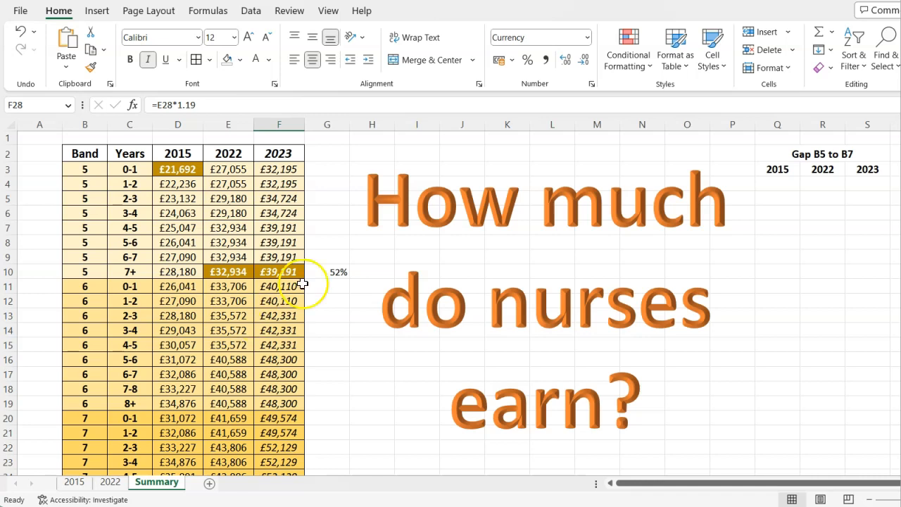
{"action": "scroll", "scroll_direction": "down", "scroll_amount": 3}
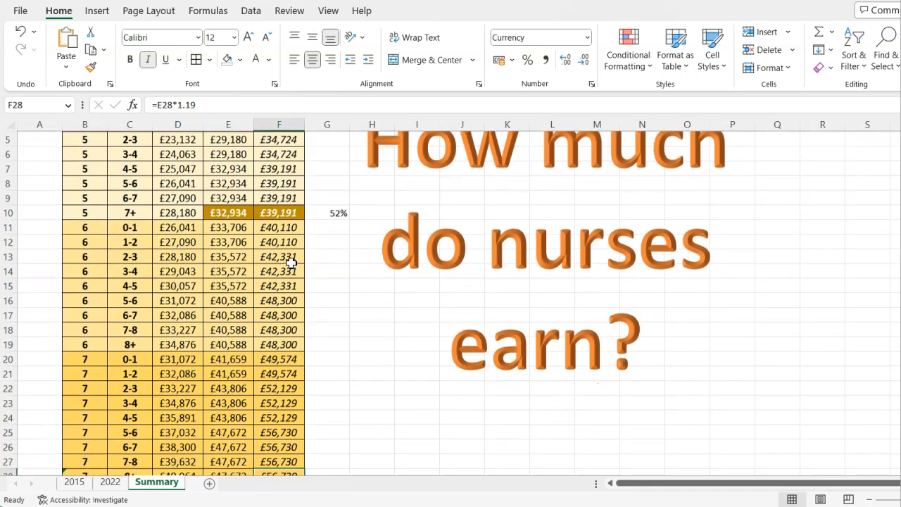
{"action": "scroll", "scroll_direction": "down", "scroll_amount": 3}
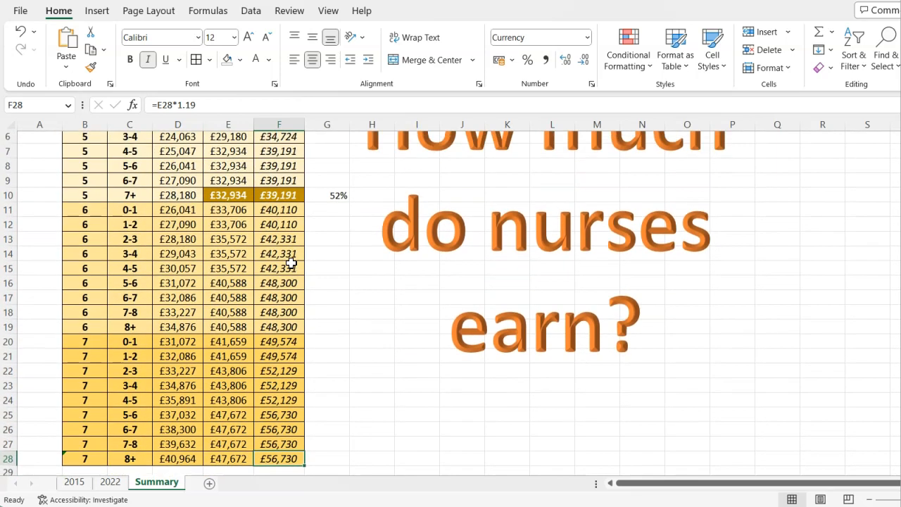
{"action": "scroll", "scroll_direction": "up", "scroll_amount": 3}
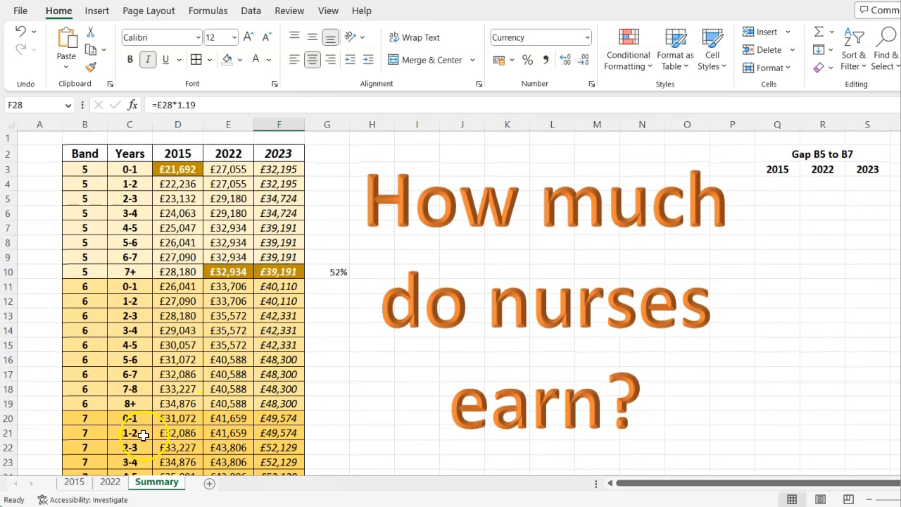
Check the 2022 sheet down to Band 9's top rate of 109,475, then return to Summary
{"action": "left_click", "coordinate": [110, 481]}
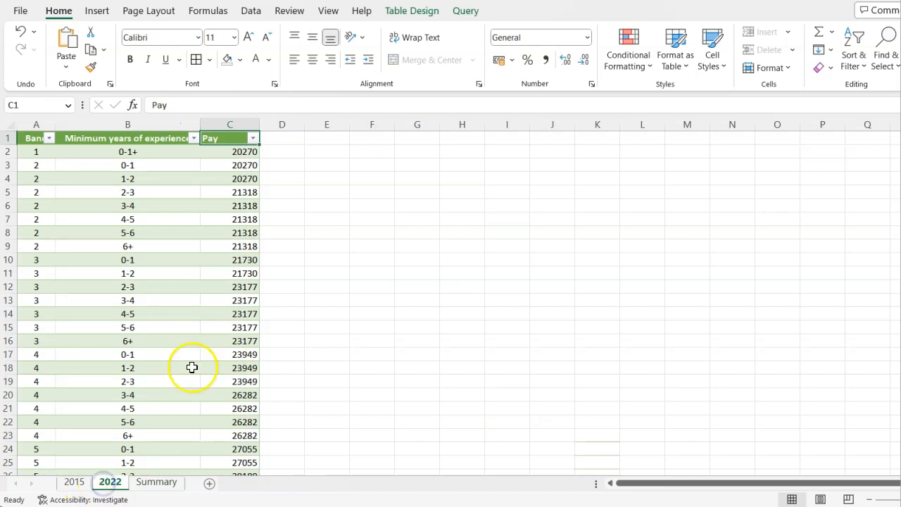
{"action": "scroll", "scroll_direction": "down", "scroll_amount": 3}
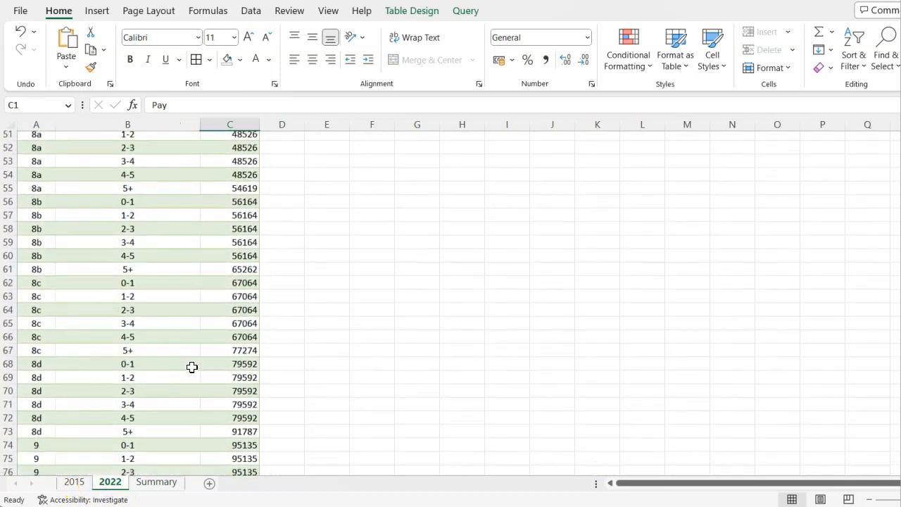
{"action": "scroll", "scroll_direction": "down", "scroll_amount": 3}
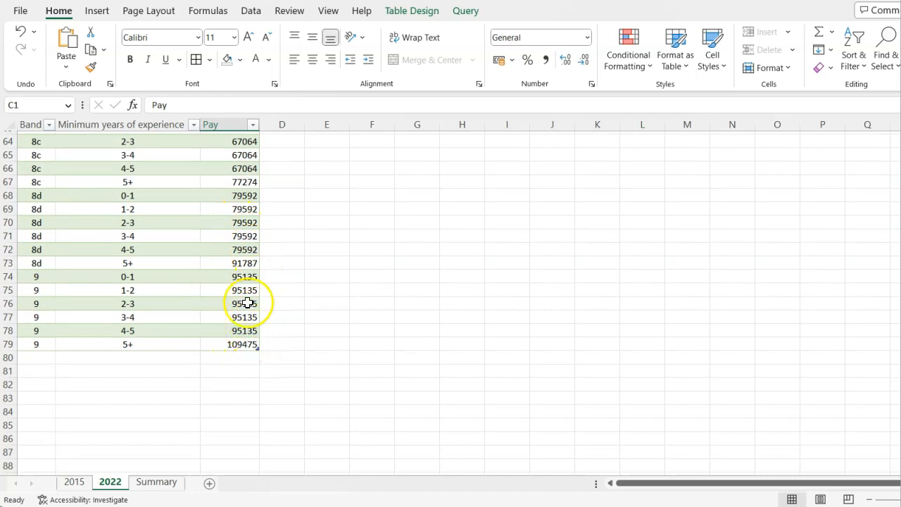
{"action": "left_click", "coordinate": [243, 290]}
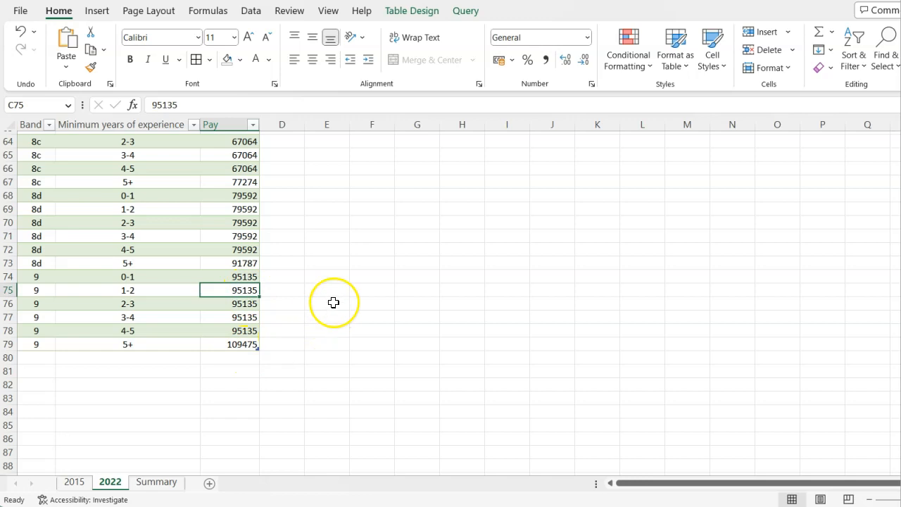
{"action": "left_click", "coordinate": [281, 290]}
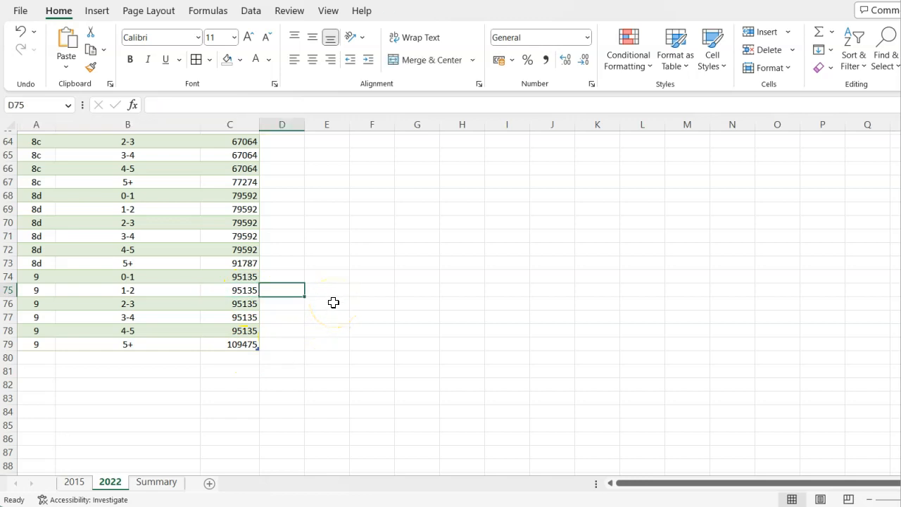
{"action": "mouse_move", "coordinate": [312, 317]}
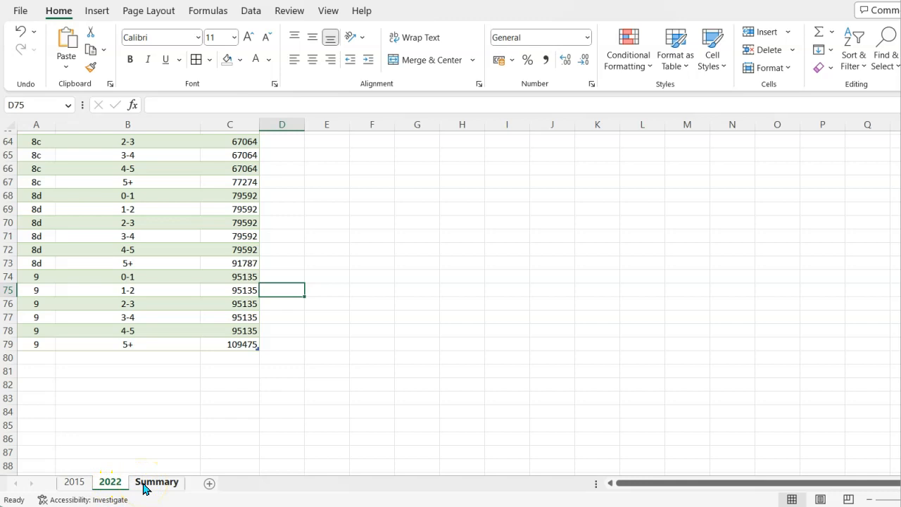
{"action": "left_click", "coordinate": [156, 481]}
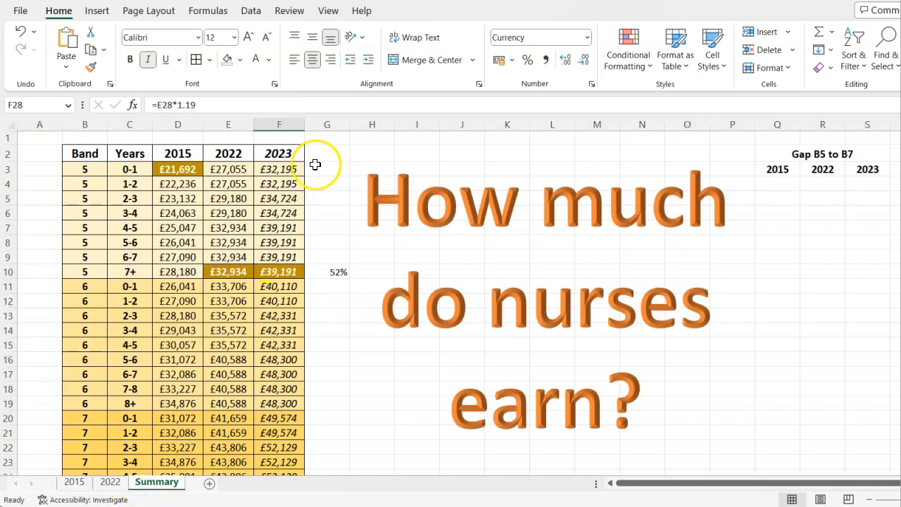
{"action": "left_click", "coordinate": [327, 169]}
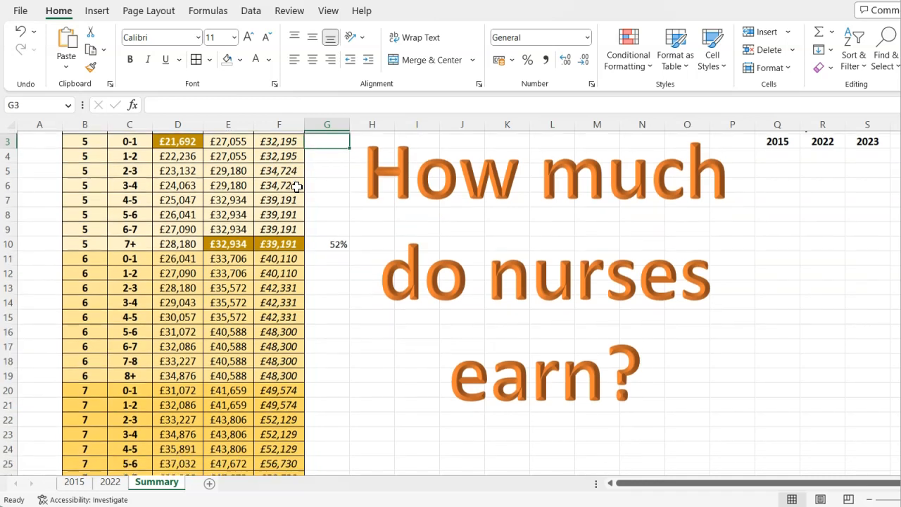
{"action": "scroll", "scroll_direction": "up", "scroll_amount": 3}
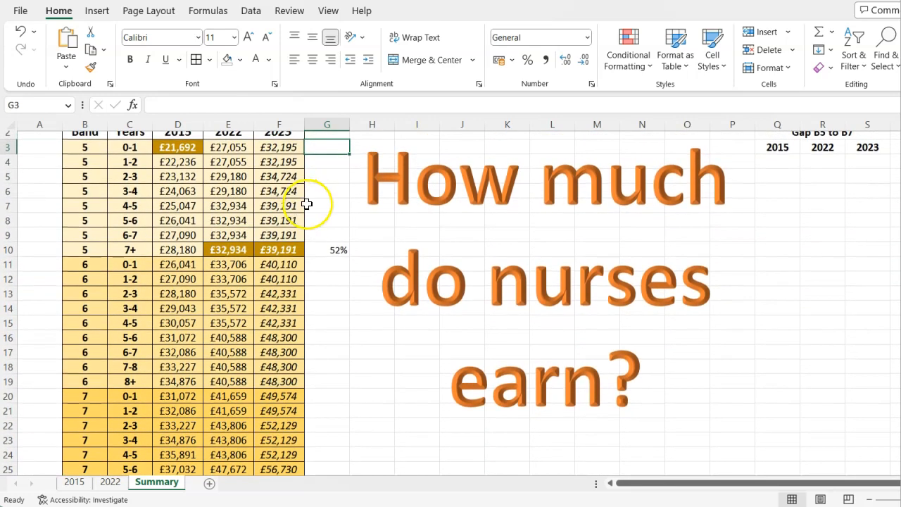
{"action": "scroll", "scroll_direction": "down", "scroll_amount": 3}
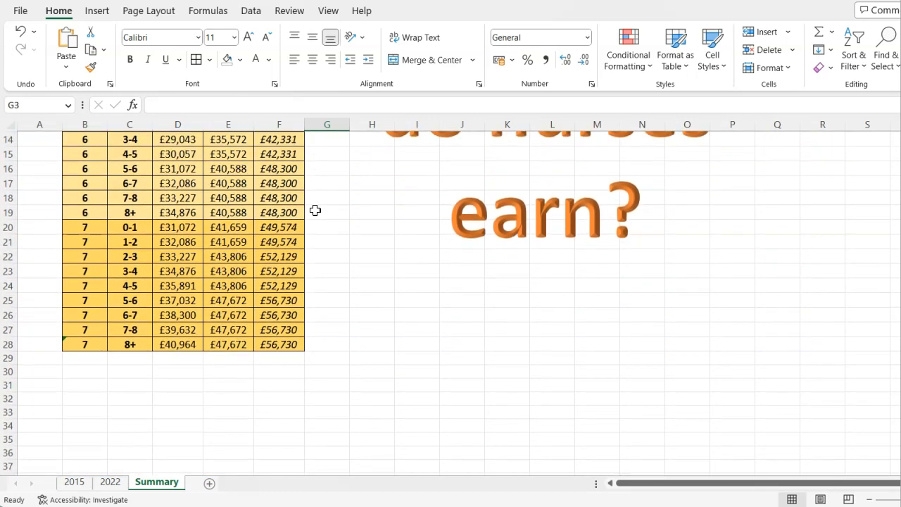
{"action": "scroll", "scroll_direction": "up", "scroll_amount": 3}
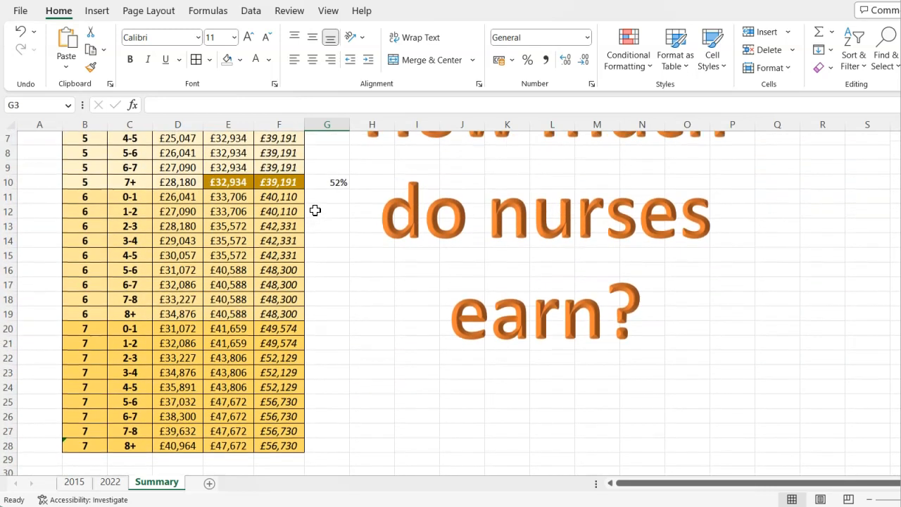
{"action": "scroll", "scroll_direction": "up", "scroll_amount": 3}
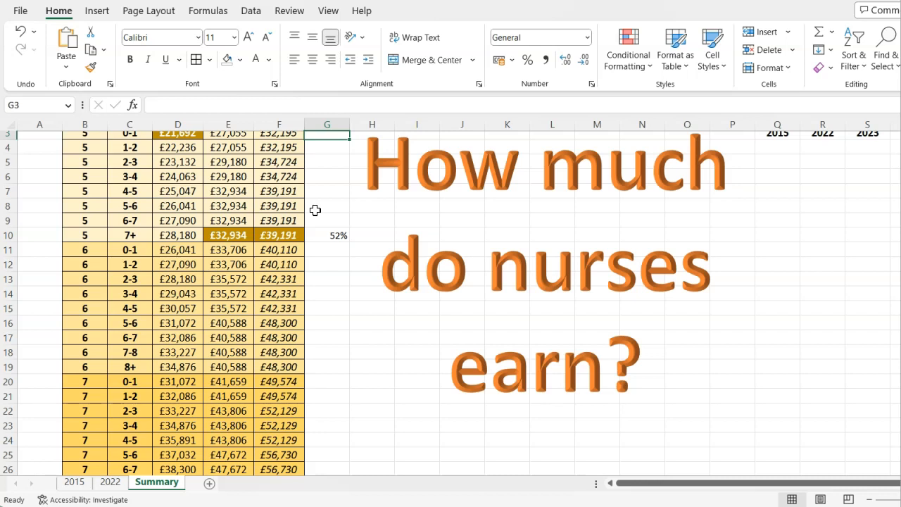
{"action": "scroll", "scroll_direction": "up", "scroll_amount": 3}
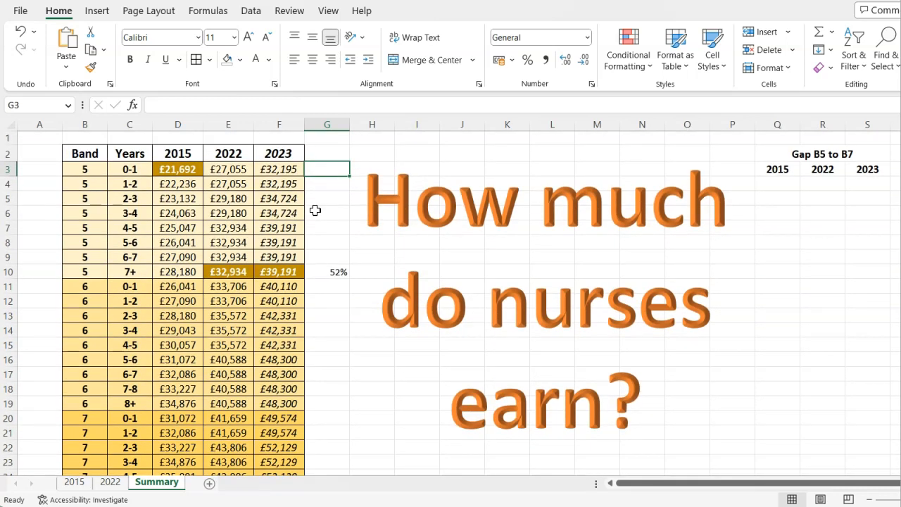
{"action": "left_click", "coordinate": [777, 186]}
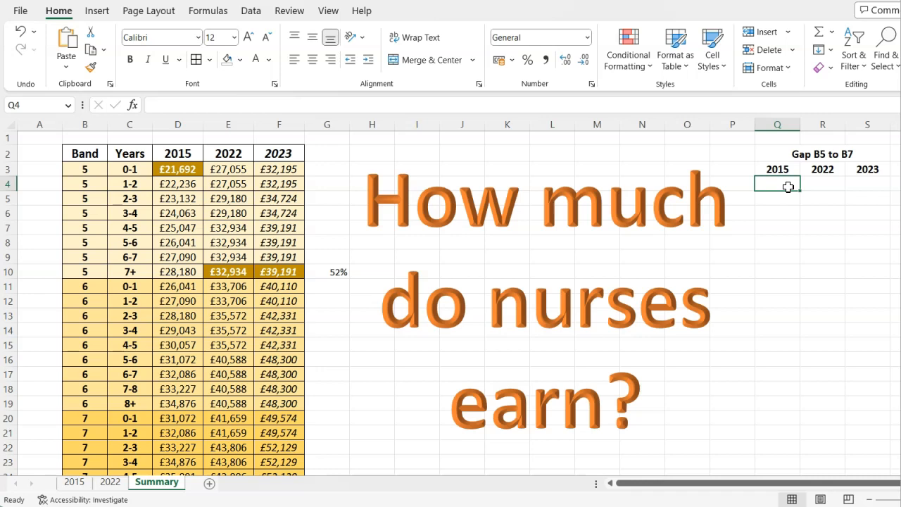
{"action": "mouse_move", "coordinate": [791, 194]}
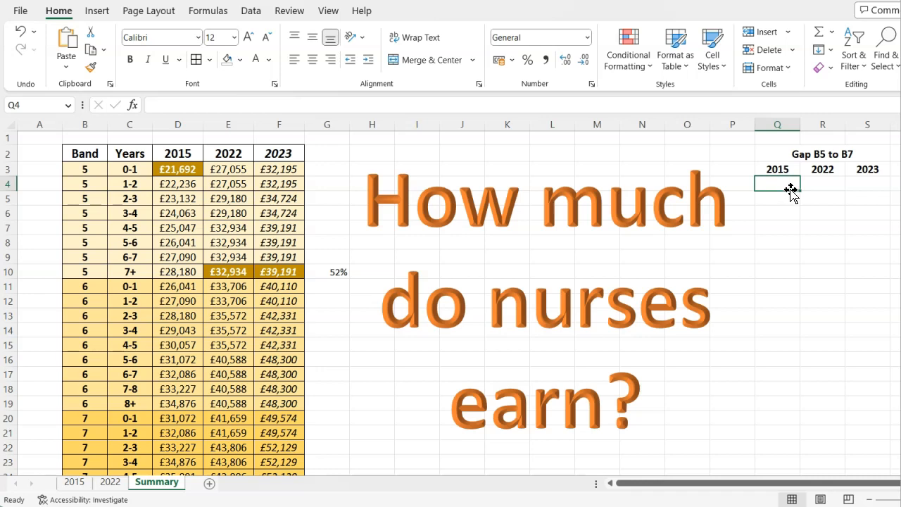
Enter the 2015 gap in Q4 as band 7 top pay D28 minus band 5 starting pay D3, £19,272
{"action": "left_click", "coordinate": [823, 154]}
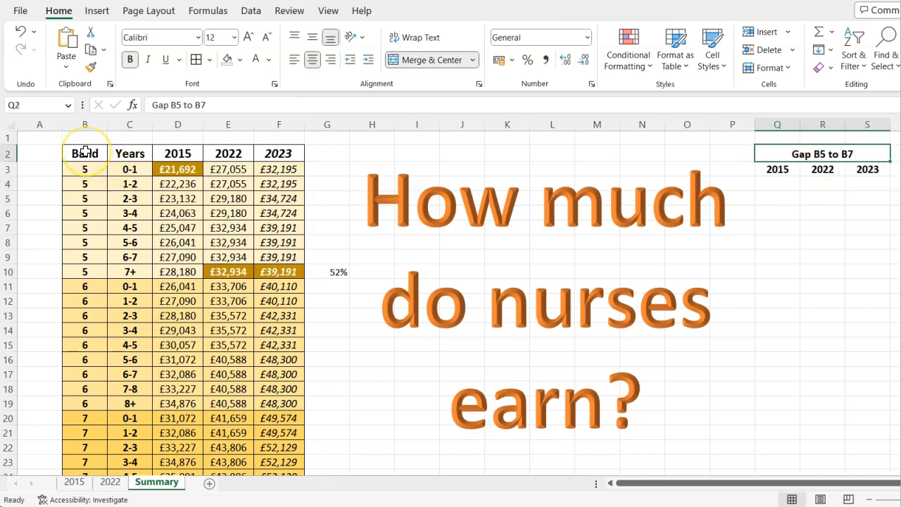
{"action": "mouse_move", "coordinate": [84, 466]}
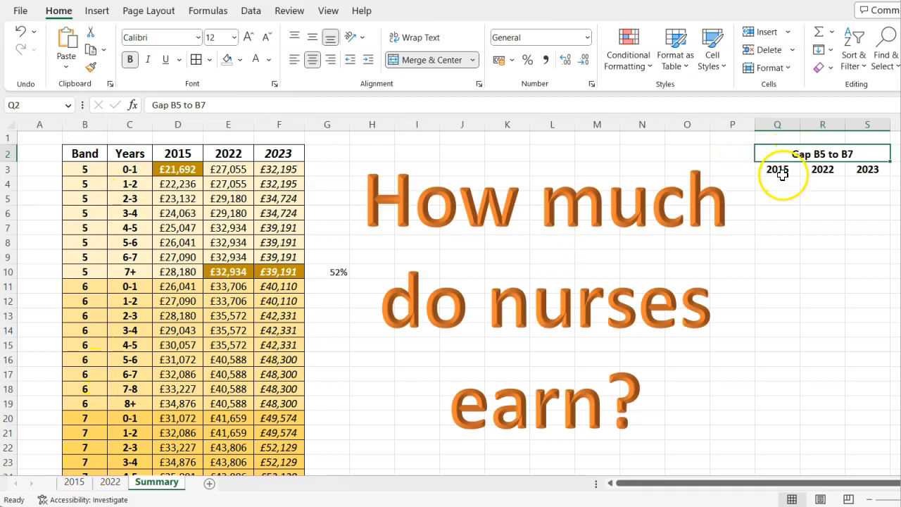
{"action": "left_click", "coordinate": [777, 183]}
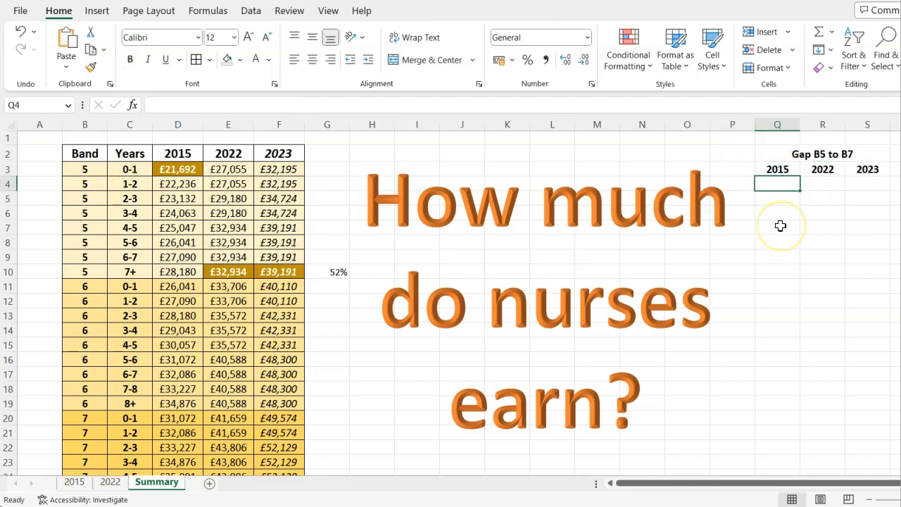
{"action": "left_click", "coordinate": [177, 169]}
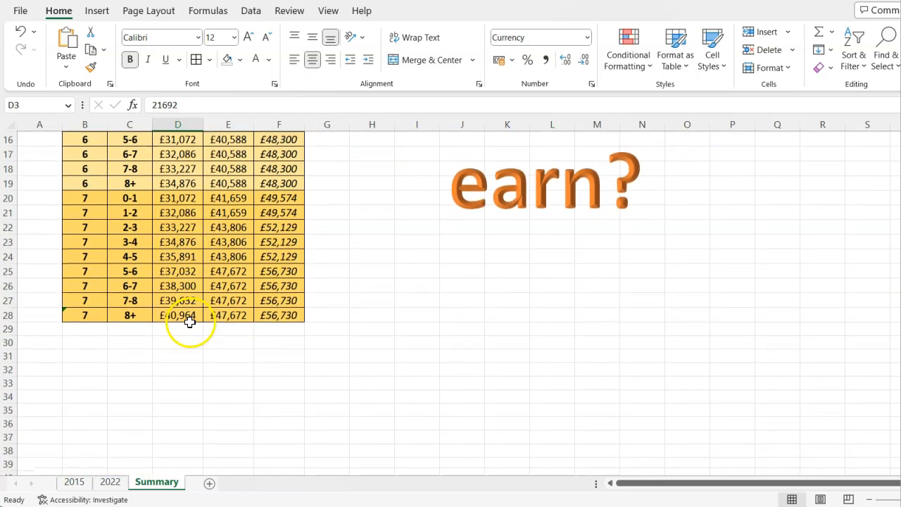
{"action": "left_click", "coordinate": [177, 315]}
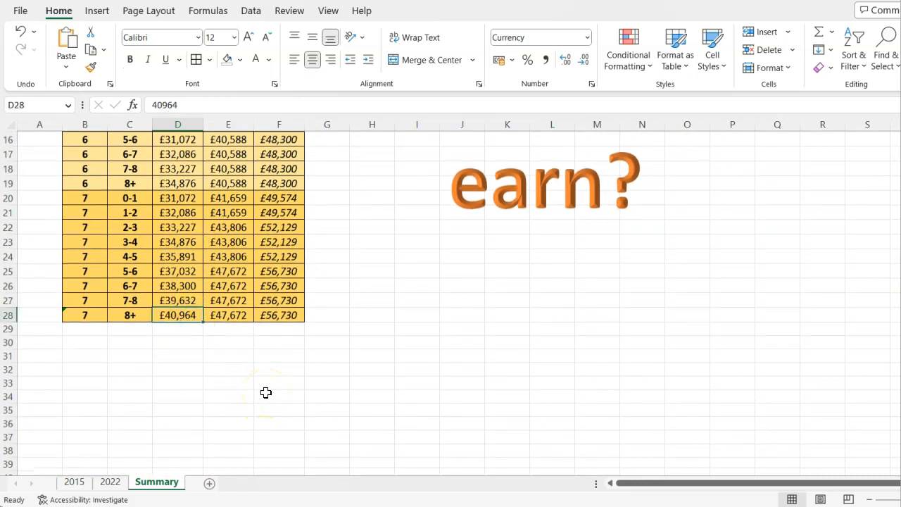
{"action": "scroll", "scroll_direction": "up", "scroll_amount": 3}
{"action": "type", "text": "="}
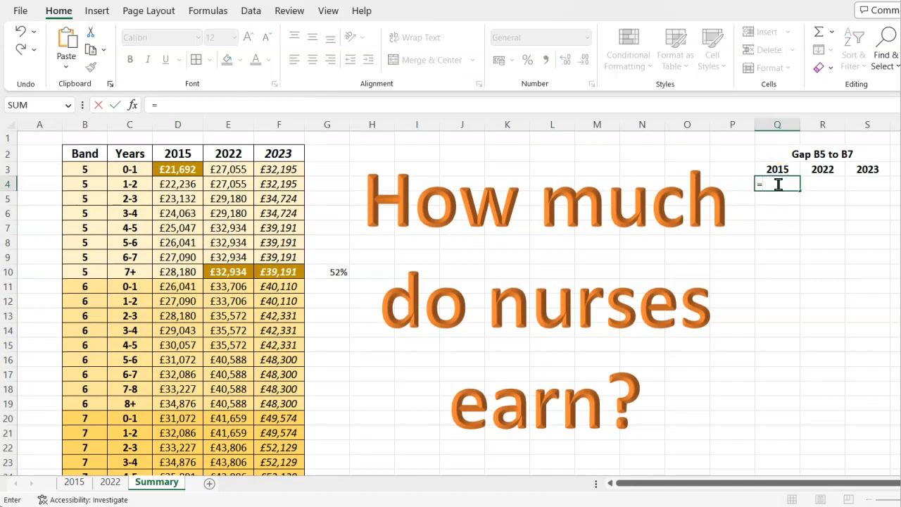
{"action": "scroll", "scroll_direction": "down", "scroll_amount": 3}
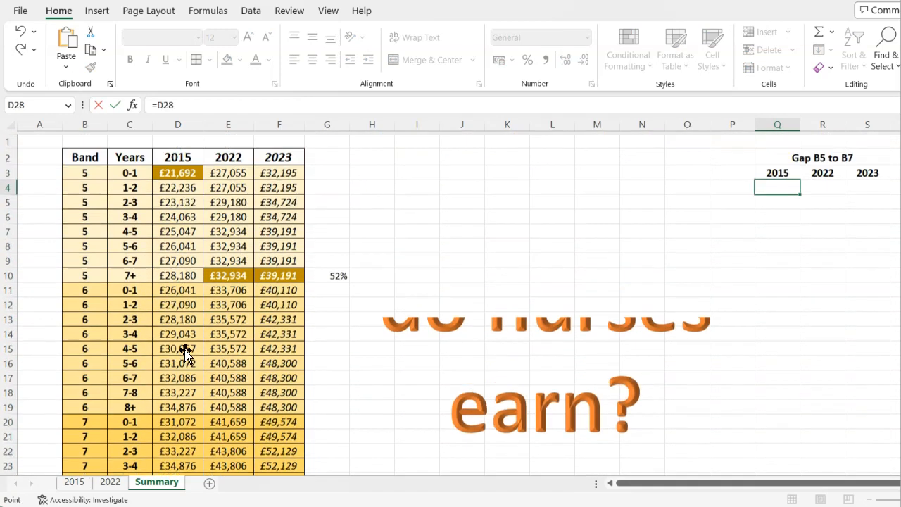
{"action": "left_click", "coordinate": [777, 186]}
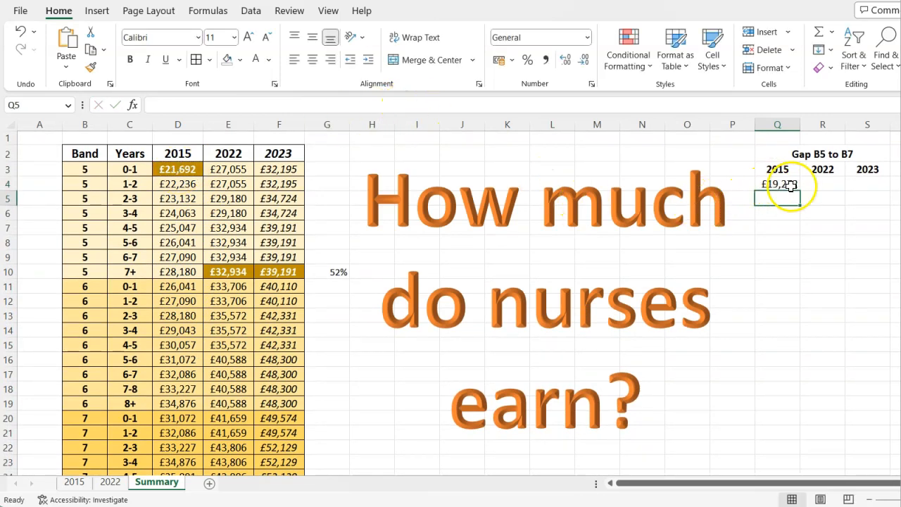
Review the £19,272 result and the formats of the 2015–2023 pay columns
{"action": "left_click", "coordinate": [777, 183]}
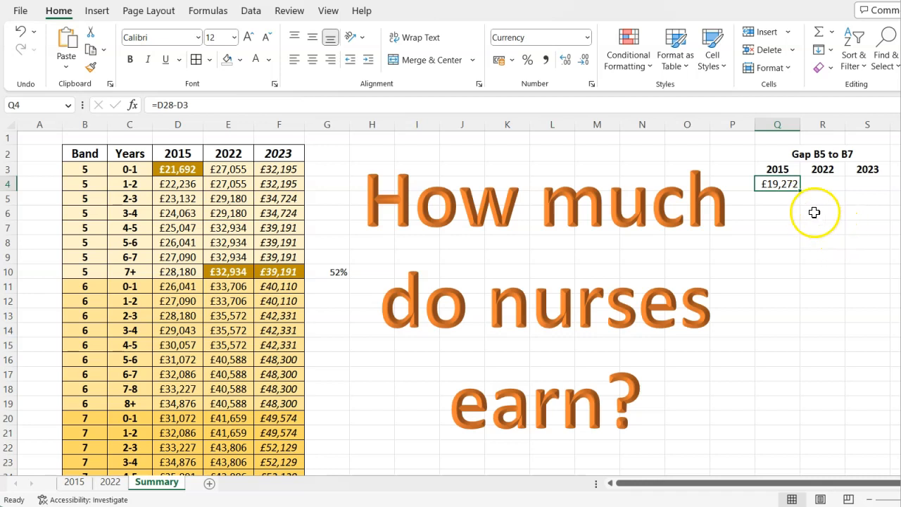
{"action": "mouse_move", "coordinate": [804, 190]}
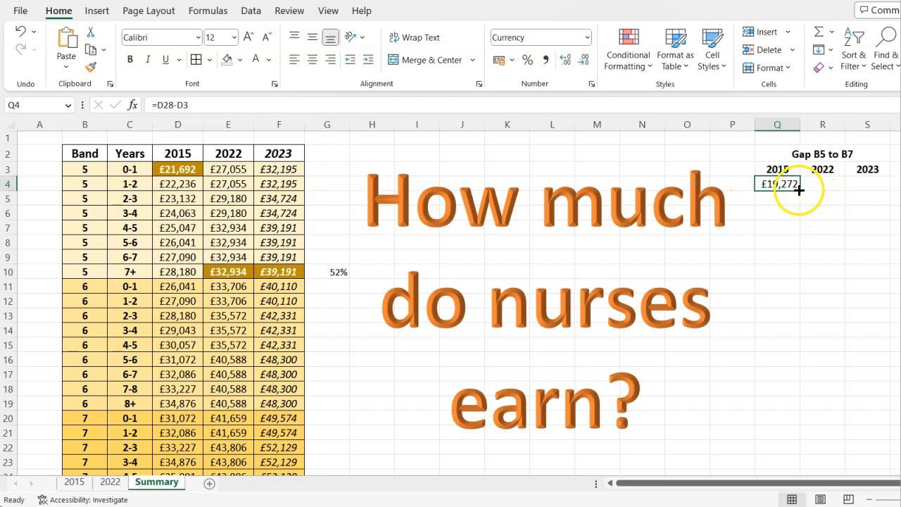
{"action": "left_click", "coordinate": [177, 168]}
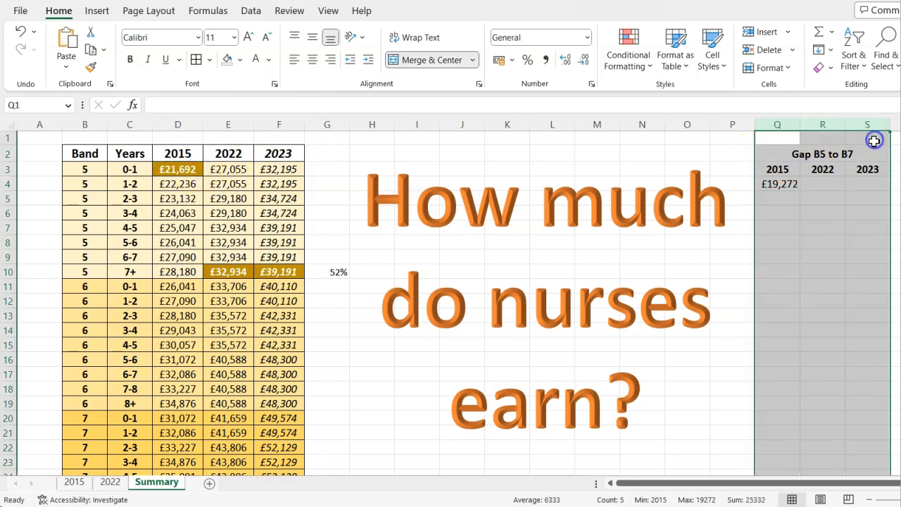
{"action": "left_click", "coordinate": [279, 124]}
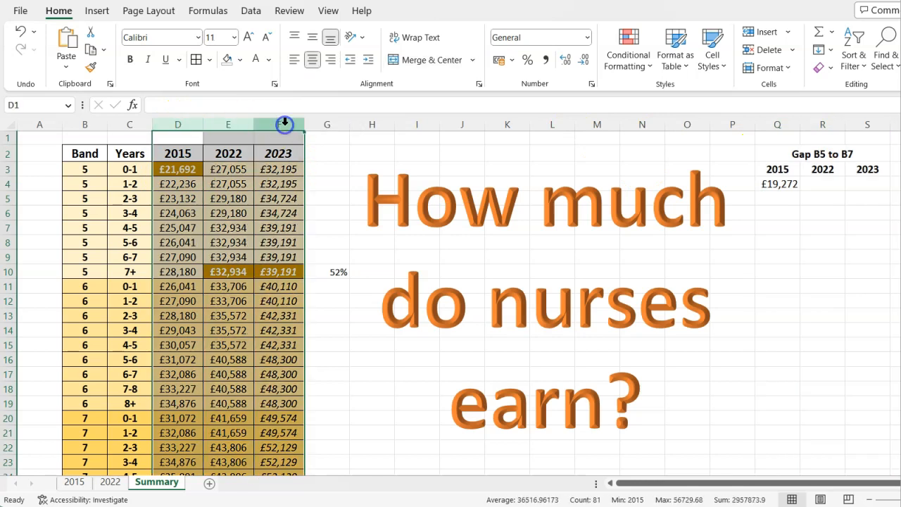
{"action": "left_click", "coordinate": [777, 183]}
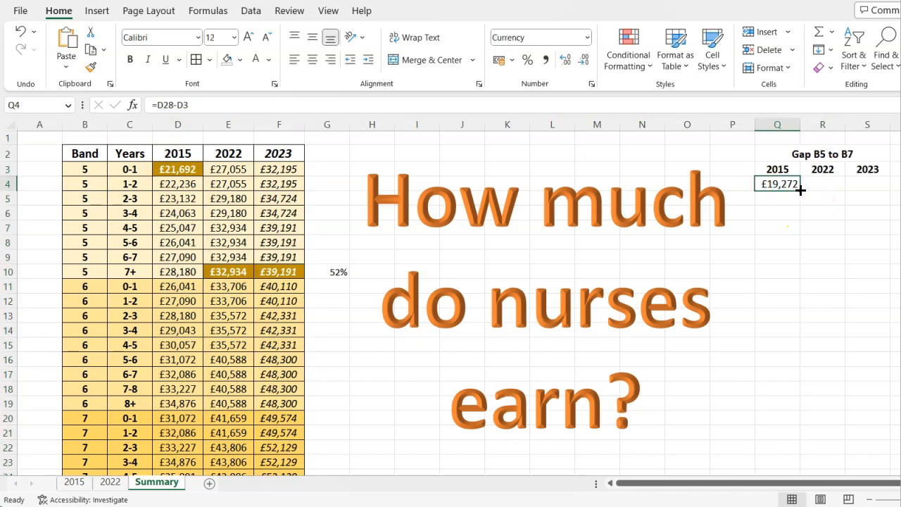
{"action": "left_click_drag", "start_coordinate": [777, 183], "coordinate": [867, 183]}
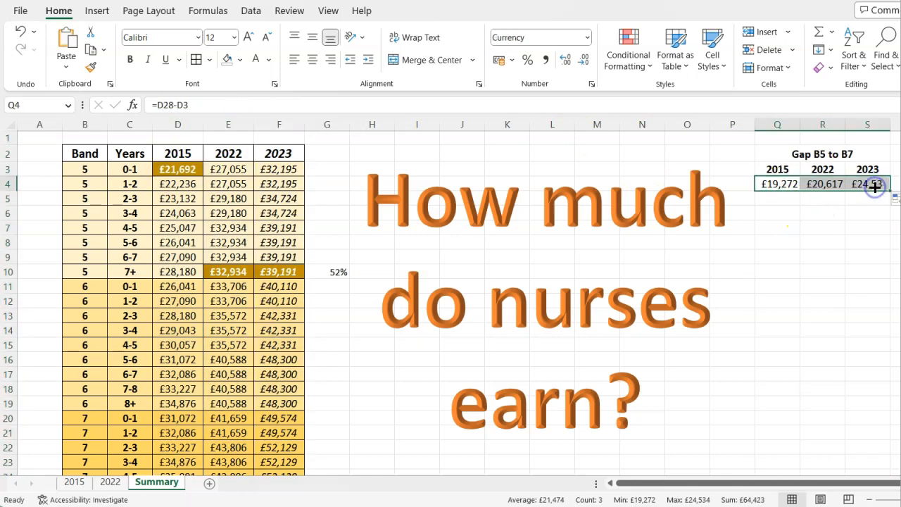
{"action": "mouse_move", "coordinate": [816, 192]}
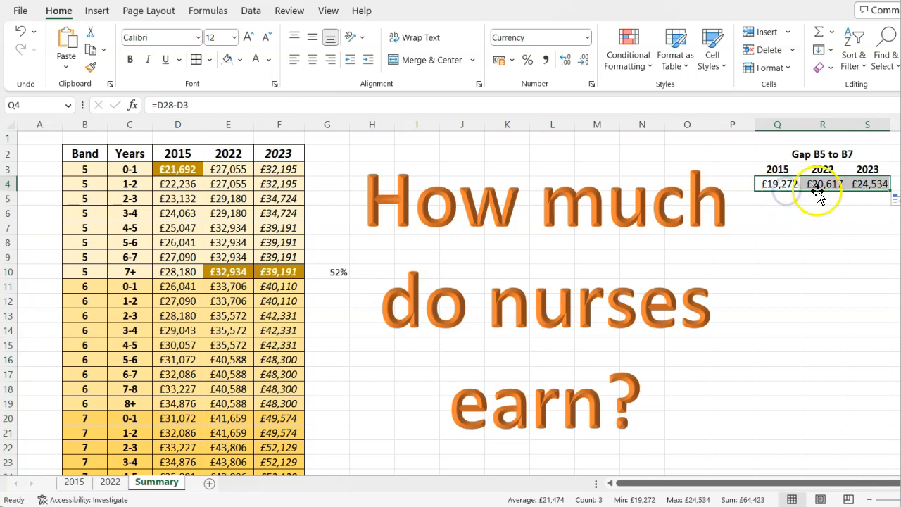
{"action": "left_click", "coordinate": [822, 183]}
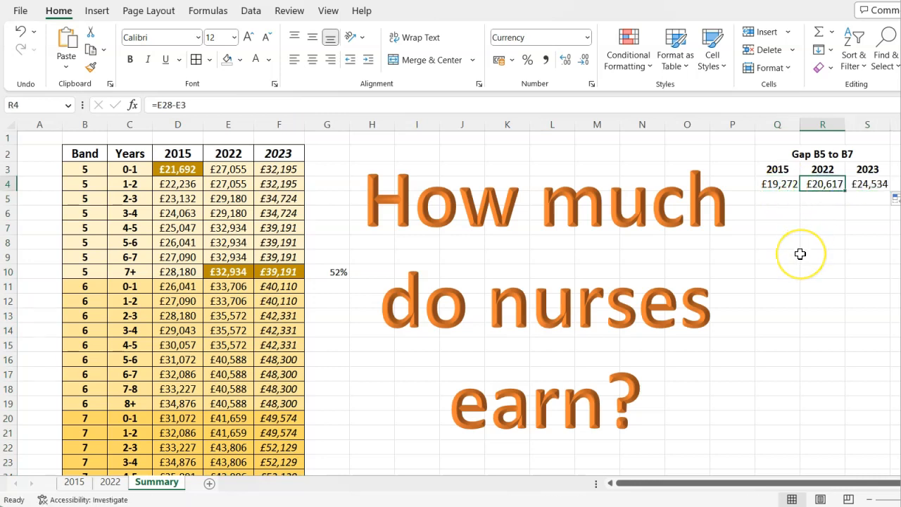
{"action": "mouse_move", "coordinate": [800, 254]}
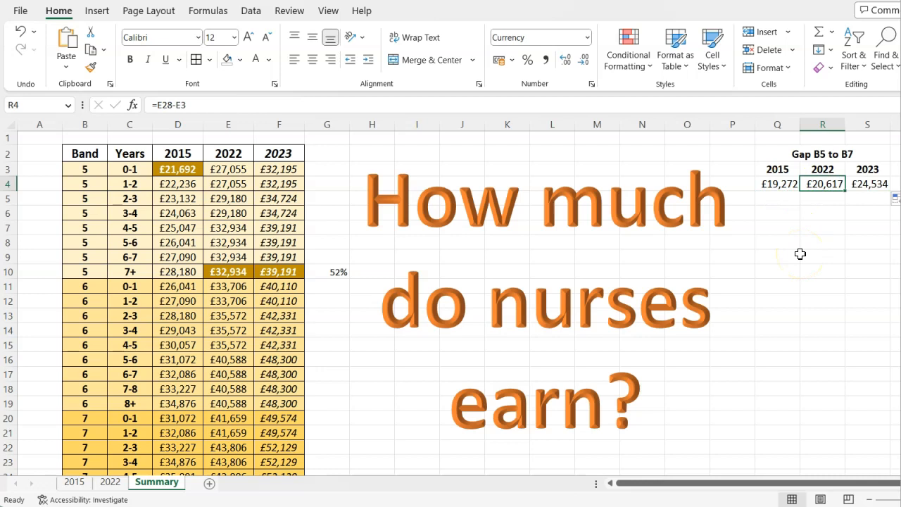
{"action": "mouse_move", "coordinate": [676, 176]}
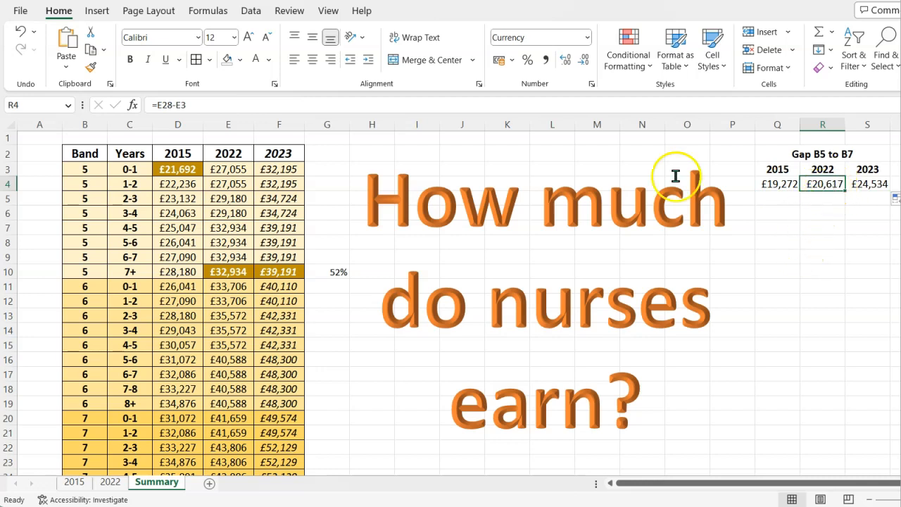
{"action": "mouse_move", "coordinate": [232, 169]}
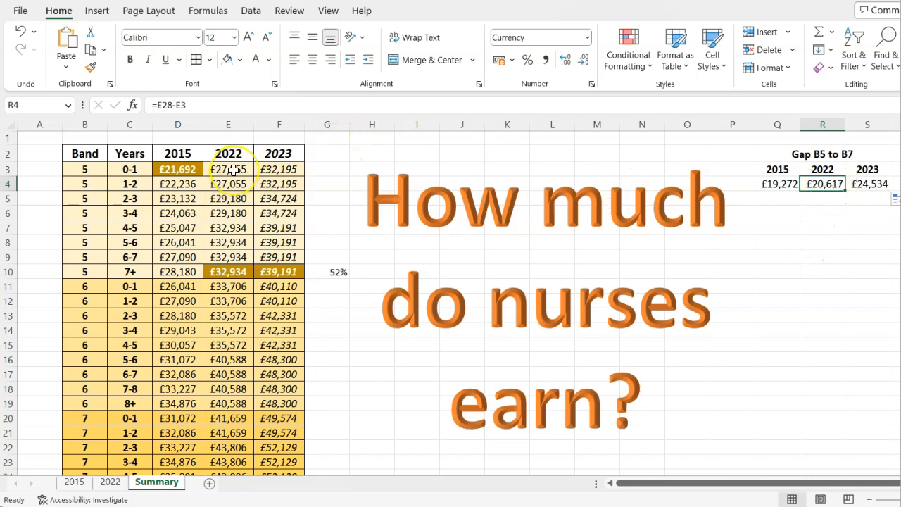
{"action": "left_click", "coordinate": [228, 169]}
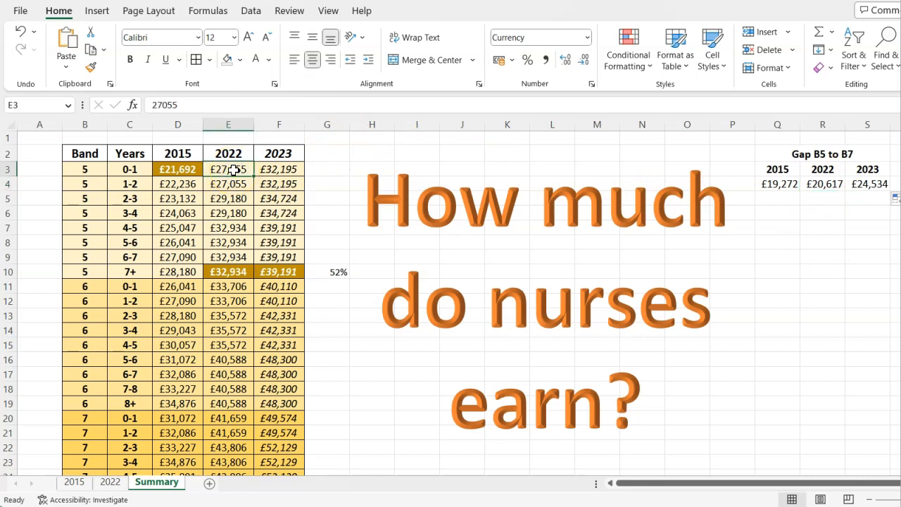
{"action": "mouse_move", "coordinate": [236, 185]}
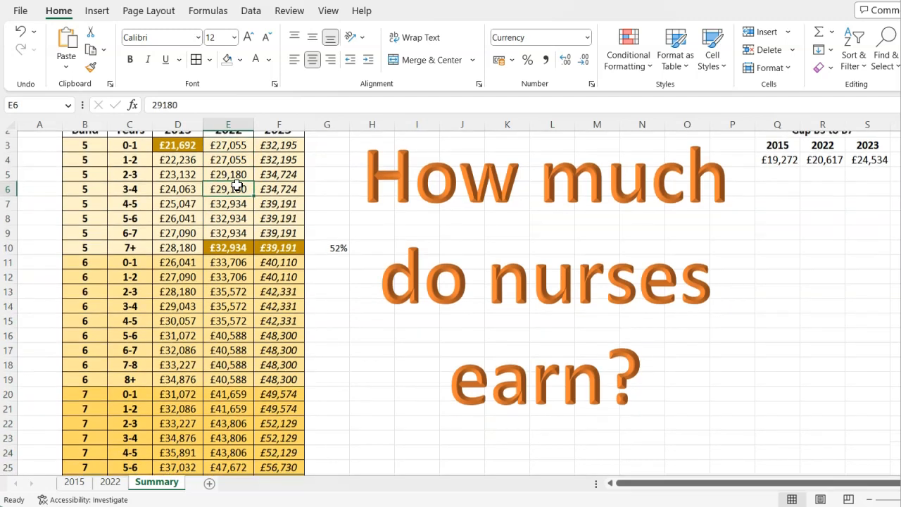
{"action": "scroll", "scroll_direction": "down", "scroll_amount": 3}
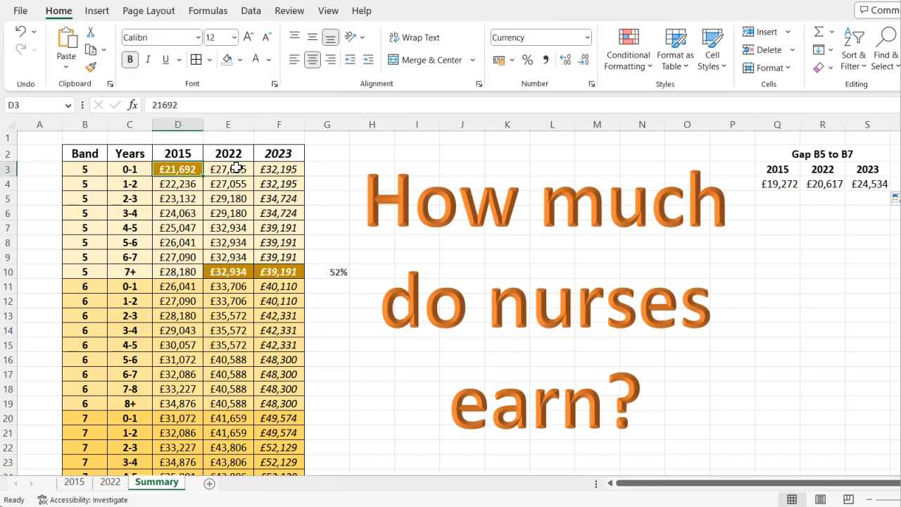
{"action": "mouse_move", "coordinate": [409, 205]}
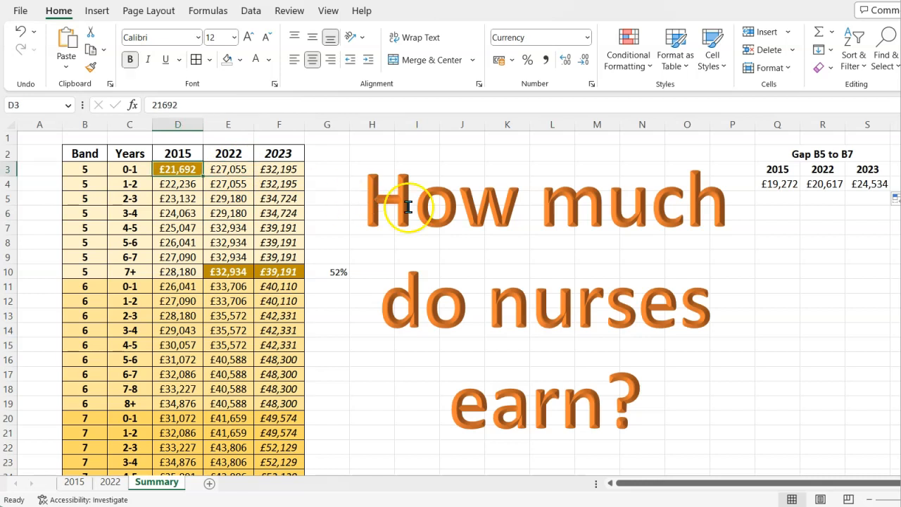
{"action": "left_click", "coordinate": [822, 183]}
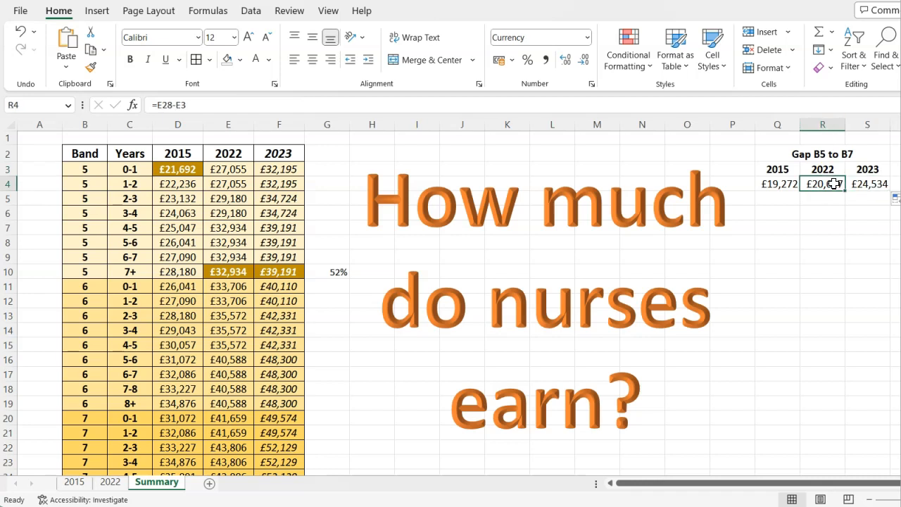
{"action": "mouse_move", "coordinate": [870, 212]}
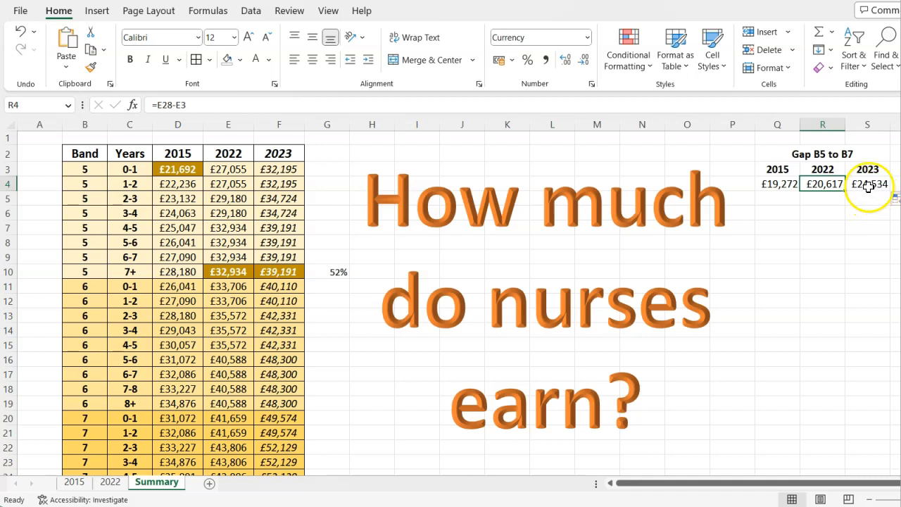
{"action": "left_click", "coordinate": [867, 183]}
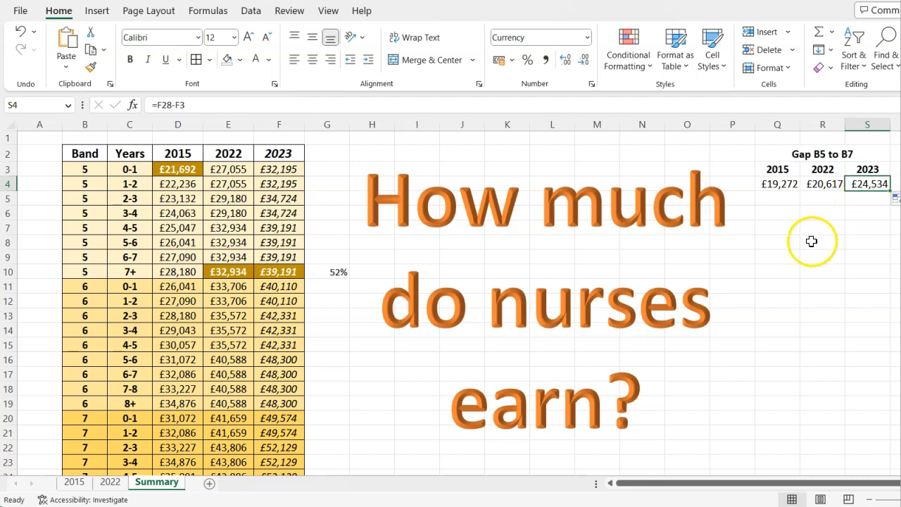
{"action": "mouse_move", "coordinate": [789, 205]}
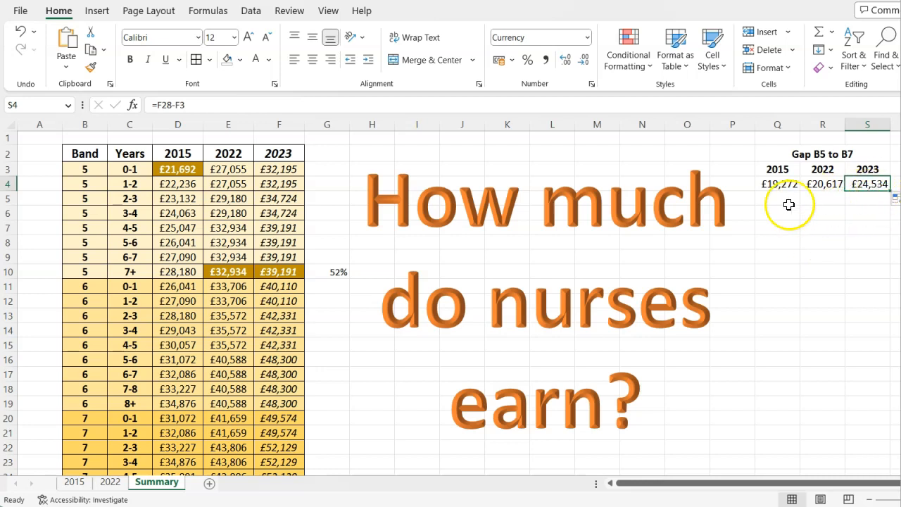
{"action": "mouse_move", "coordinate": [281, 225]}
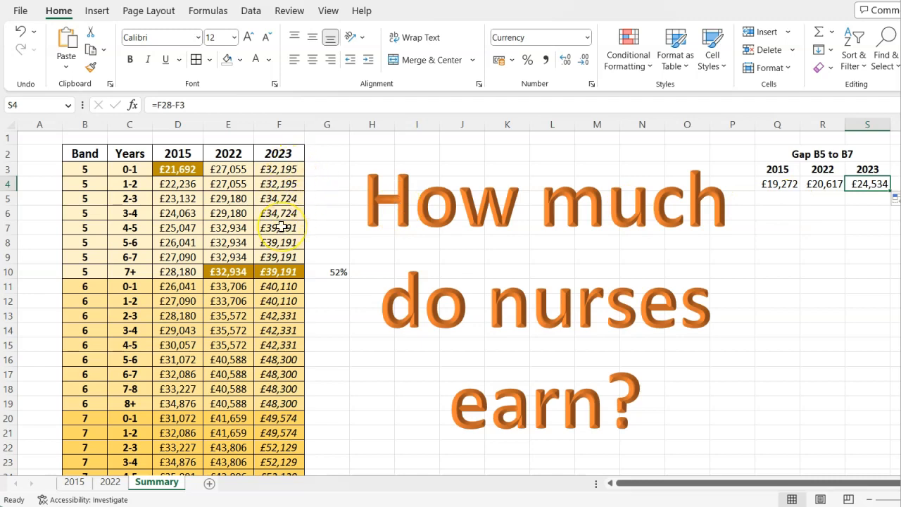
{"action": "scroll", "scroll_direction": "down", "scroll_amount": 3}
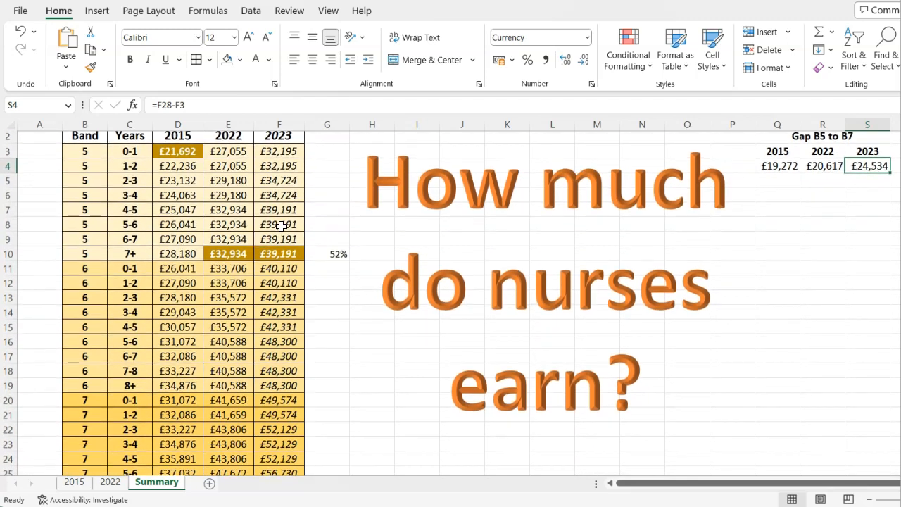
{"action": "scroll", "scroll_direction": "down", "scroll_amount": 3}
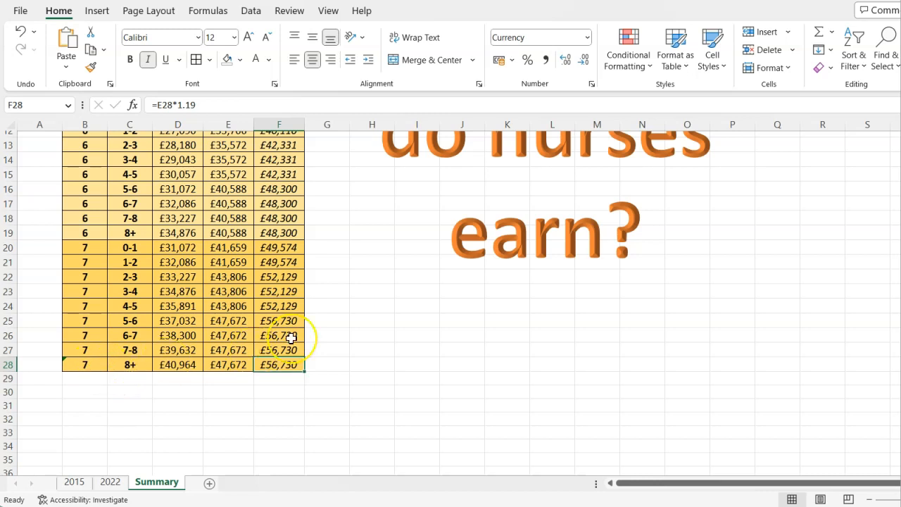
{"action": "scroll", "scroll_direction": "up", "scroll_amount": 3}
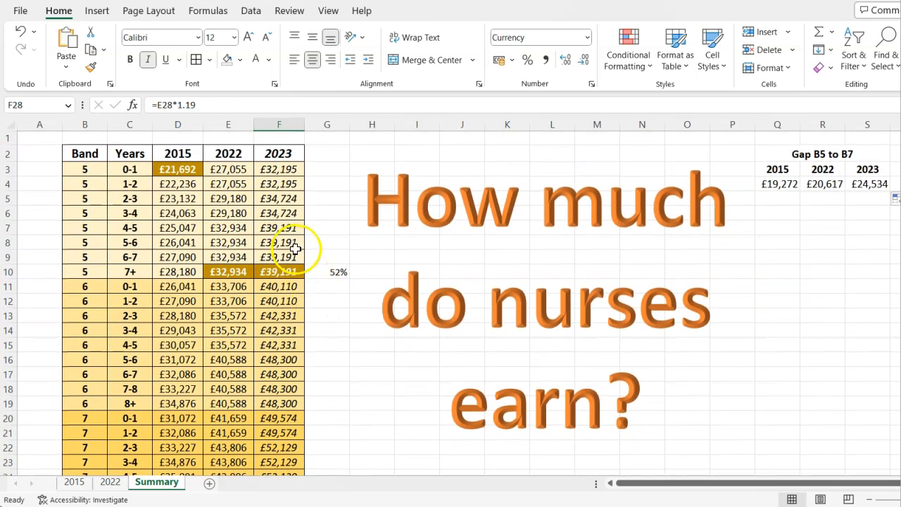
{"action": "left_click", "coordinate": [278, 169]}
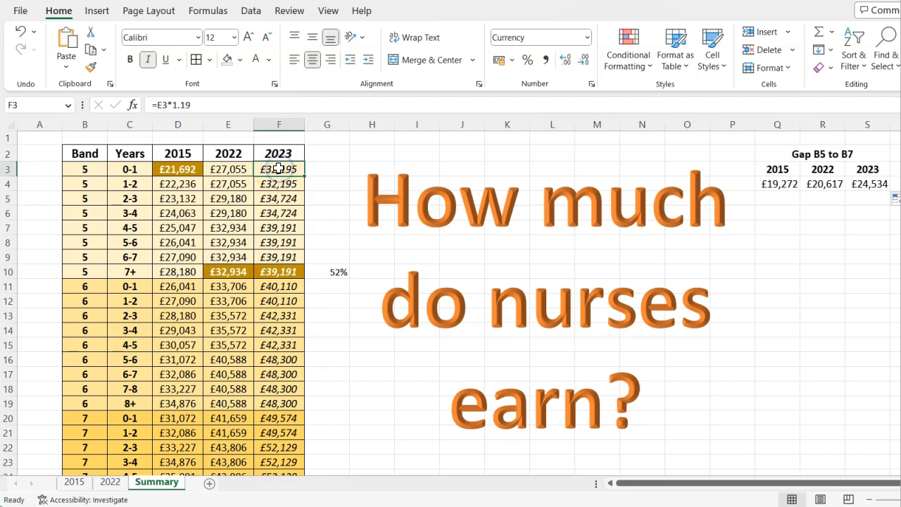
{"action": "mouse_move", "coordinate": [298, 211]}
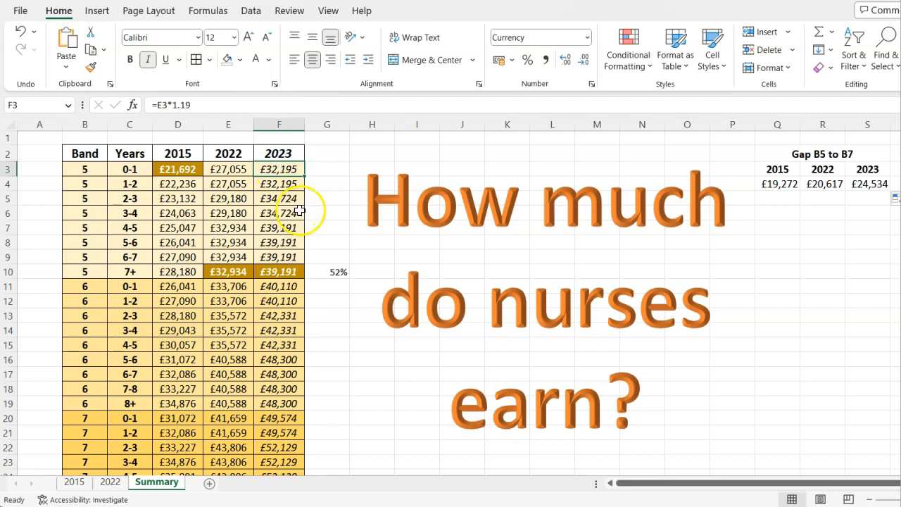
{"action": "mouse_move", "coordinate": [574, 273]}
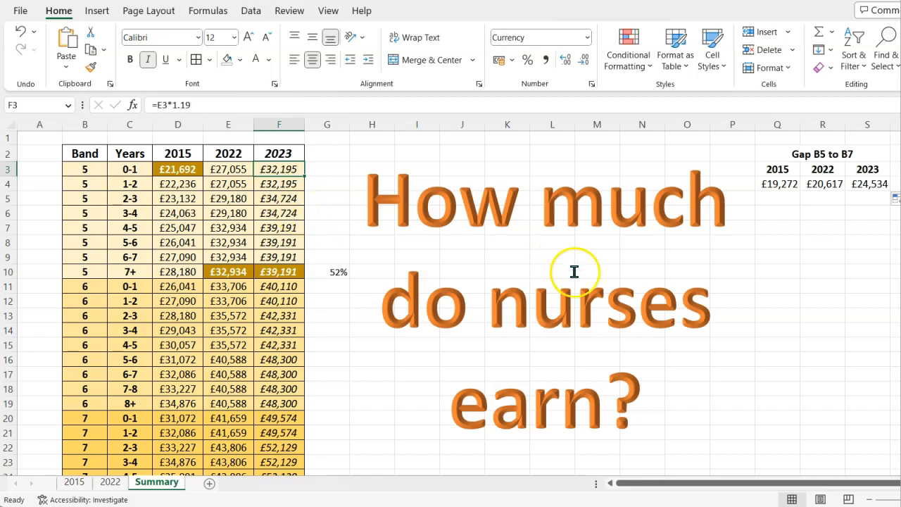
{"action": "mouse_move", "coordinate": [590, 279]}
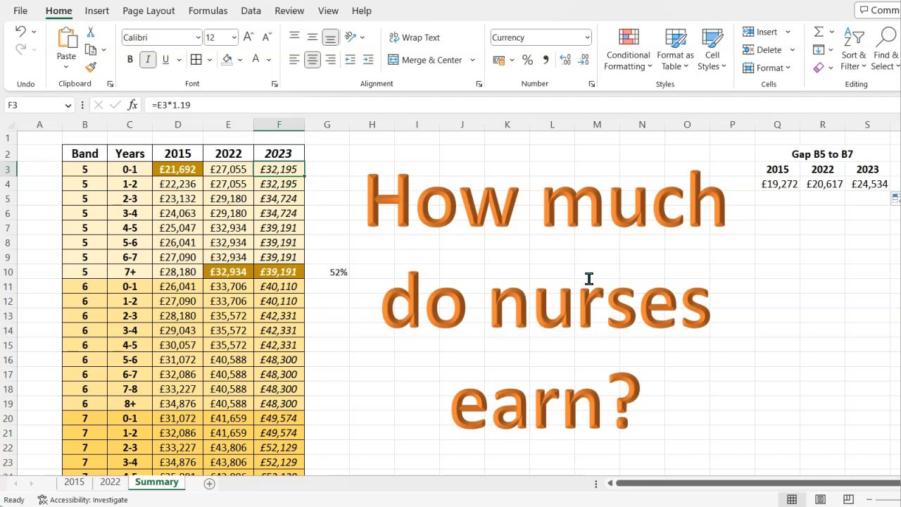
{"action": "mouse_move", "coordinate": [374, 232]}
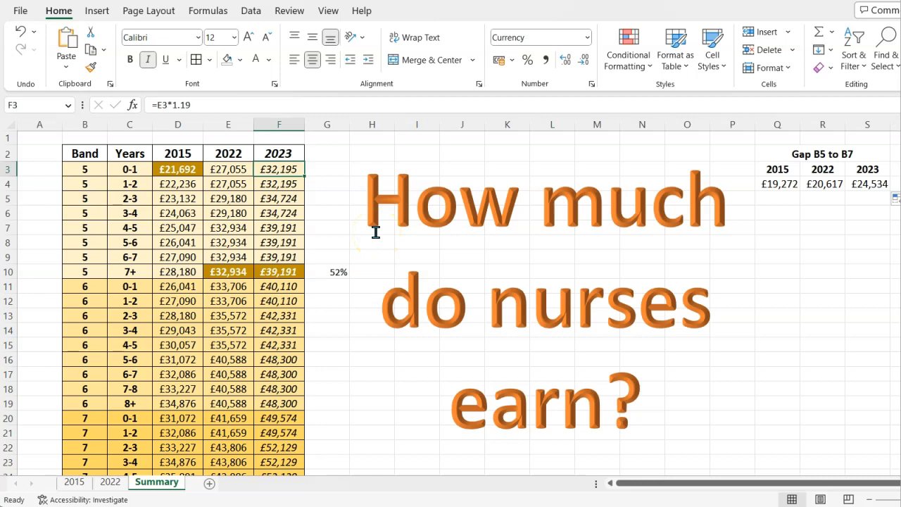
{"action": "mouse_move", "coordinate": [279, 270]}
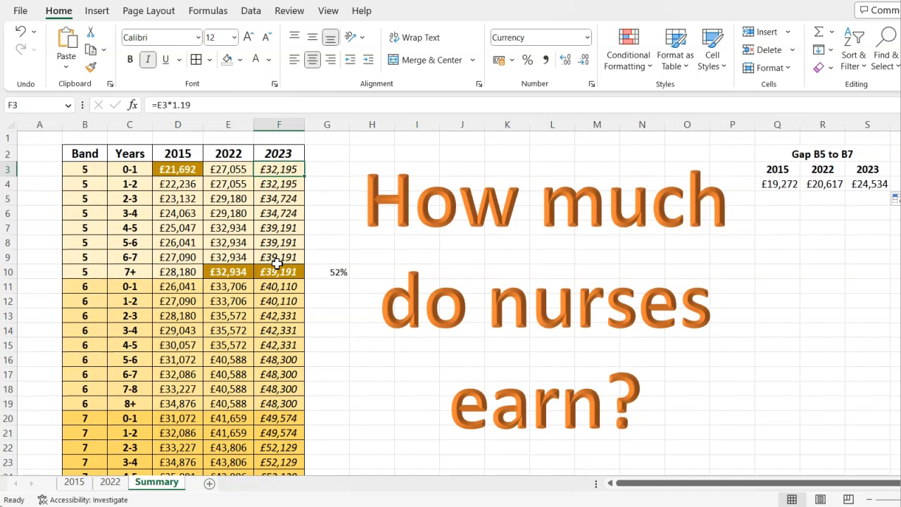
{"action": "scroll", "scroll_direction": "down", "scroll_amount": 3}
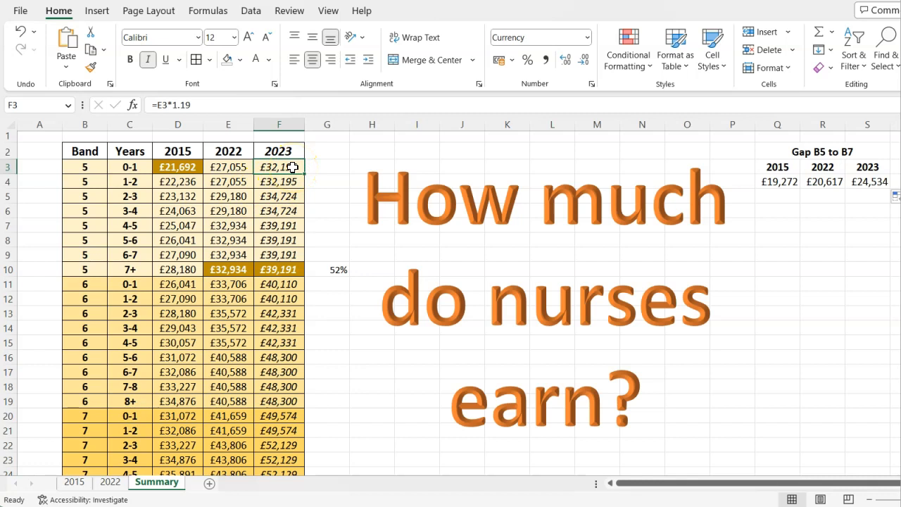
{"action": "left_click_drag", "start_coordinate": [279, 166], "coordinate": [278, 269]}
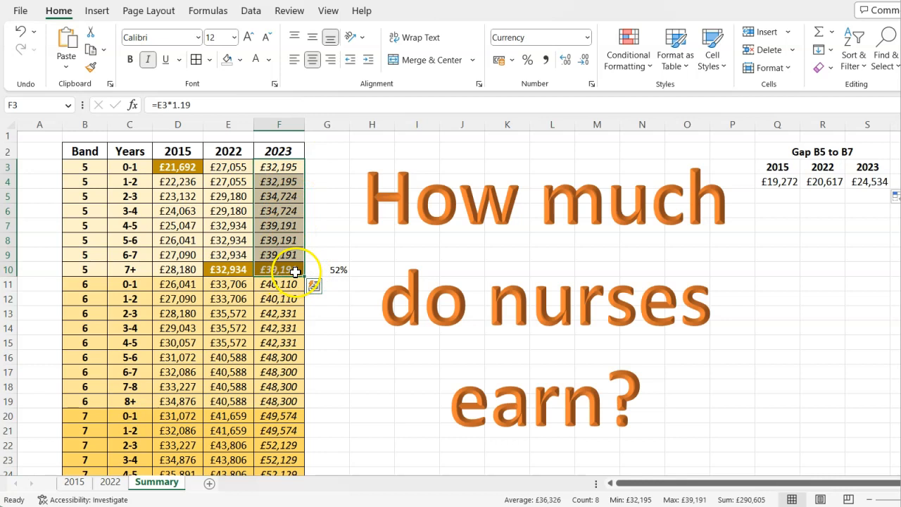
{"action": "left_click", "coordinate": [279, 269]}
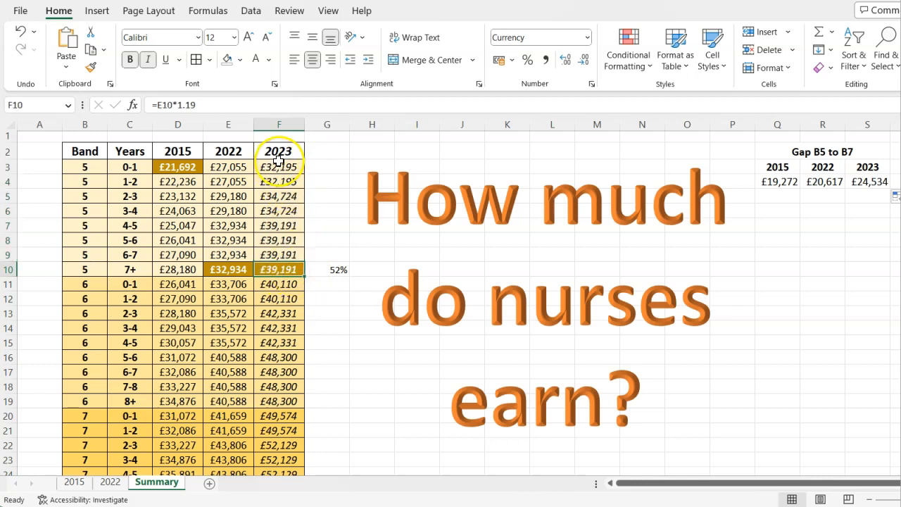
{"action": "scroll", "scroll_direction": "down", "scroll_amount": 3}
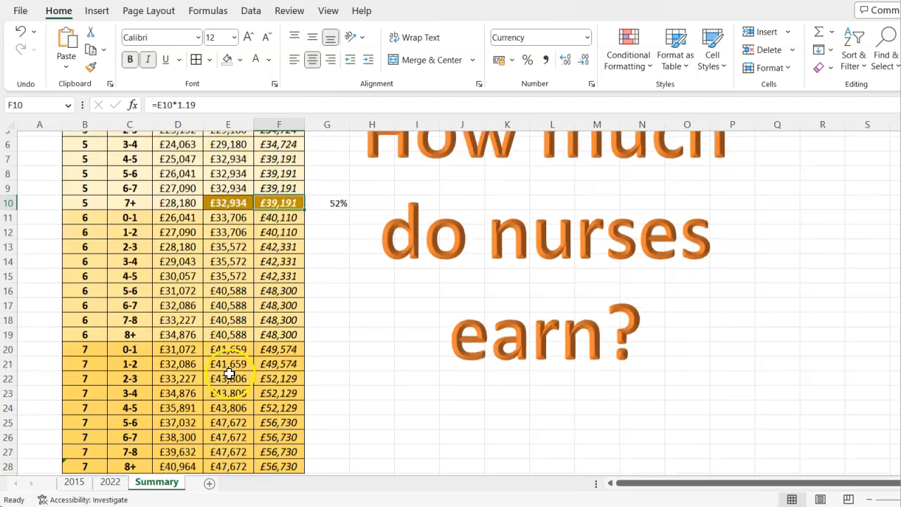
{"action": "left_click_drag", "start_coordinate": [278, 203], "coordinate": [278, 304]}
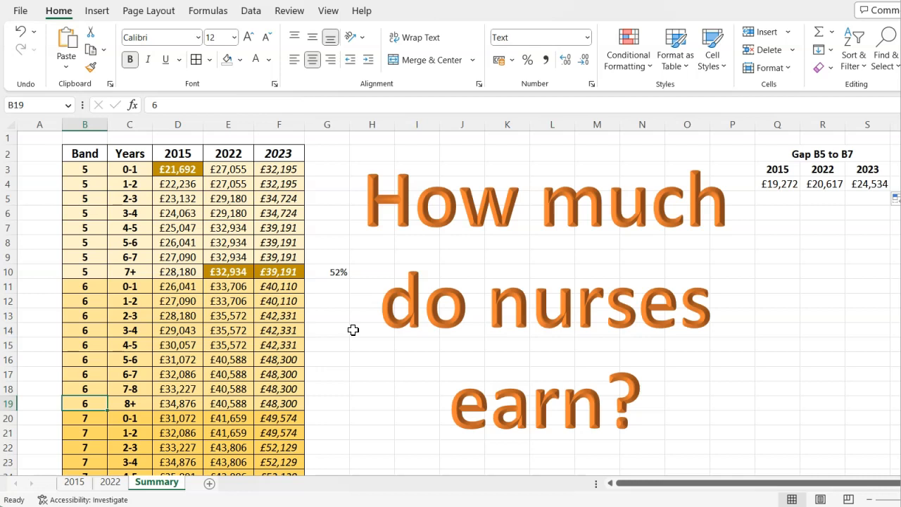
{"action": "left_click", "coordinate": [39, 138]}
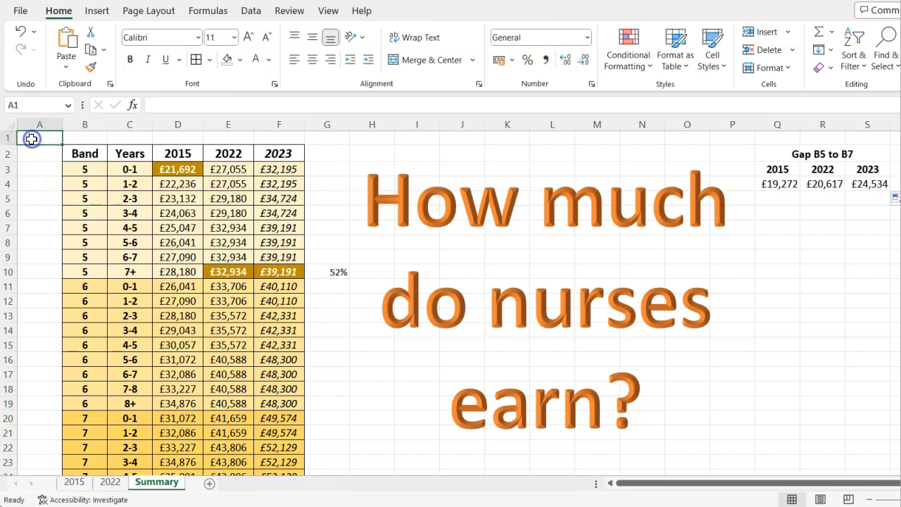